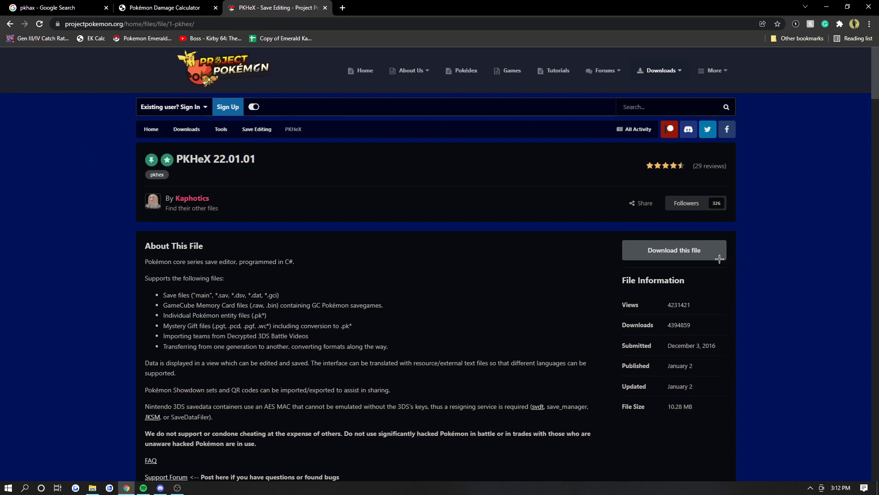
mouse_move(534, 263)
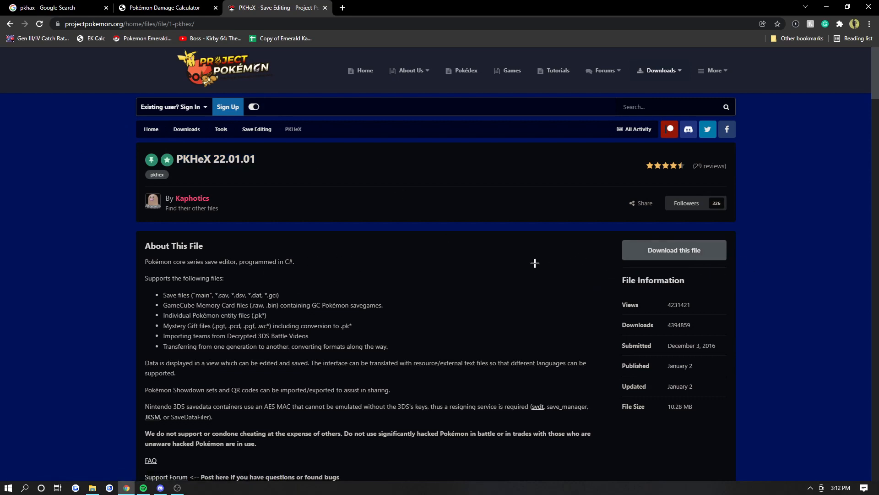
mouse_move(389, 393)
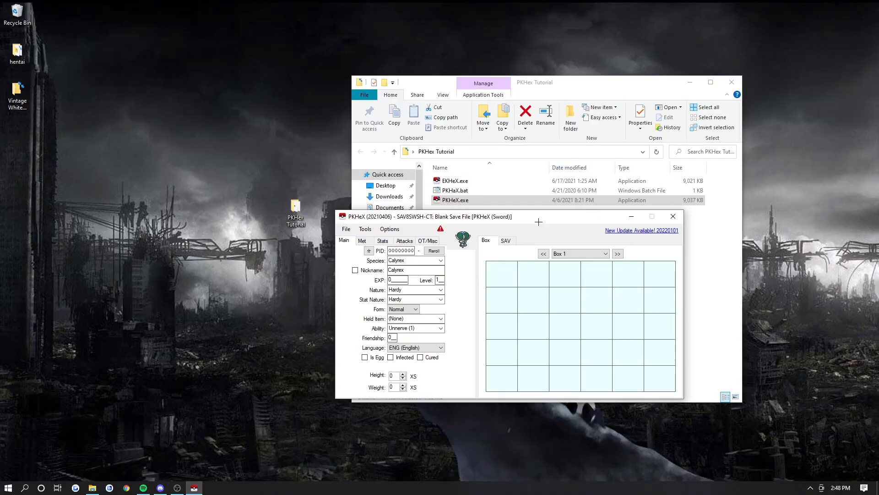
mouse_move(482, 415)
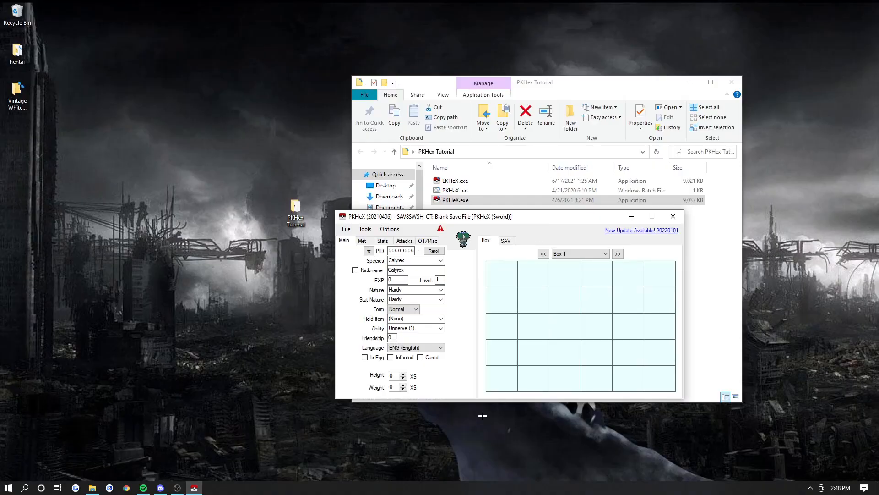
mouse_move(541, 361)
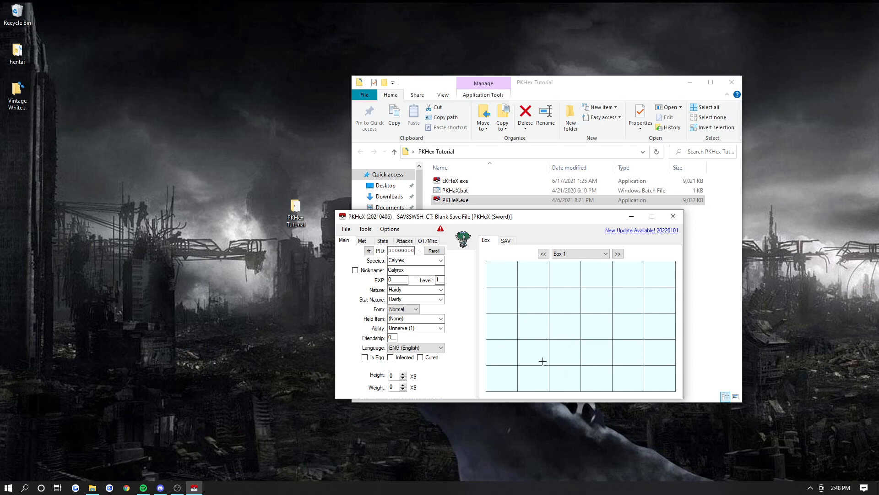
mouse_move(533, 400)
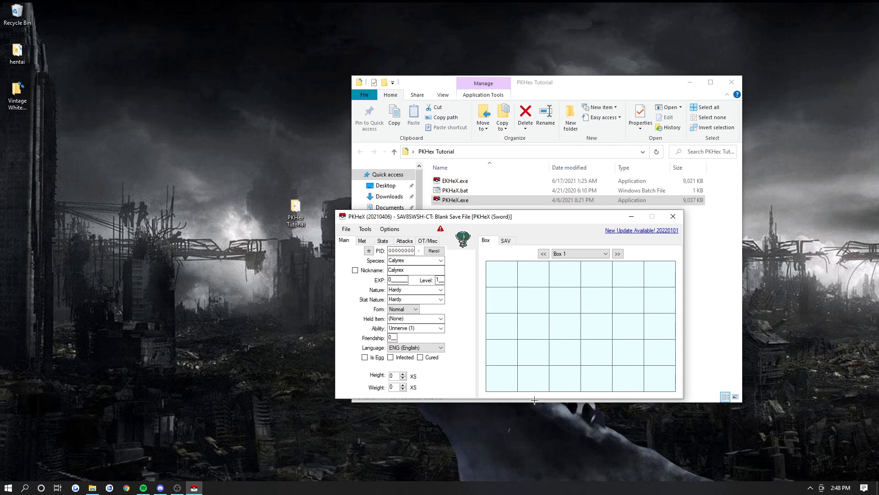
mouse_move(524, 222)
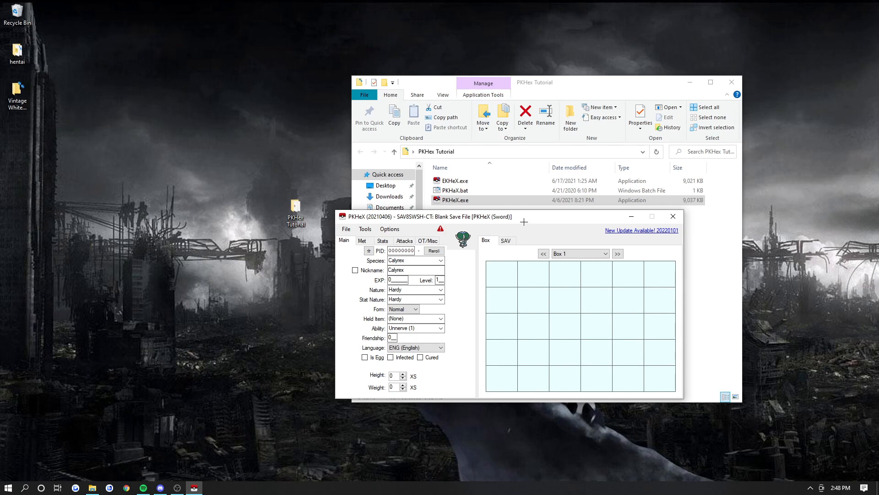
mouse_move(473, 319)
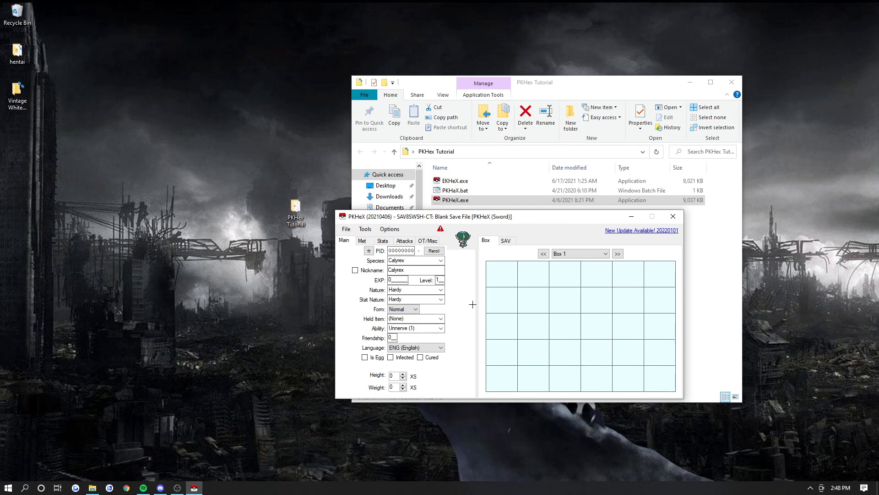
mouse_move(488, 319)
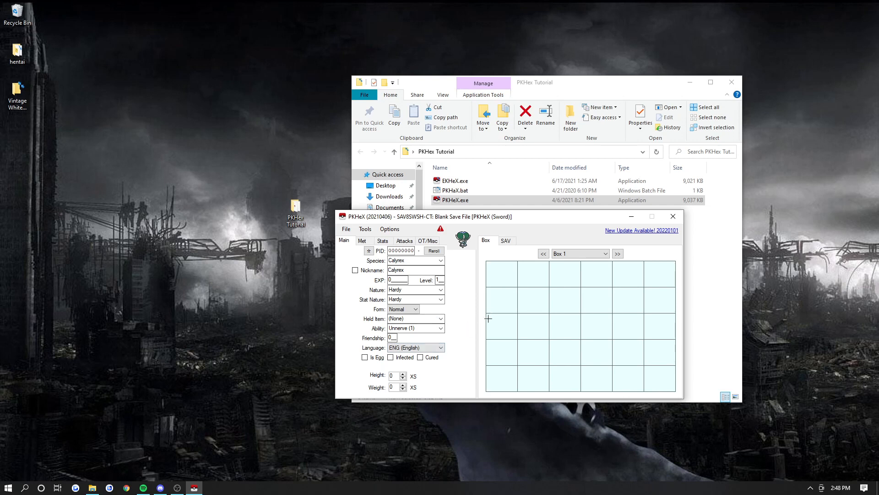
mouse_move(454, 283)
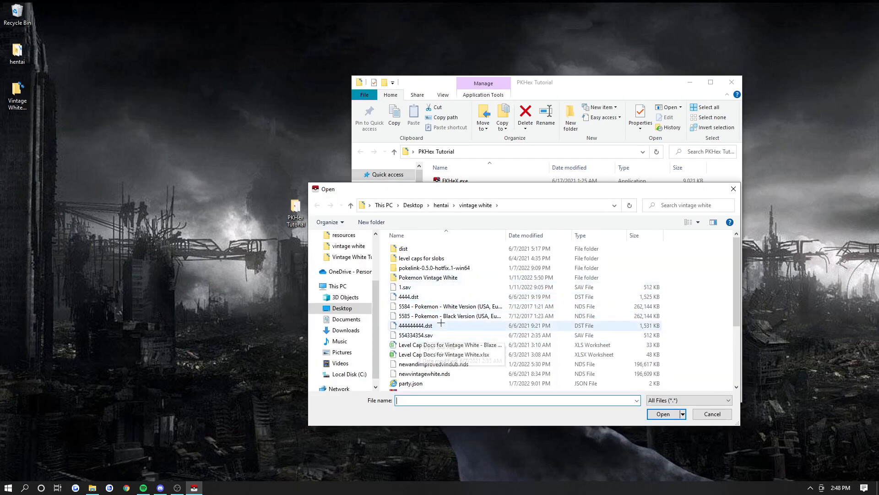
Step: Browse the open-save dialog toward the vintage white folder on the Desktop
left_click(663, 414)
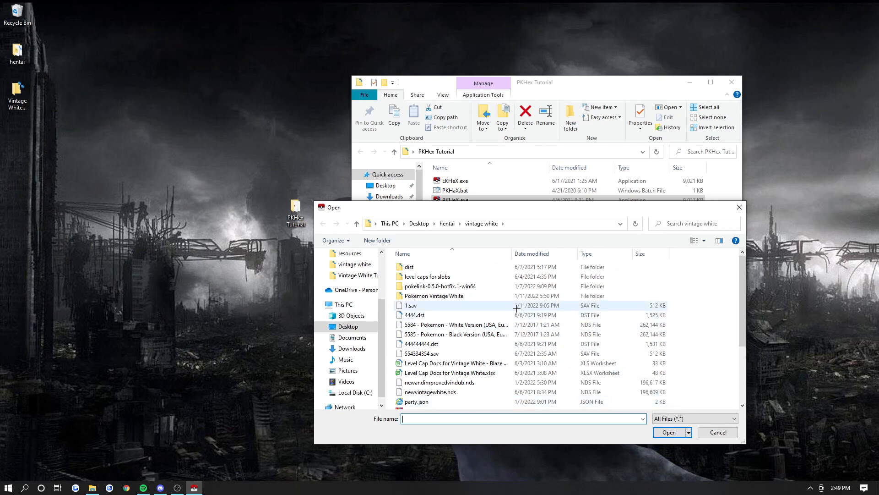
mouse_move(502, 305)
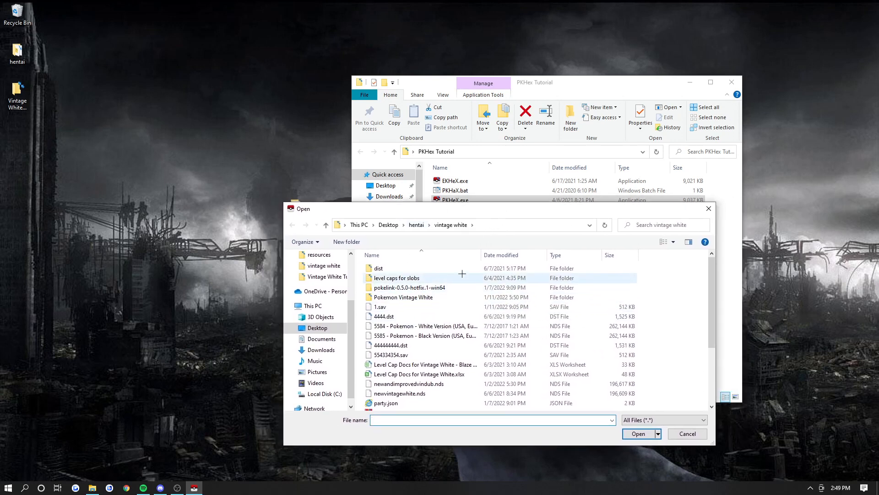
mouse_move(34, 487)
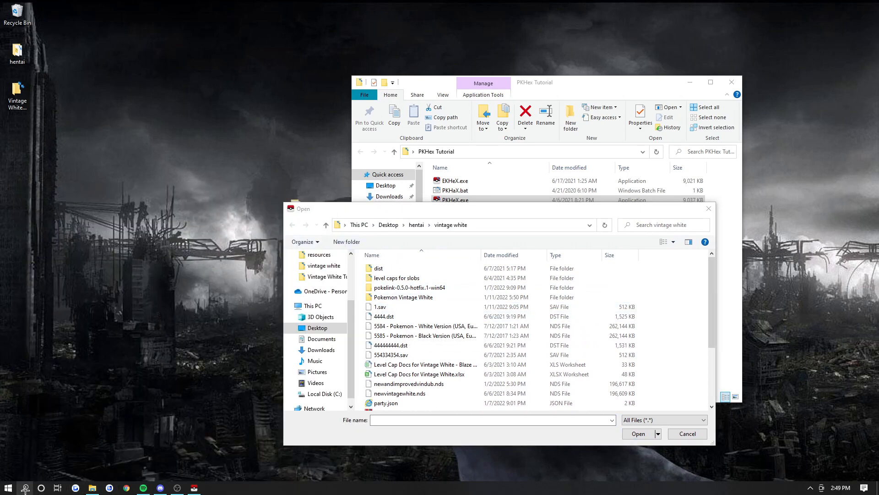
left_click(210, 486)
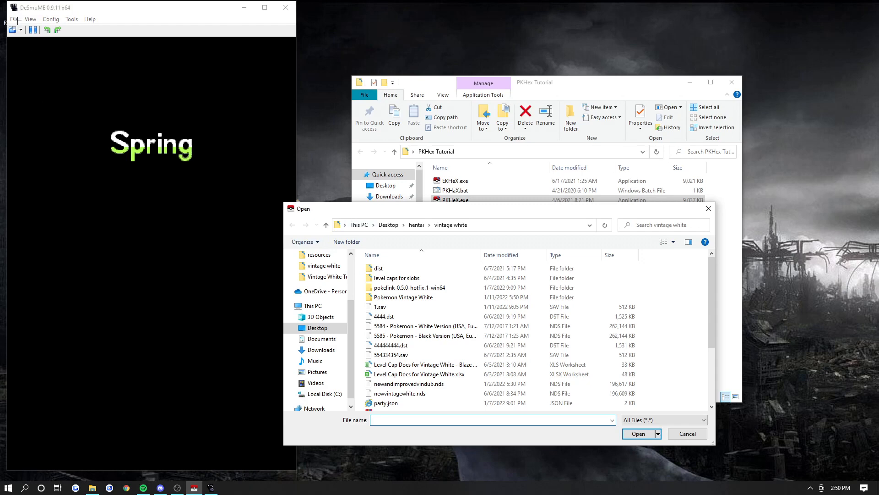
Step: Import 1.sav from the vintage white folder as the game's backup memory via File > Import Backup Memory
left_click(14, 19)
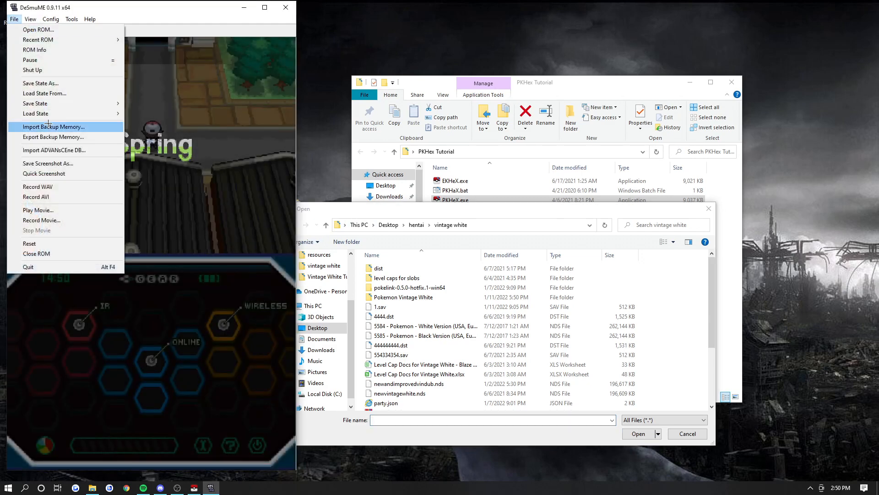
left_click(53, 136)
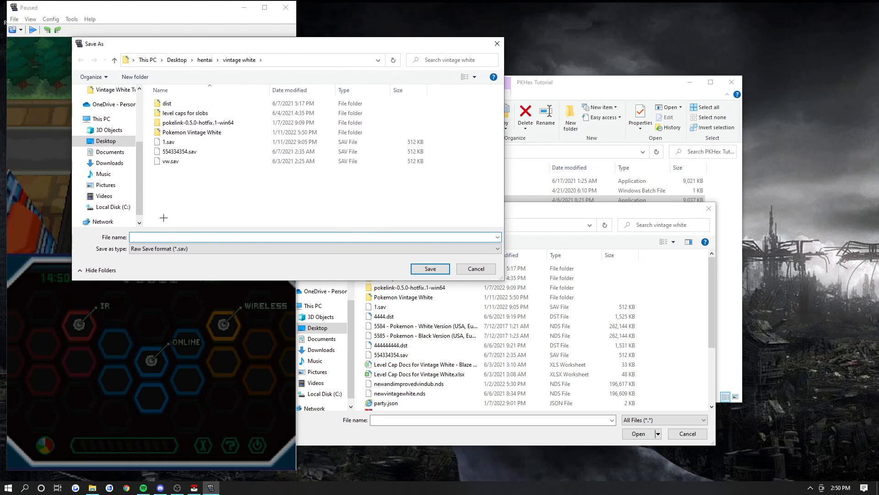
type("123124")
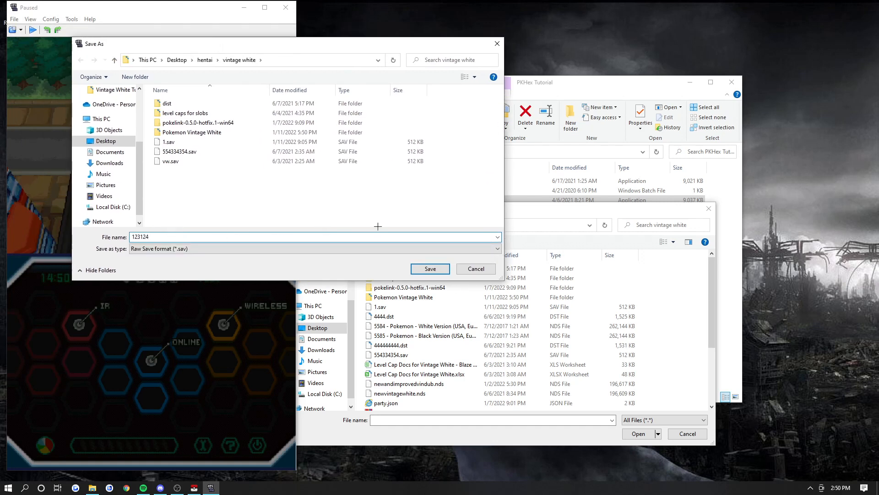
left_click(169, 141)
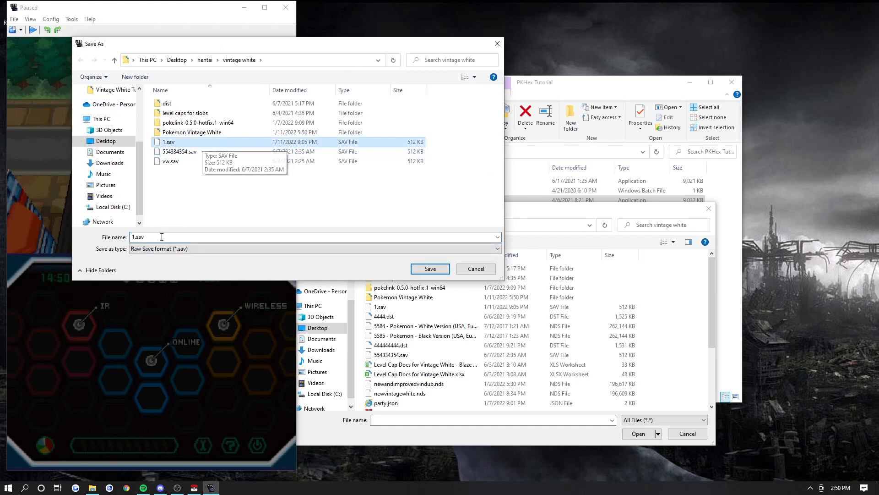
left_click(495, 249)
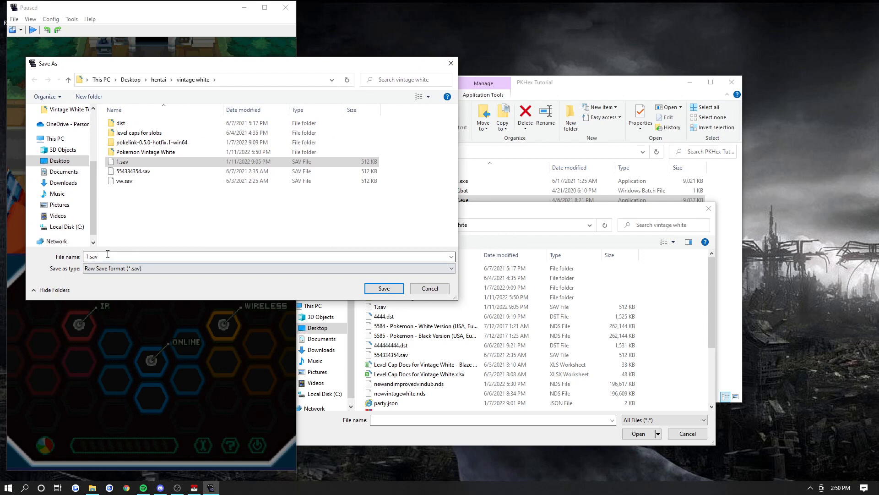
left_click(384, 287)
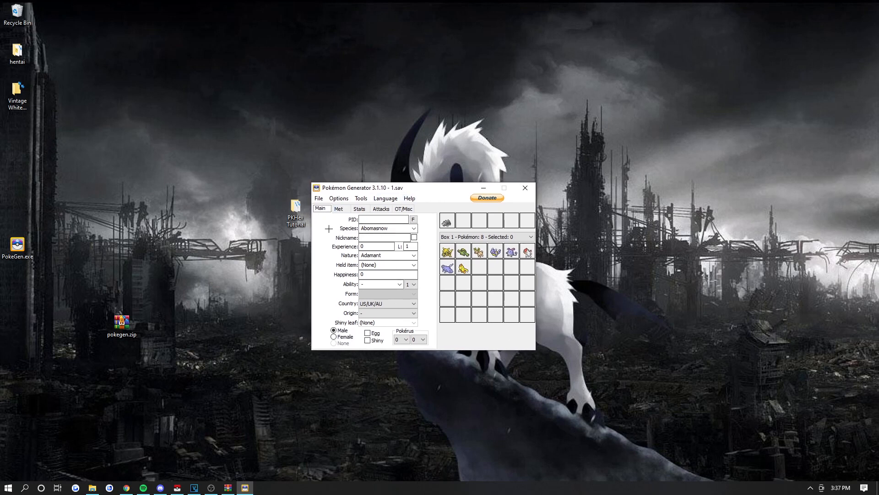
Step: Save the loaded 1.sav with its eight boxed Pokémon via File > Save
left_click(319, 198)
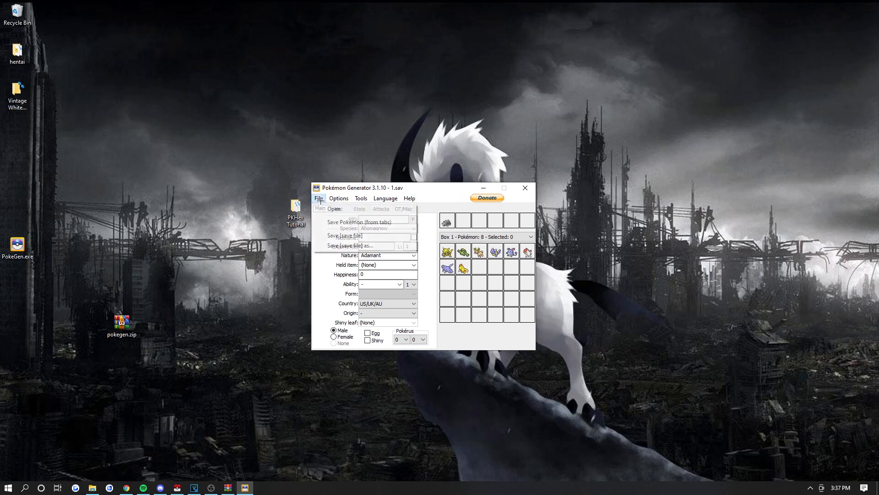
left_click(319, 198)
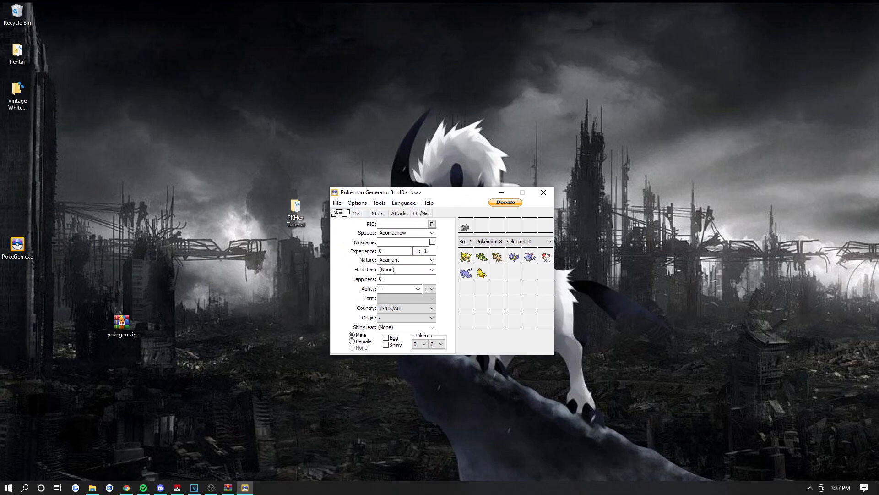
left_click(337, 202)
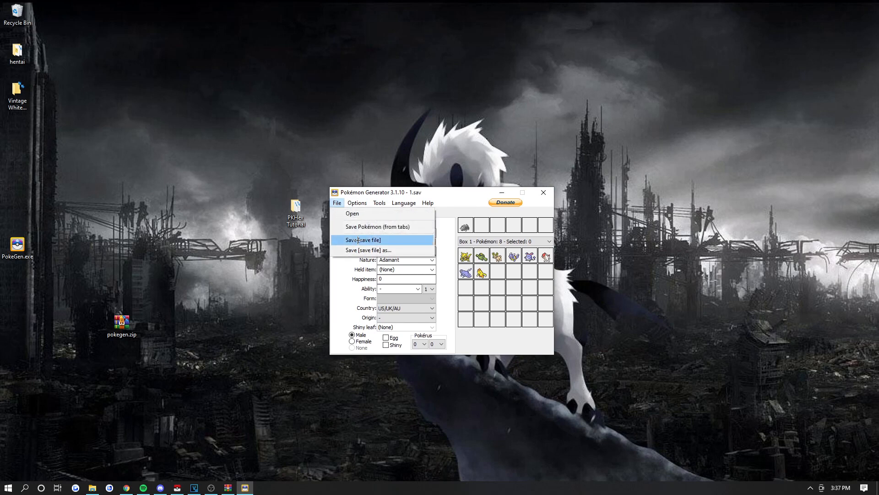
left_click(365, 249)
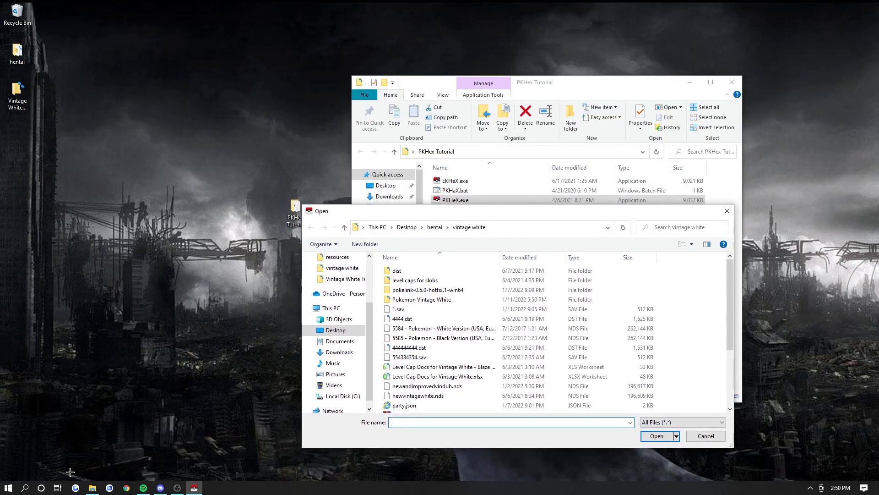
Step: Enter the Emerald Kaizo folder and look through its saves for Pokemon - Emerald Kaizo v2.1.sav
type("emer")
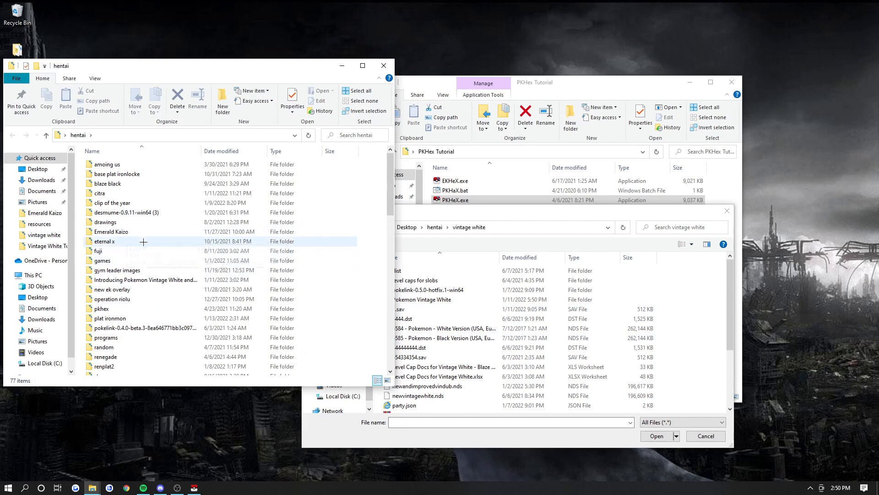
double_click(110, 230)
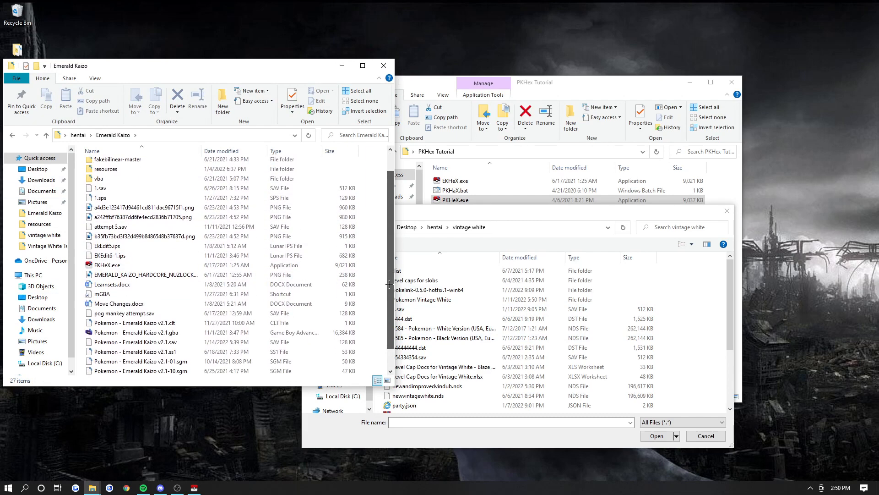
scroll("down", 3)
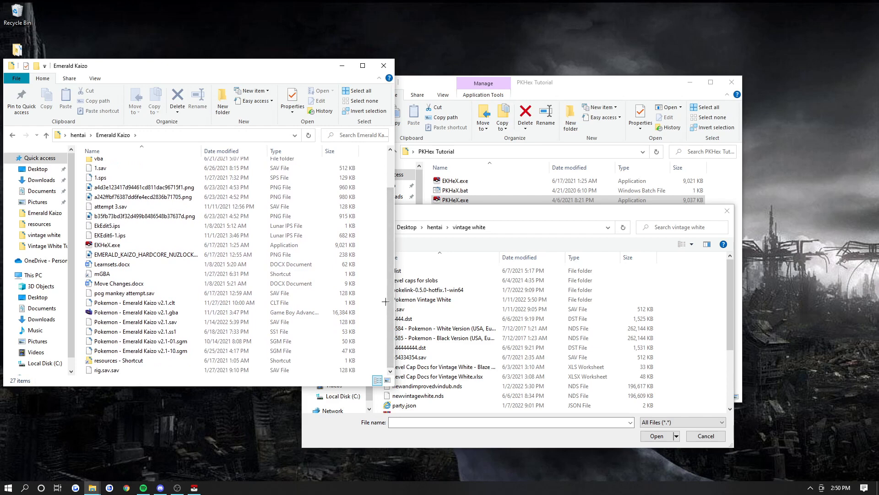
scroll("up", 3)
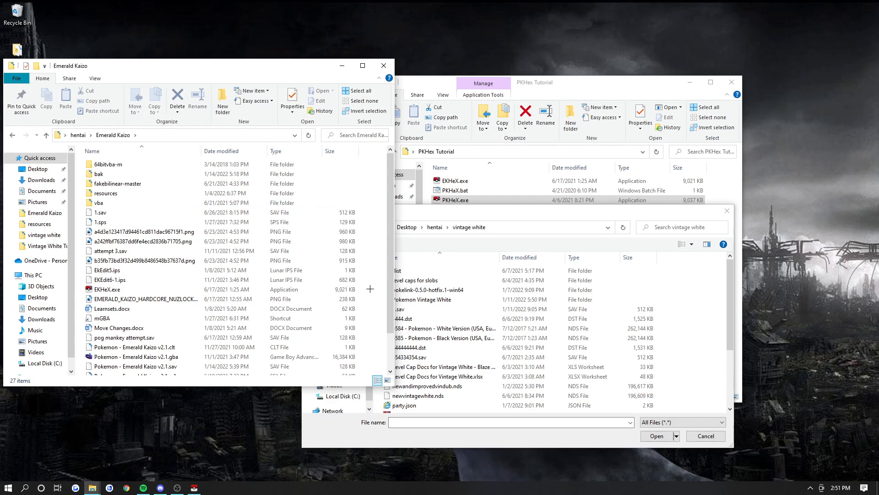
scroll("down", 3)
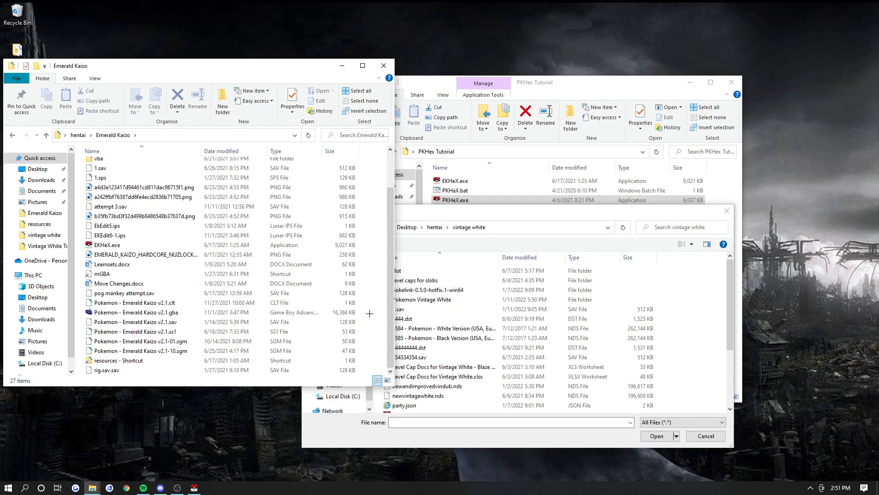
scroll("up", 3)
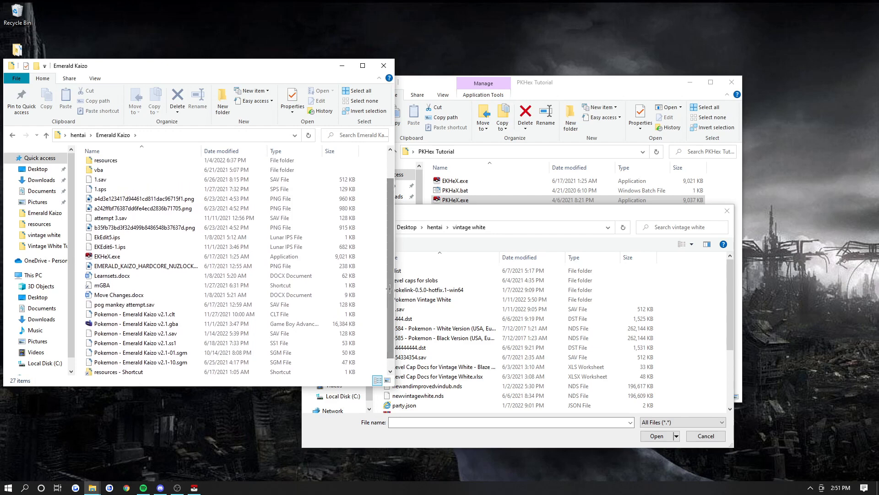
scroll("up", 3)
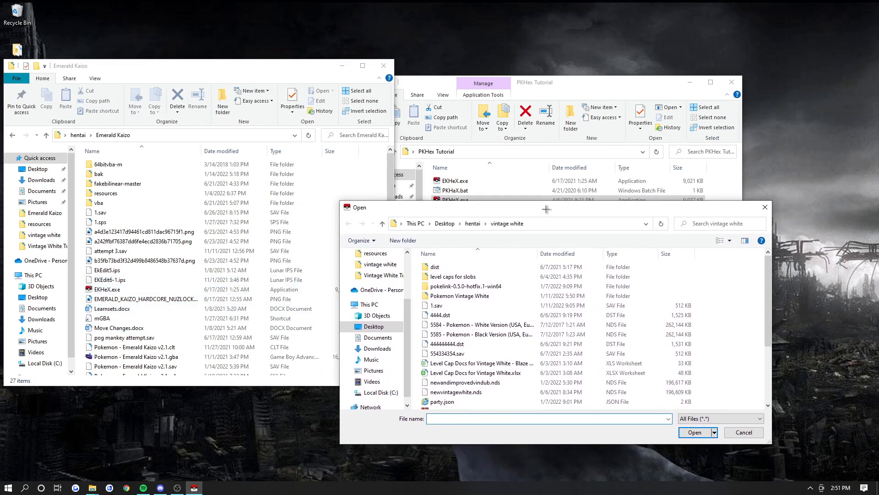
mouse_move(276, 390)
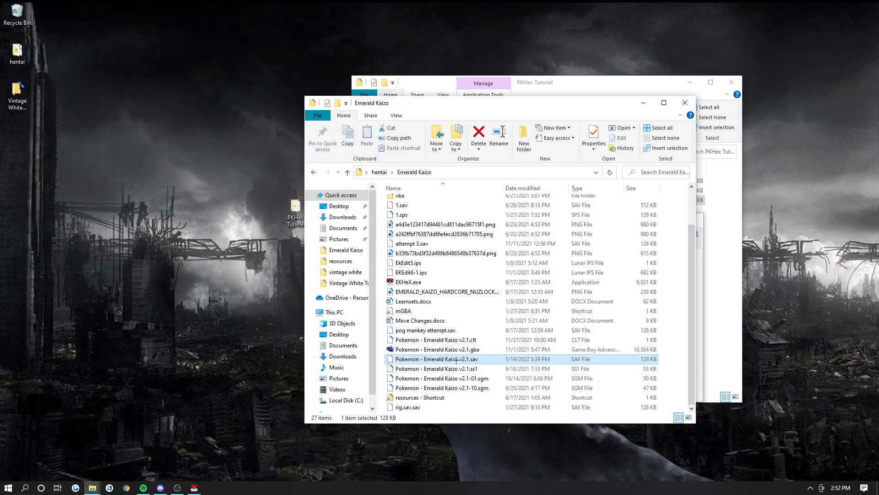
Step: Launch PKHeX and load Pokemon - Emerald Kaizo v2.1.sav from the Emerald Kaizo folder
double_click(438, 358)
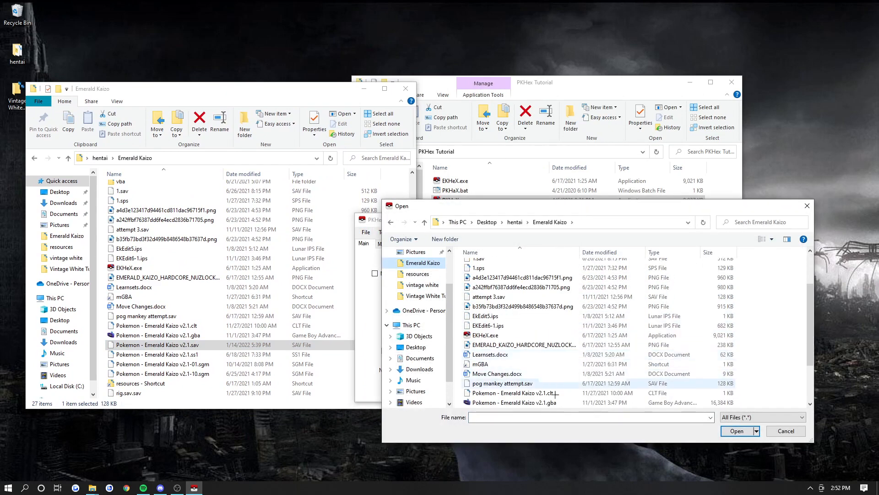
left_click(513, 353)
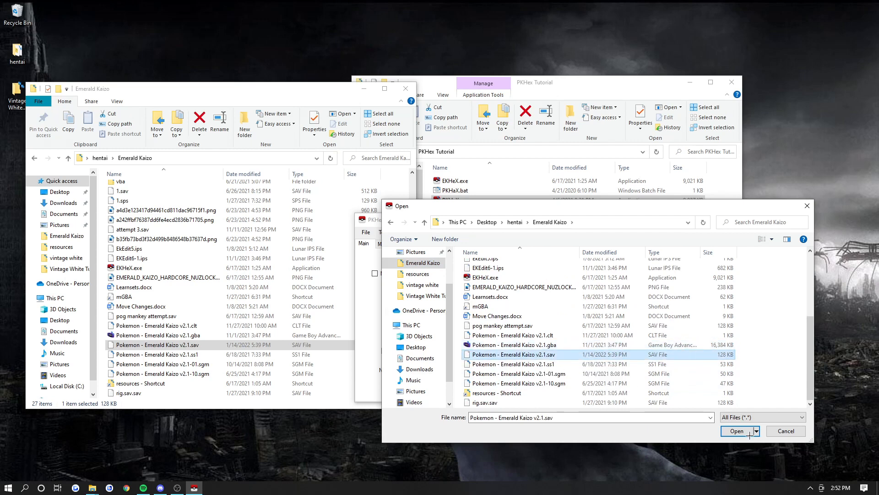
left_click(736, 431)
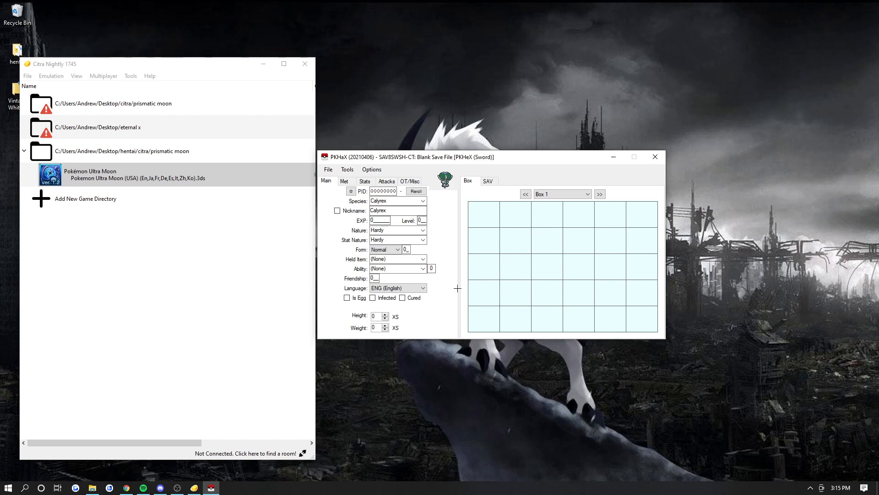
mouse_move(350, 225)
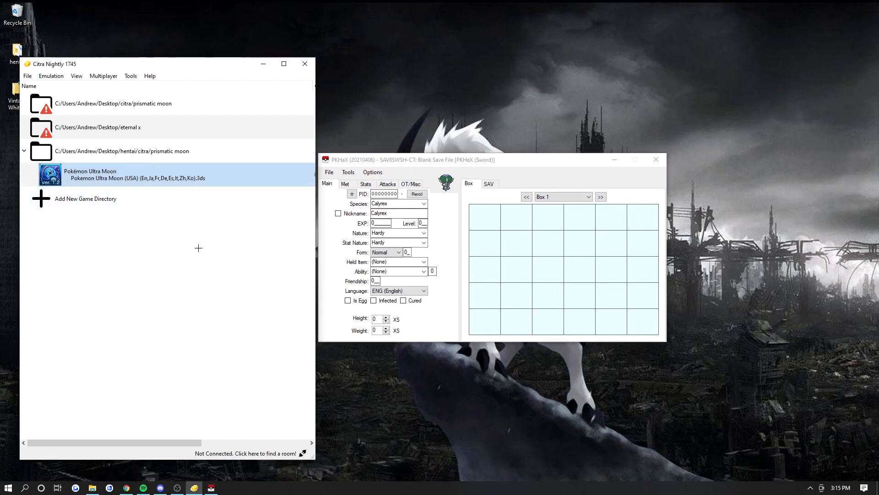
mouse_move(259, 284)
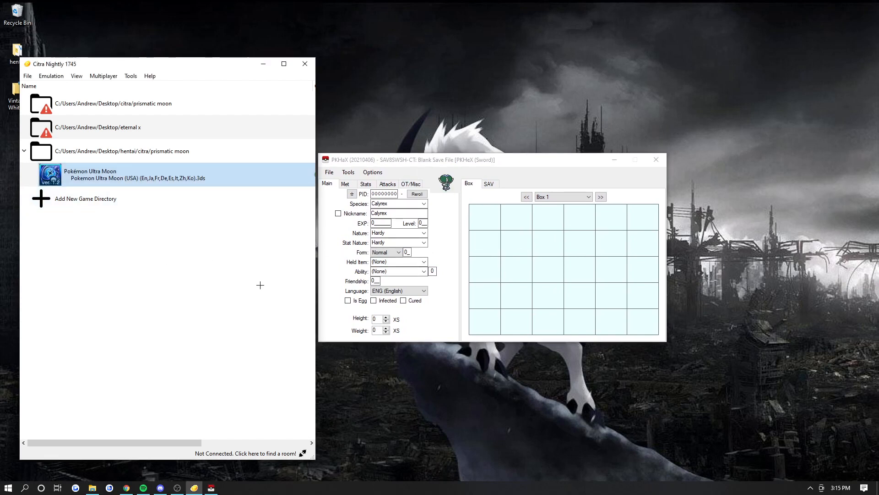
mouse_move(92, 225)
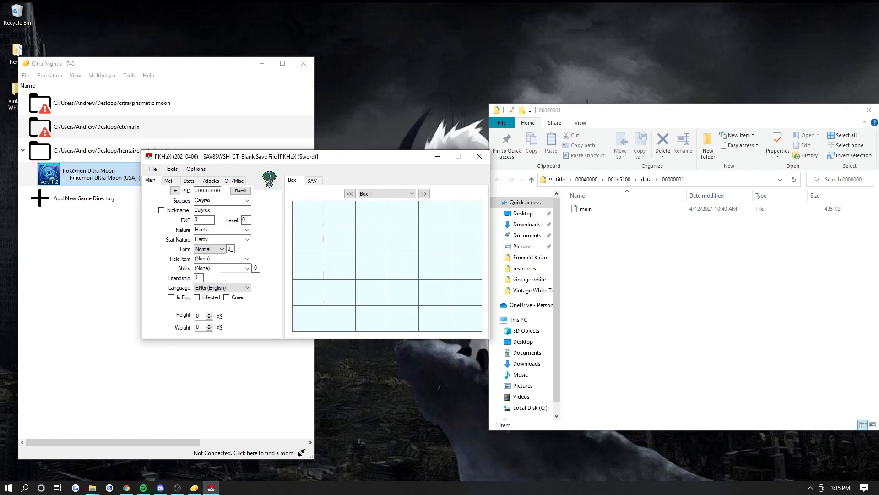
Step: Load the Ultra Moon main save and view its boxed Pokémon
left_click(585, 209)
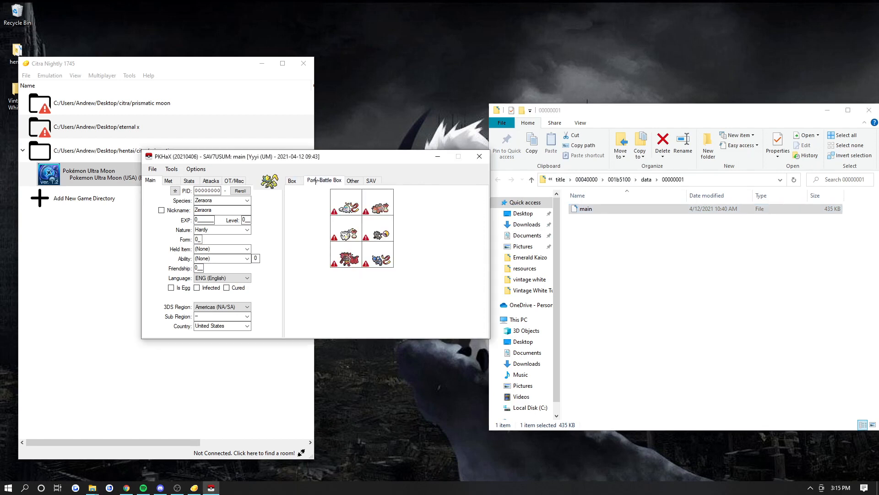
left_click(293, 180)
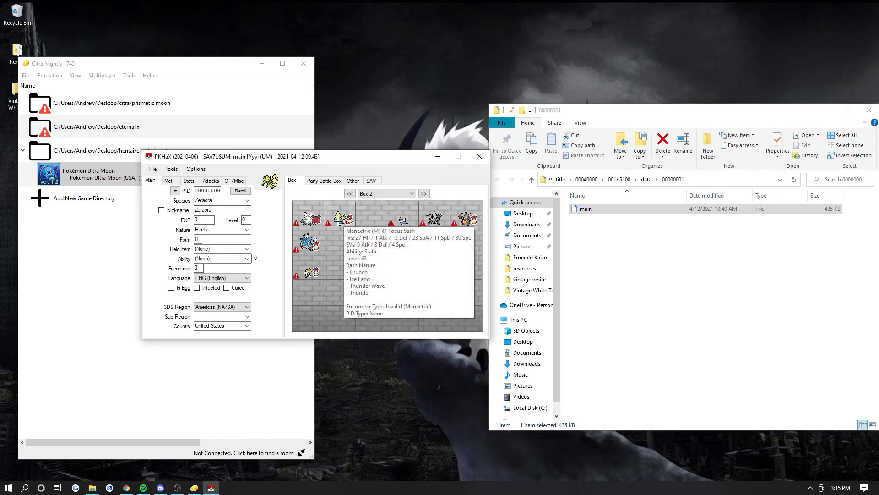
Step: Export main back to its data folder with file type SAV7USUM
left_click(152, 169)
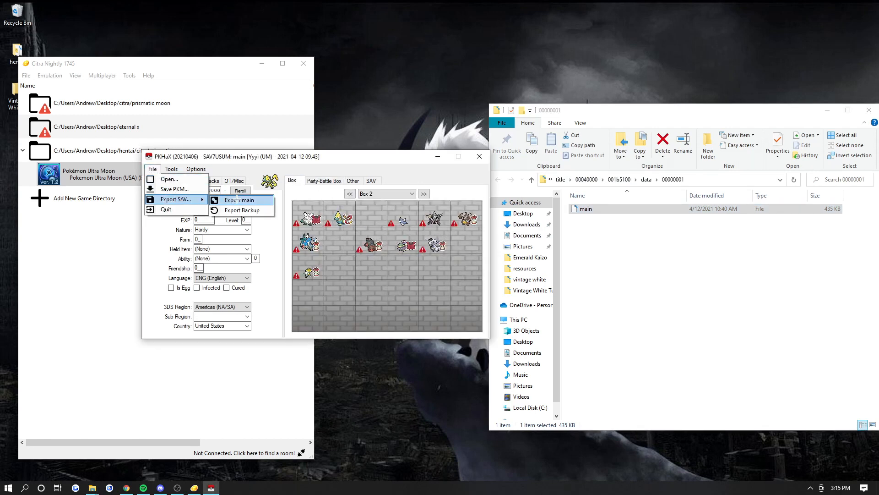
left_click(239, 200)
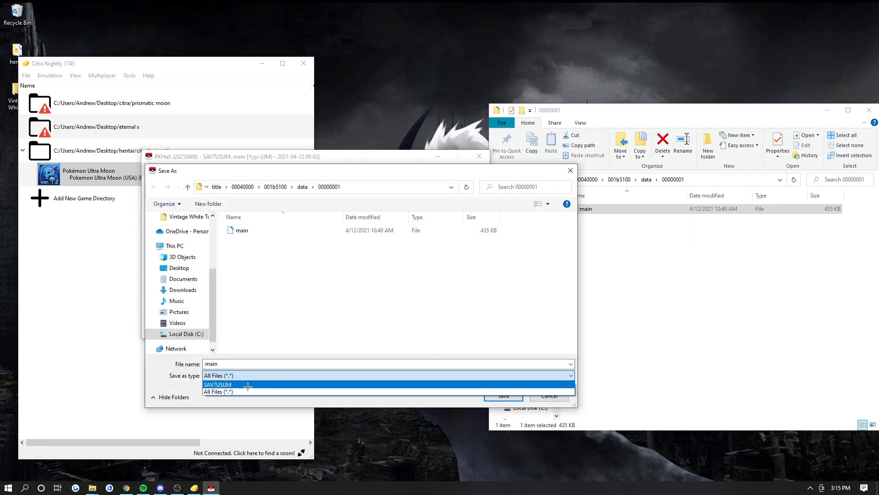
left_click(218, 384)
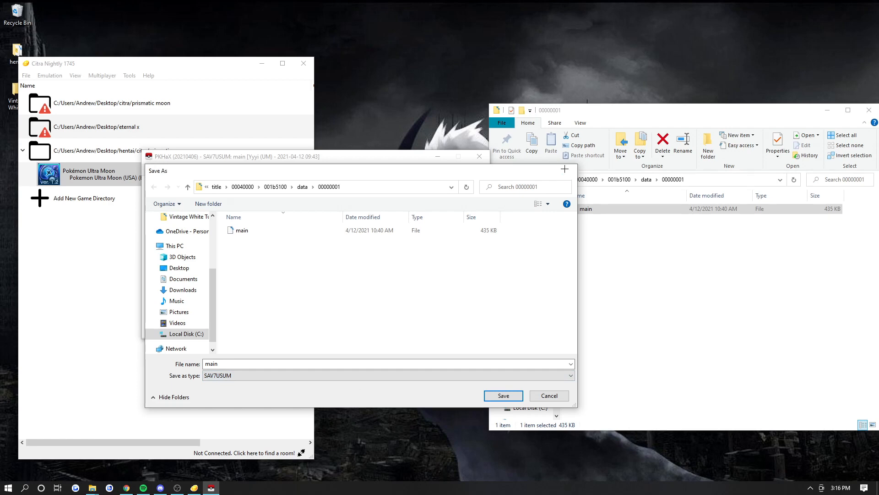
left_click(502, 396)
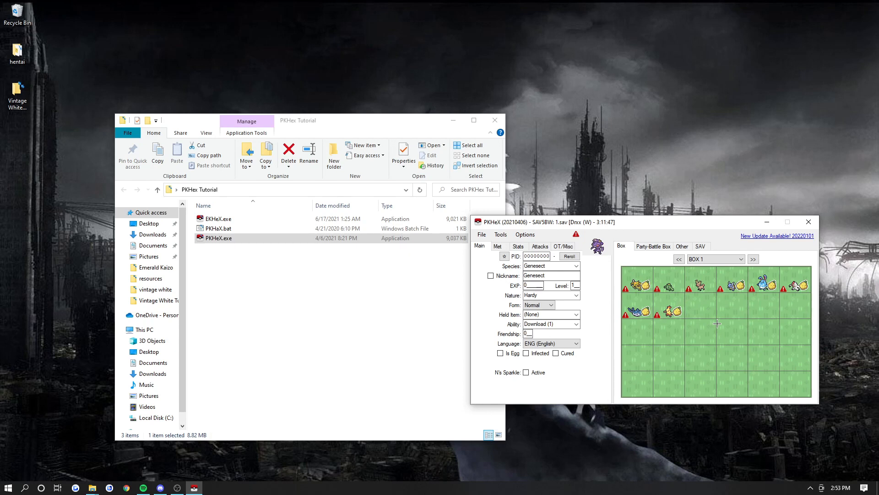
mouse_move(645, 228)
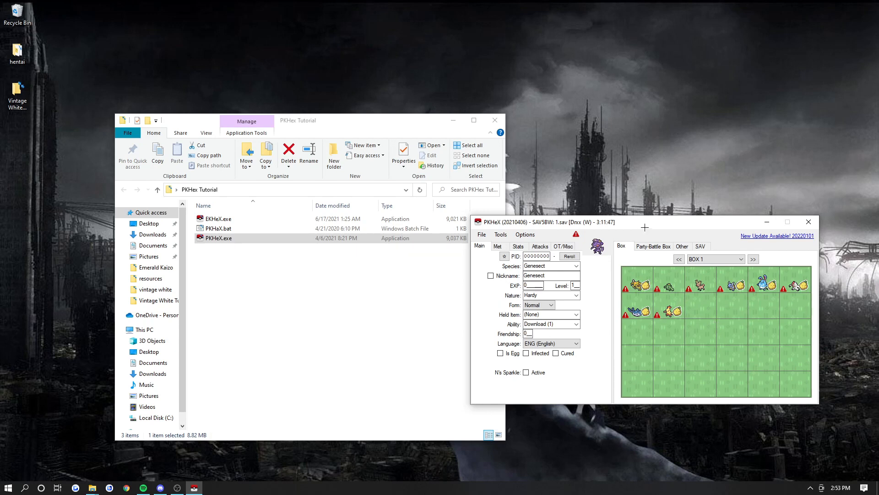
Step: Close PKHeX and point out EKHeX.exe and PKHaX.bat in the PKHex Tutorial folder
left_click(809, 221)
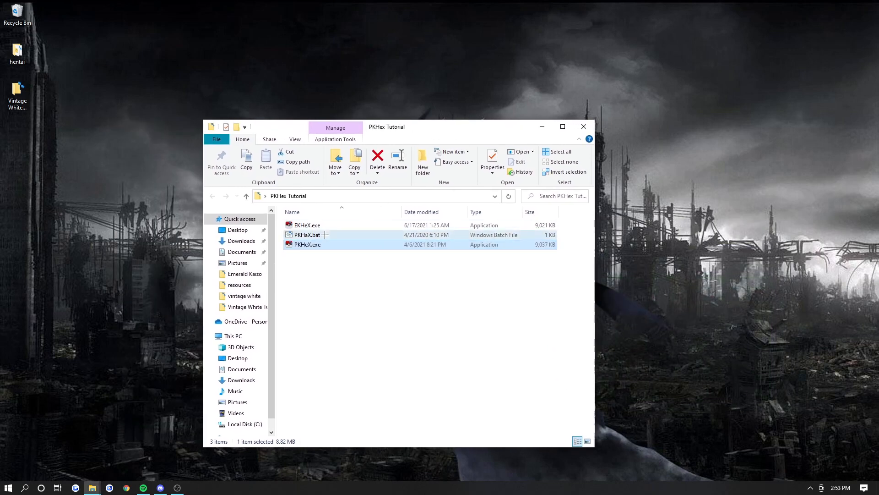
left_click(306, 224)
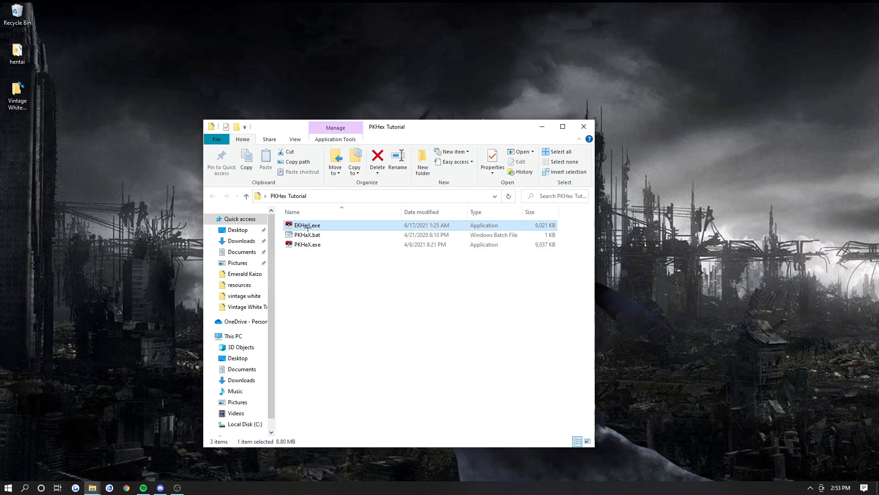
left_click(305, 234)
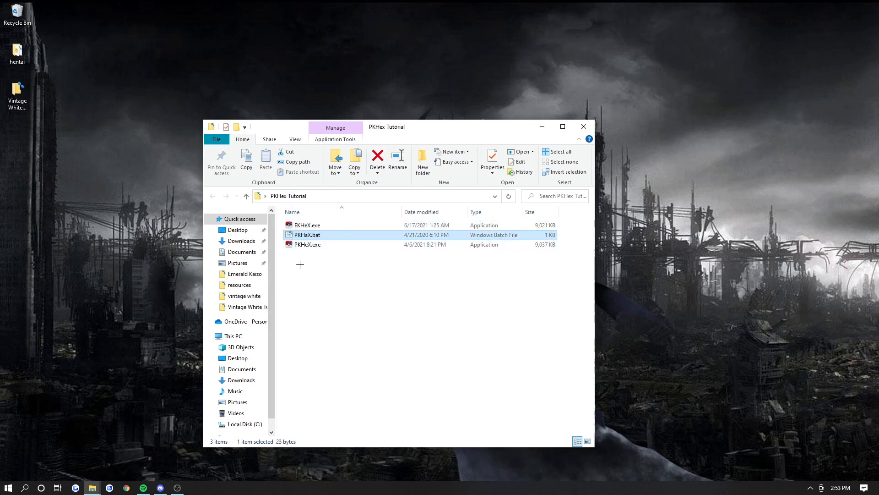
Step: Create a new text document in the PKHex Tutorial folder and name it PKHaX.txt
right_click(299, 264)
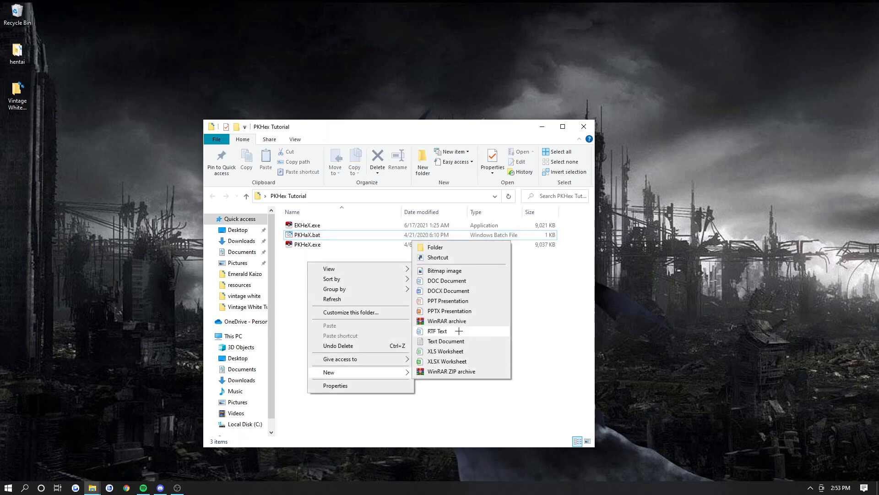
left_click(446, 341)
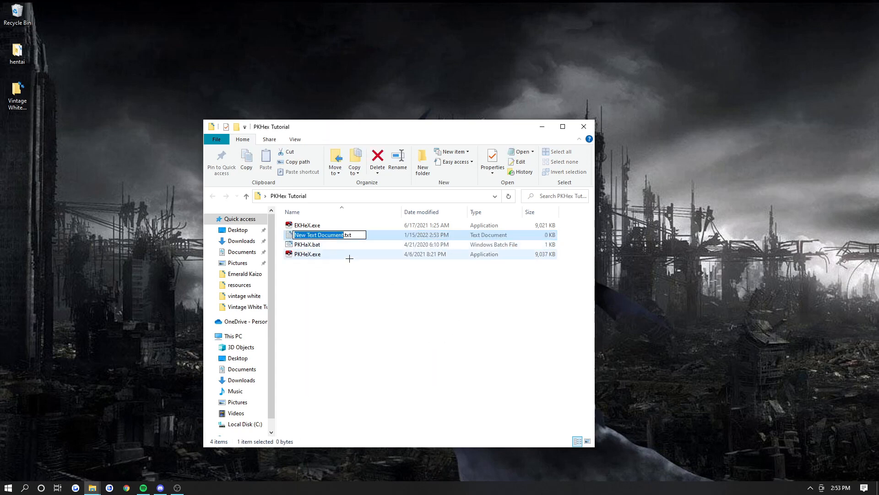
mouse_move(313, 264)
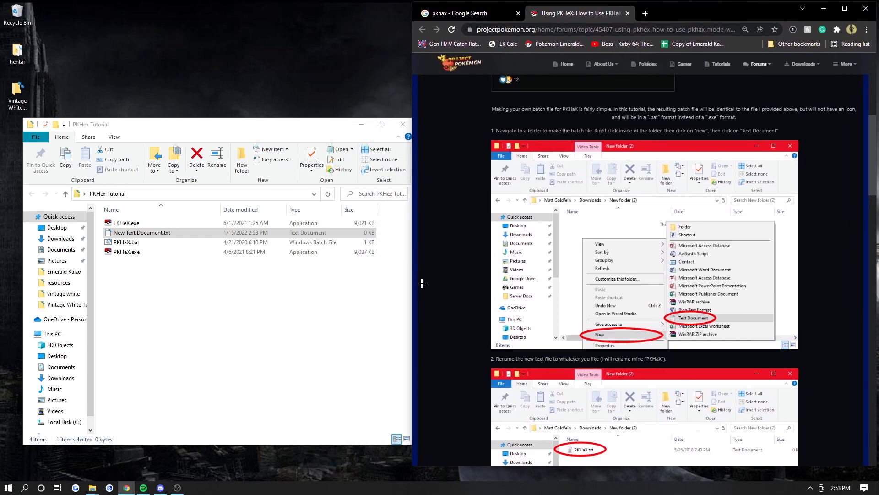
mouse_move(399, 275)
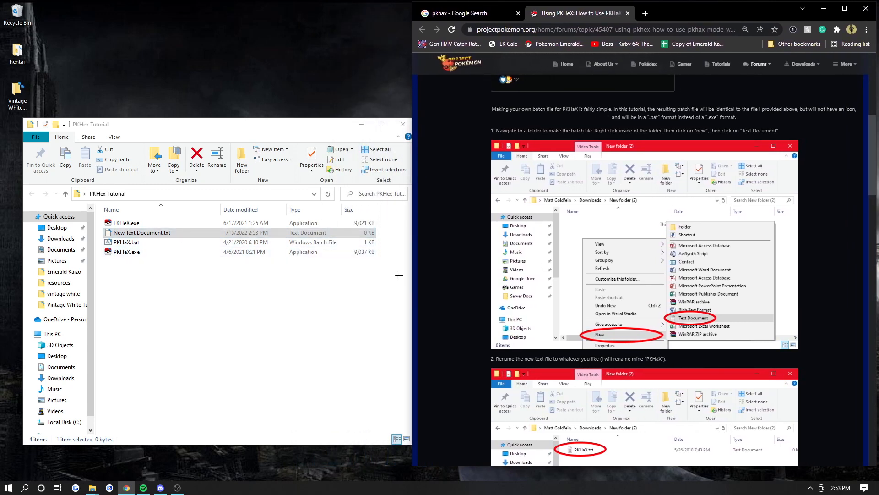
mouse_move(491, 266)
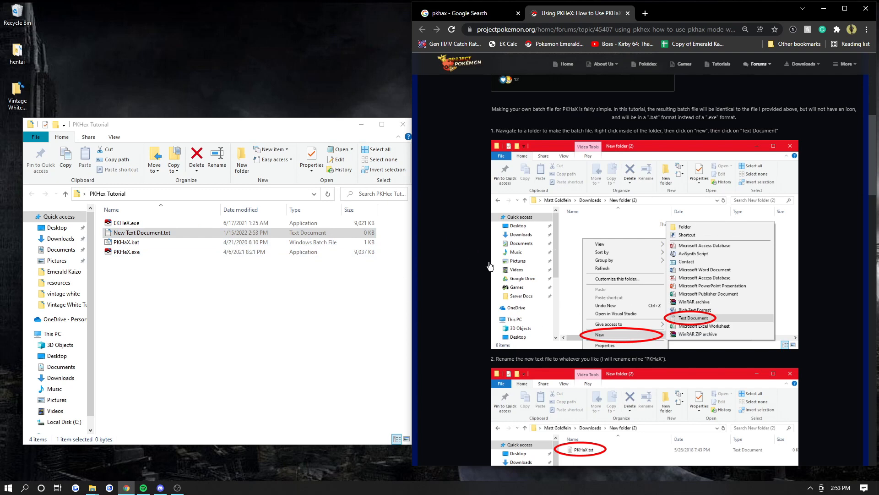
scroll("down", 3)
type("PKHaX")
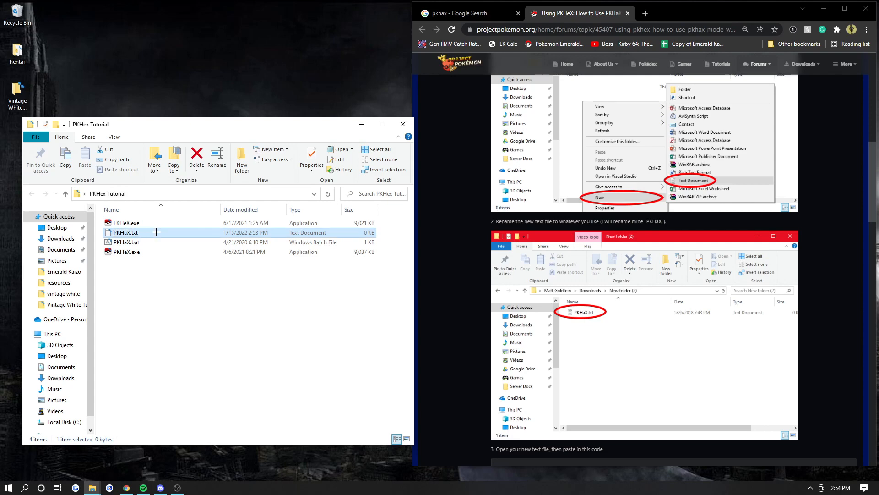
scroll("down", 3)
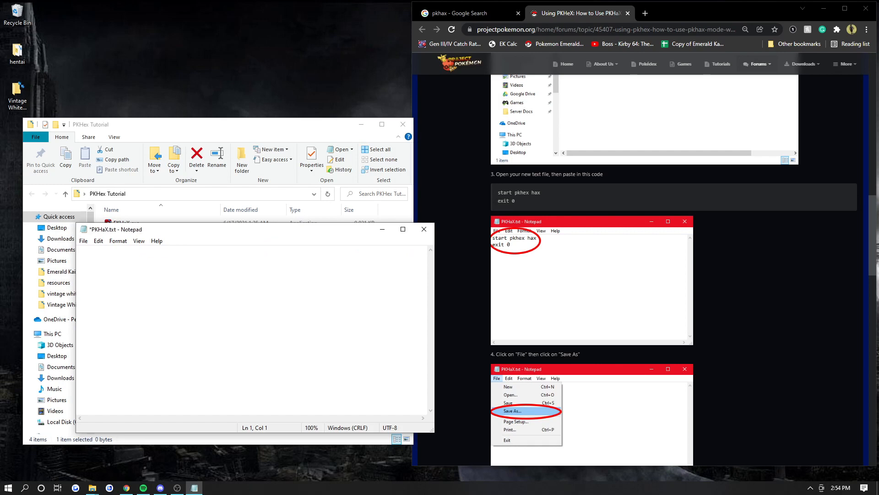
Step: Write the script lines 'start pkhex hax' and 'exit 0' in Notepad
type("start pkh")
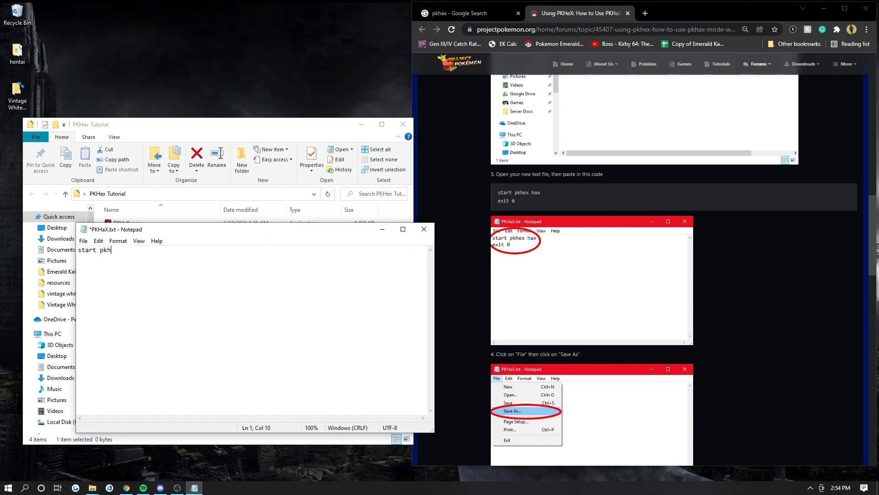
type("ex hax")
type("exit")
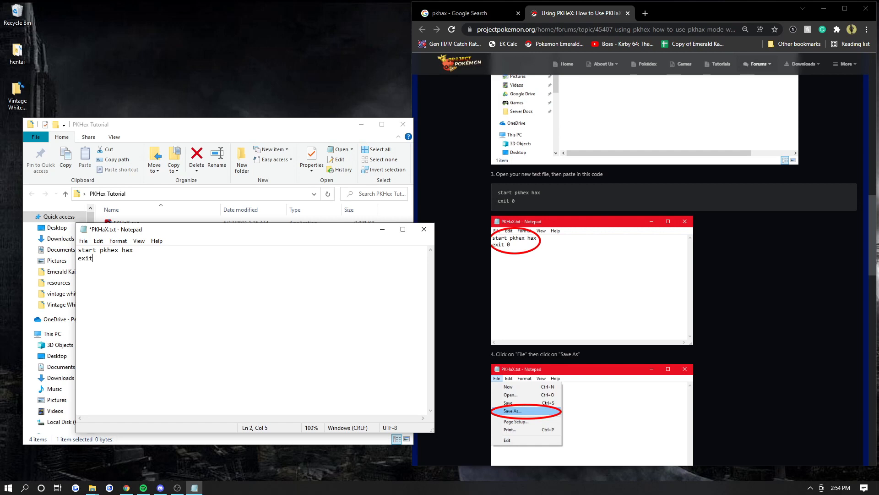
type("0")
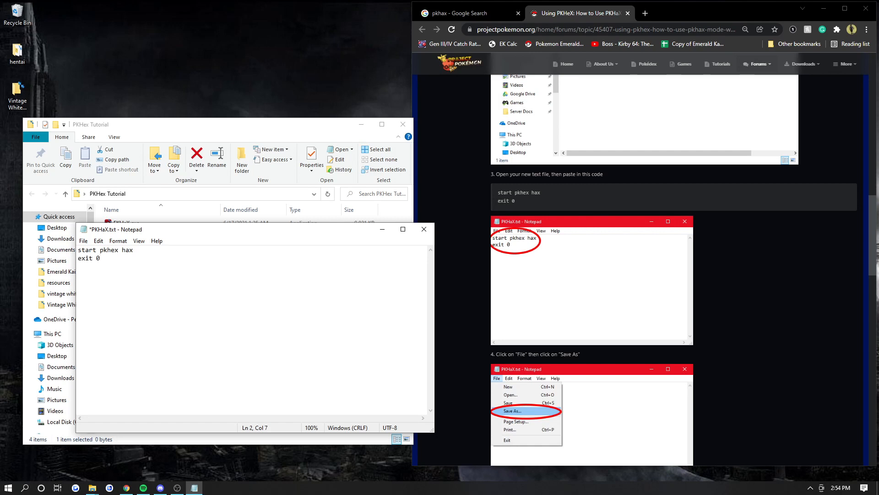
Step: Save the script as PKHaX.bat, replacing the existing batch file
left_click(83, 241)
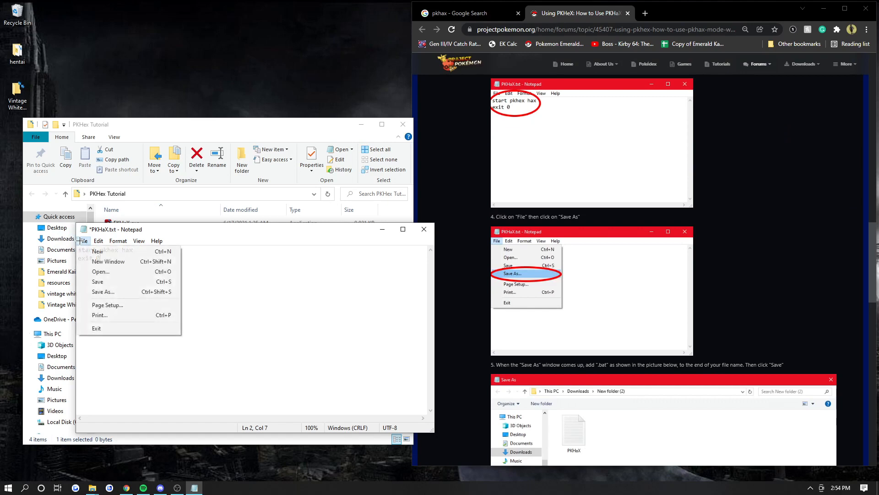
left_click(103, 292)
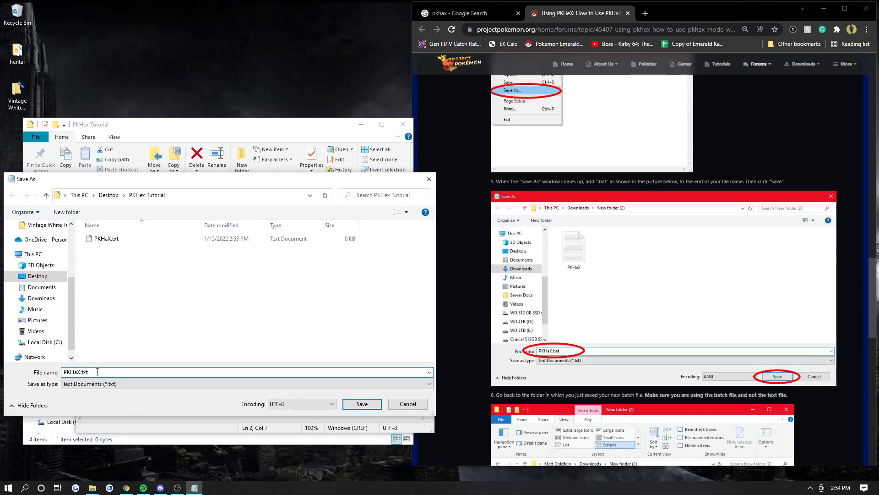
type(".bat")
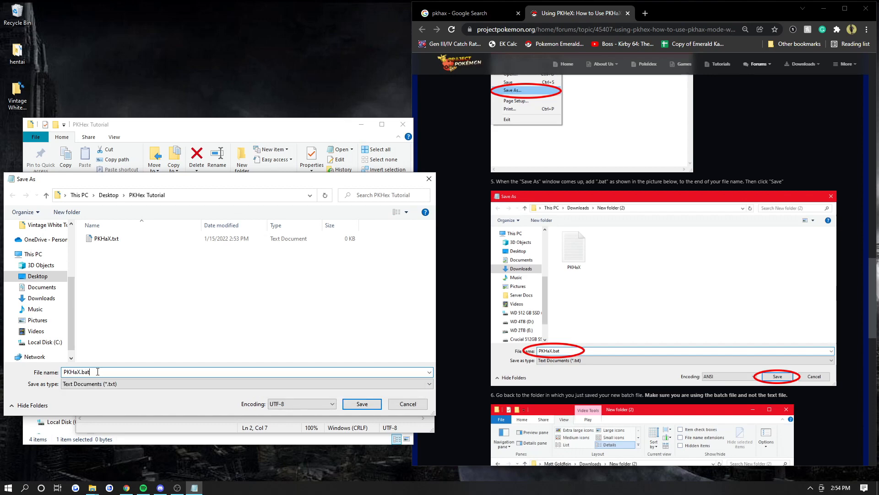
scroll("down", 3)
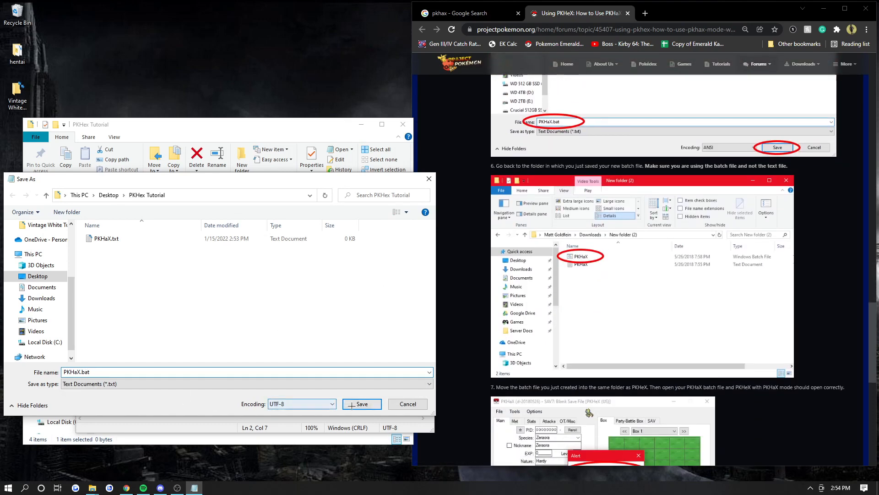
left_click(361, 404)
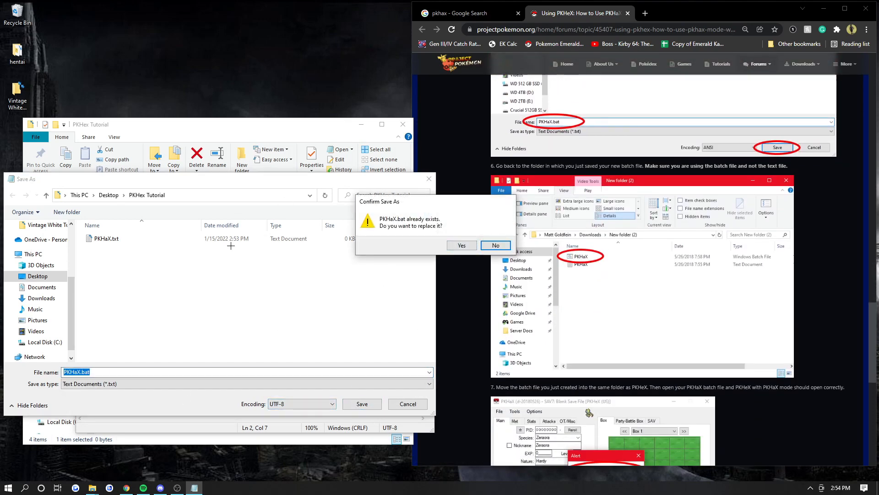
left_click(461, 246)
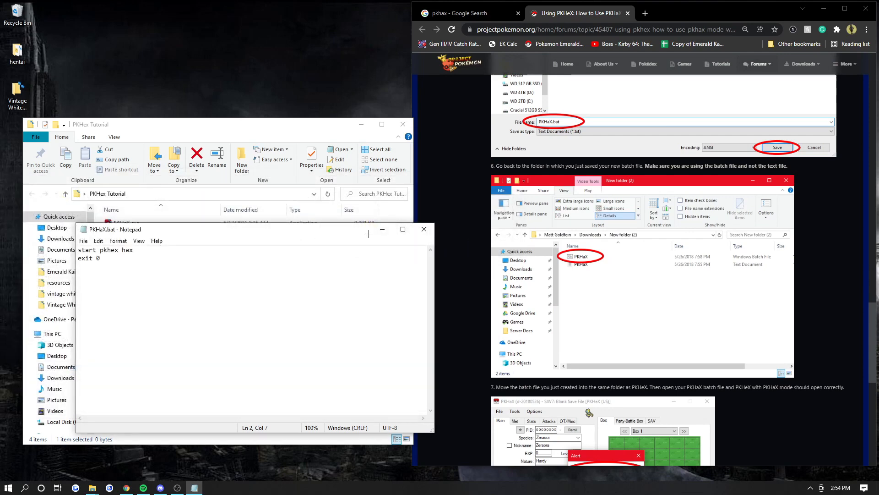
scroll("down", 3)
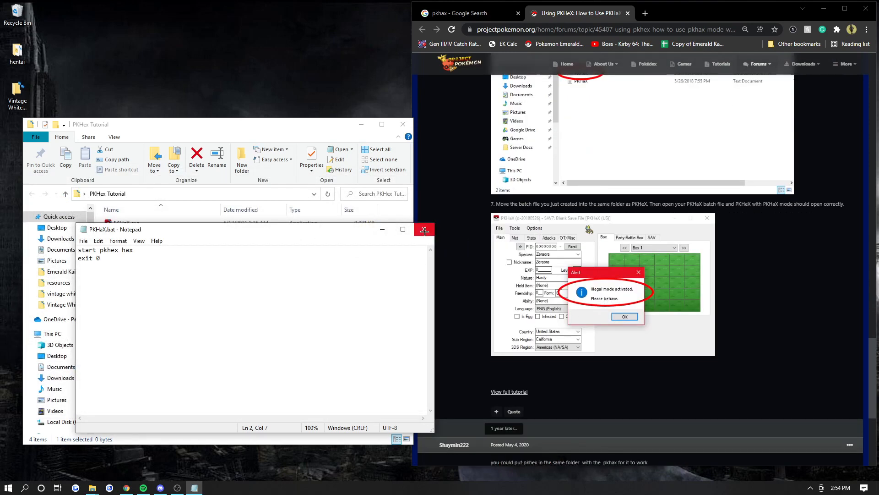
Step: Close Notepad, run PKHaX accepting the Illegal mode alert, and load 1.sav
left_click(424, 229)
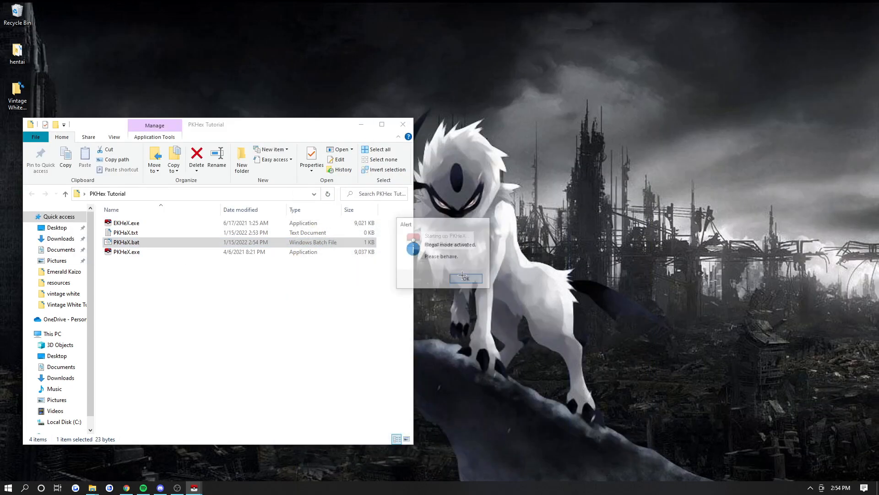
left_click(465, 278)
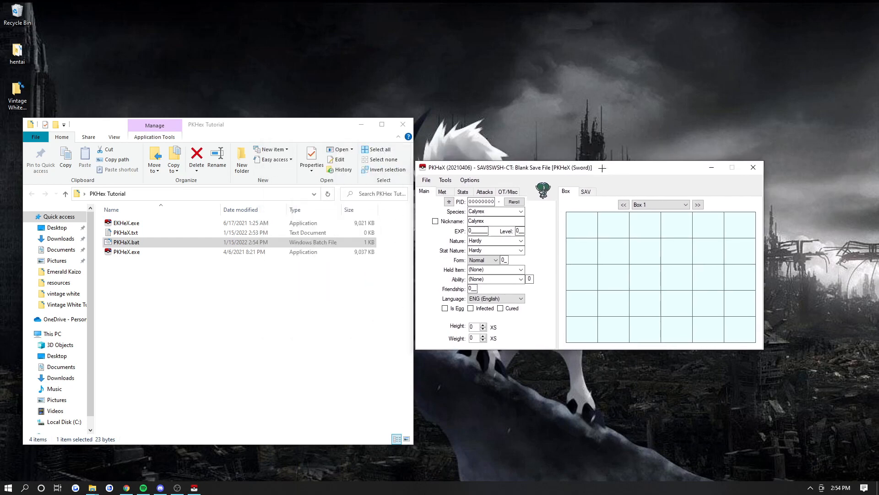
left_click(426, 180)
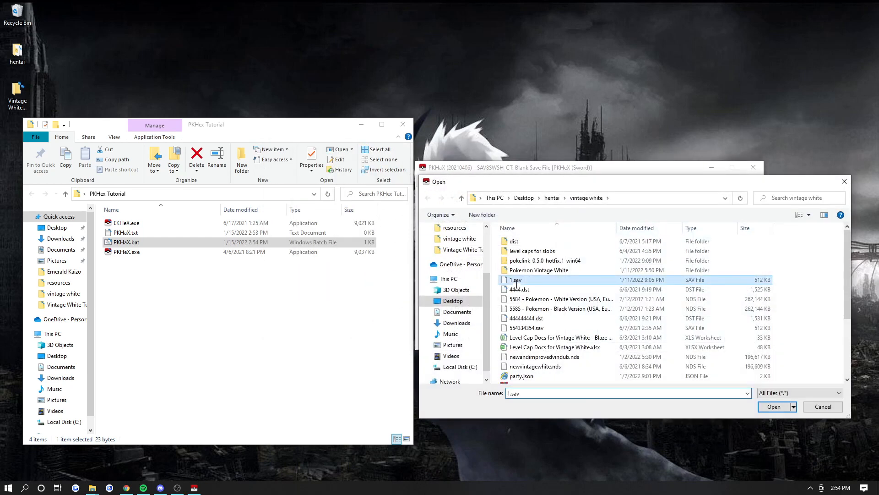
left_click(774, 407)
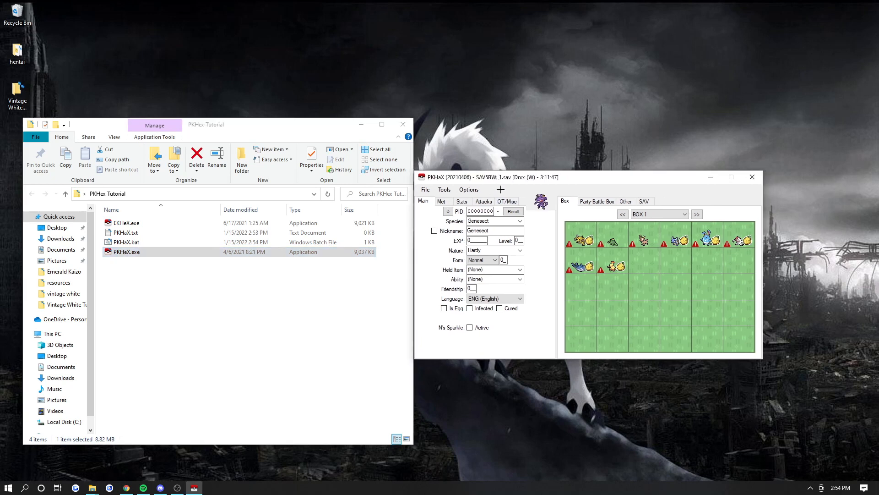
Step: Load Box 1's Mantine into the editor and raise its EXP from 27440 to 30488
left_click(583, 266)
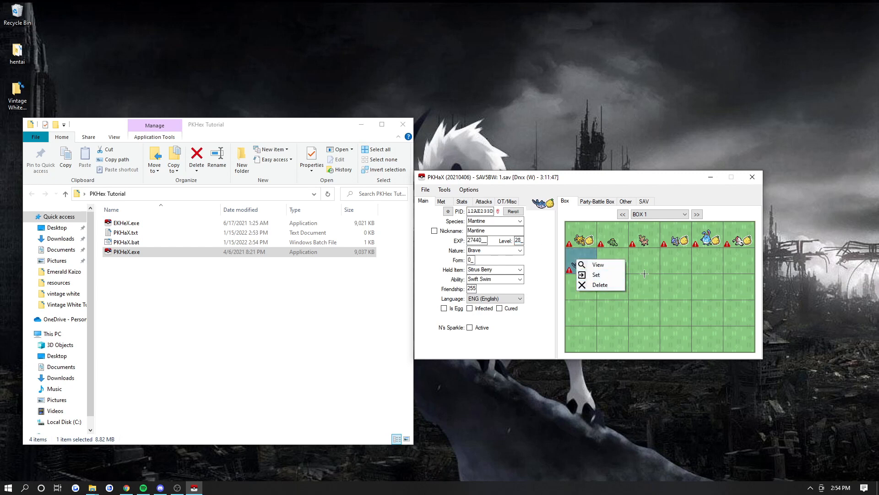
left_click(596, 274)
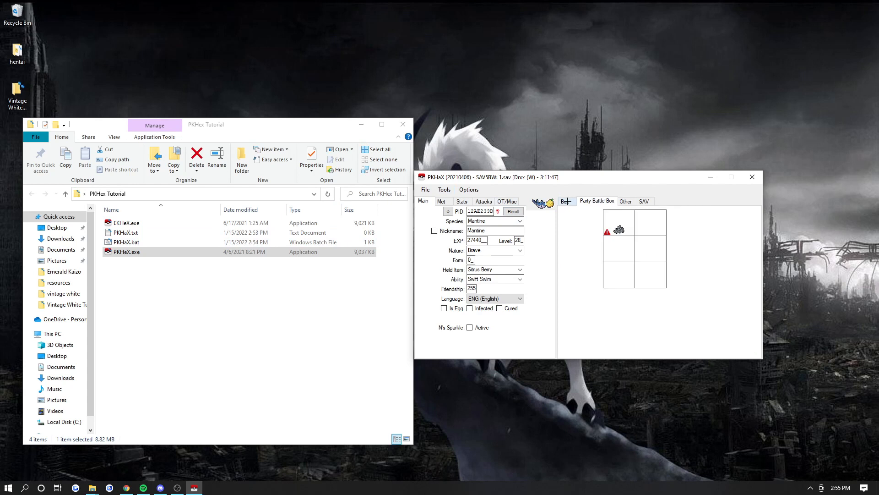
left_click(566, 201)
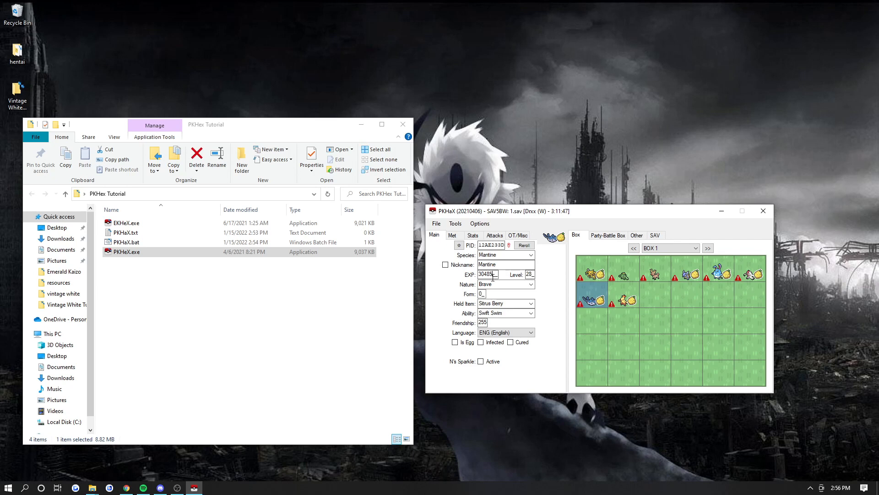
Step: Set the edited Mantine back into its Box 1 slot
triple_click(531, 274)
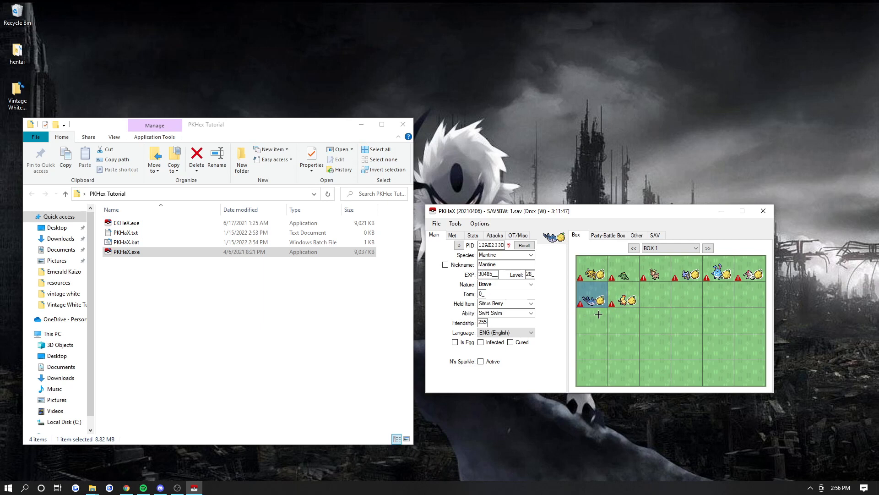
right_click(589, 301)
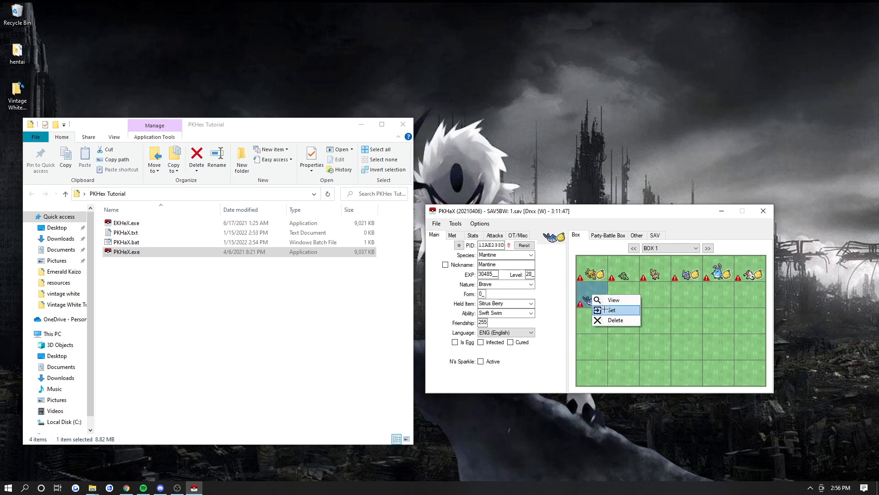
left_click(614, 310)
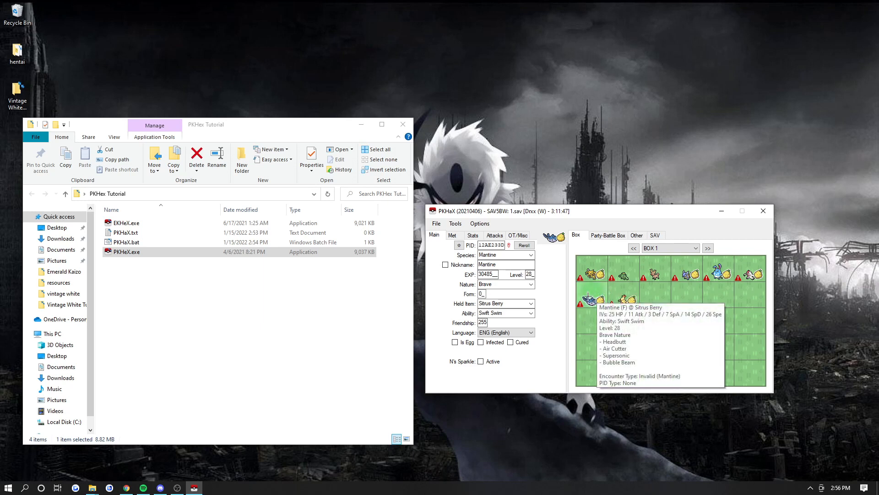
triple_click(531, 274)
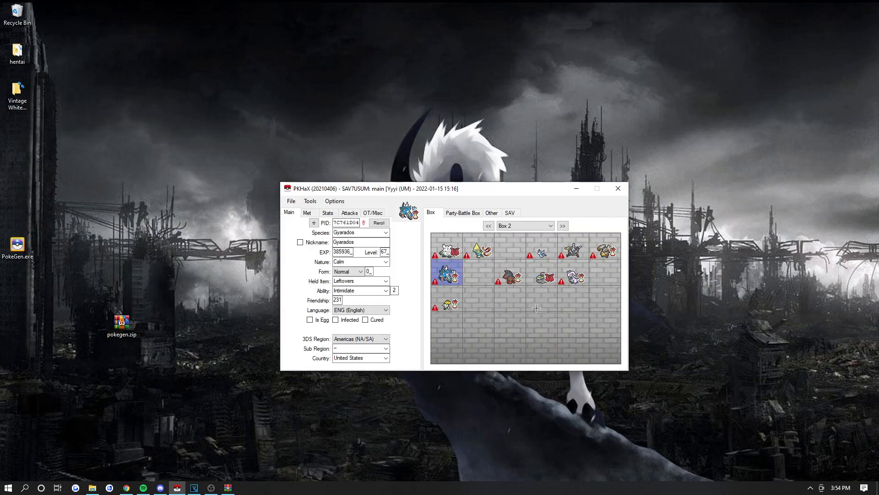
mouse_move(366, 280)
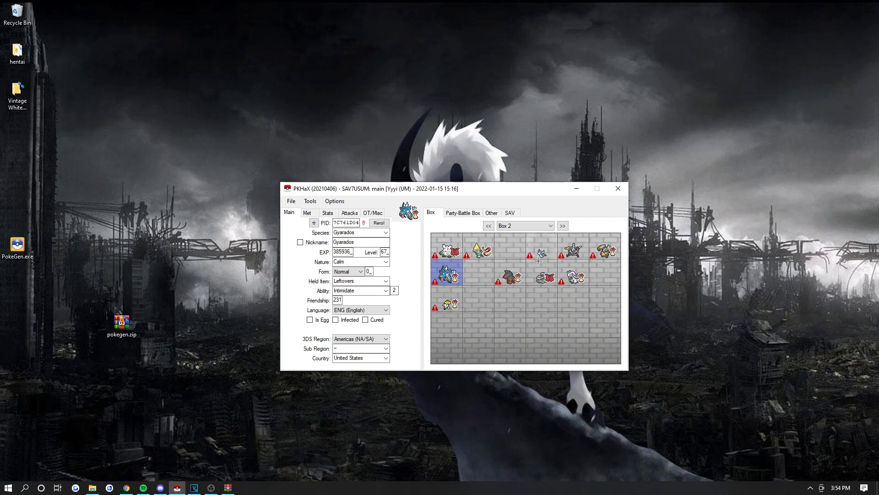
Step: Check the Ultra Moon party, then load the Black/White test.sav with Kadabra in the editor
left_click(461, 213)
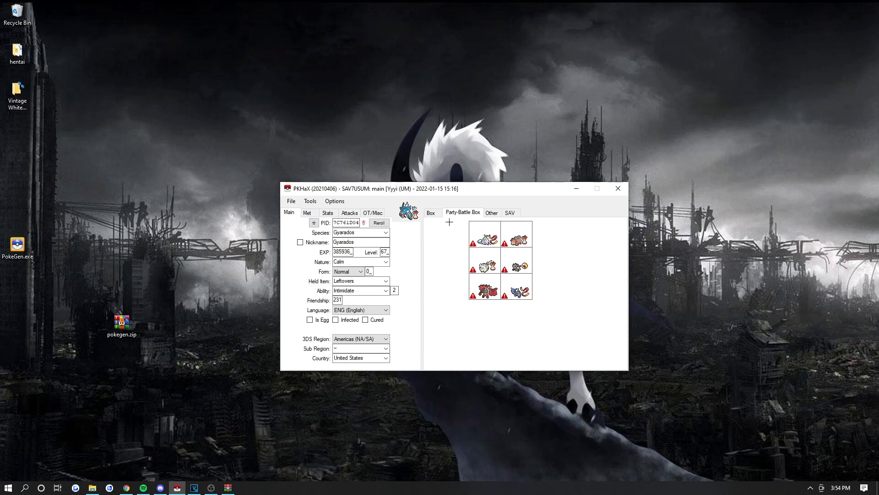
left_click(291, 200)
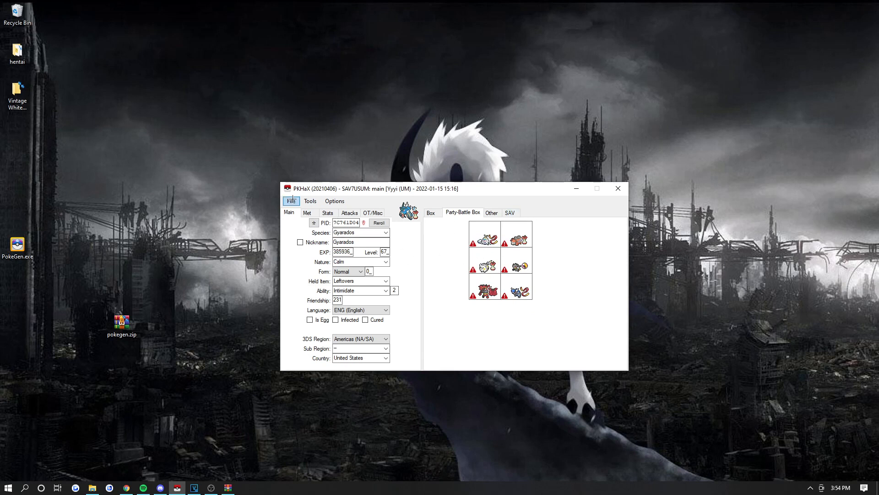
mouse_move(470, 269)
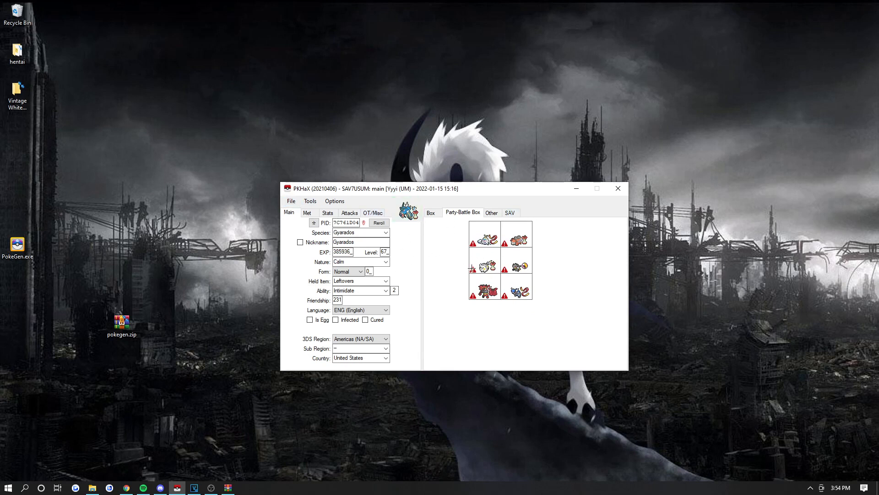
left_click(431, 211)
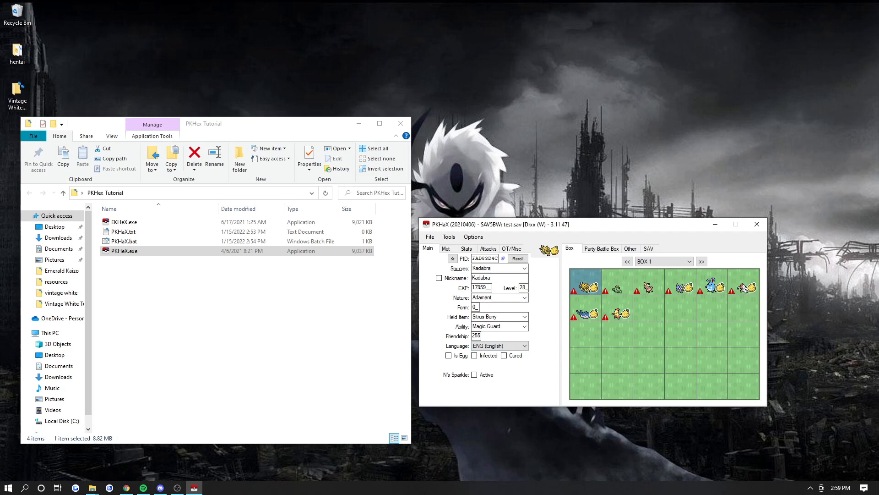
Step: Make Kadabra shiny, reroll its PID, set shiny again and raise it to level 30
left_click(518, 259)
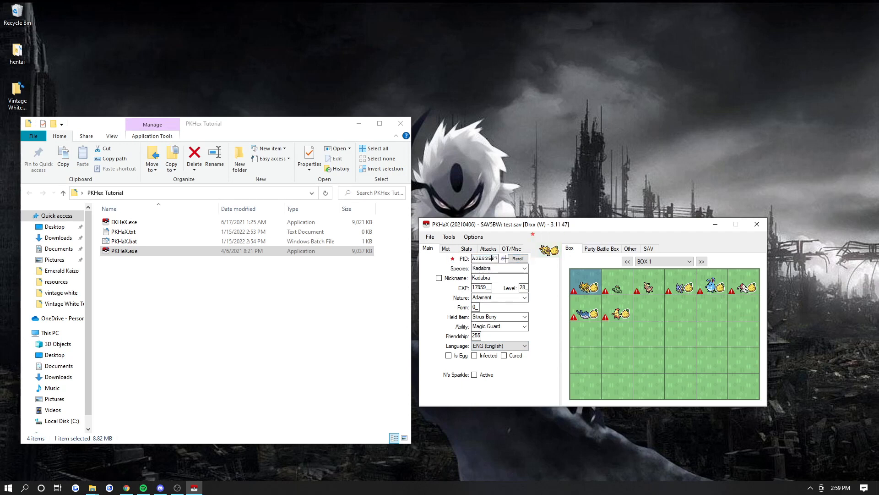
left_click(514, 258)
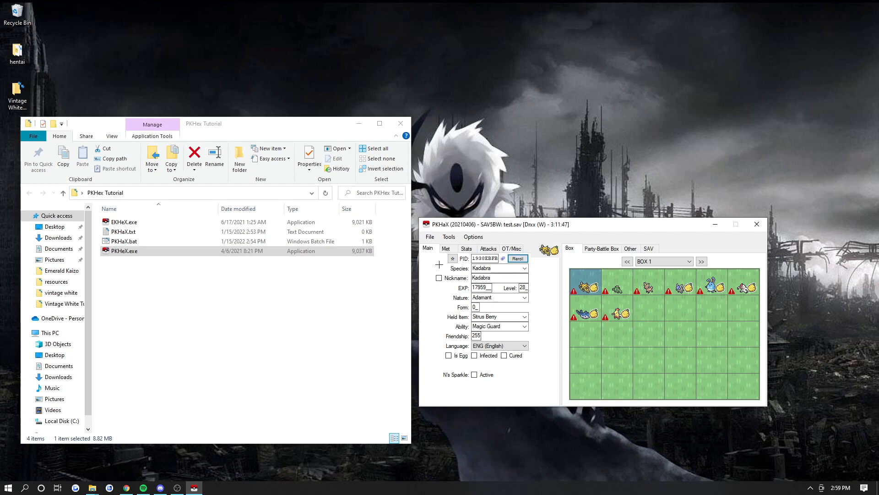
left_click(517, 258)
type("30")
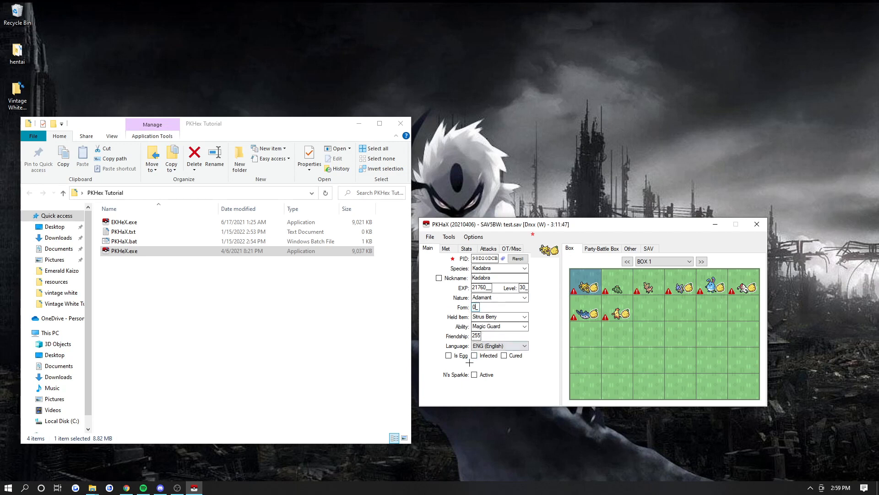
Step: Page through the Kadabra egg's Met, Stats, Attacks and OT/Misc details
left_click(448, 356)
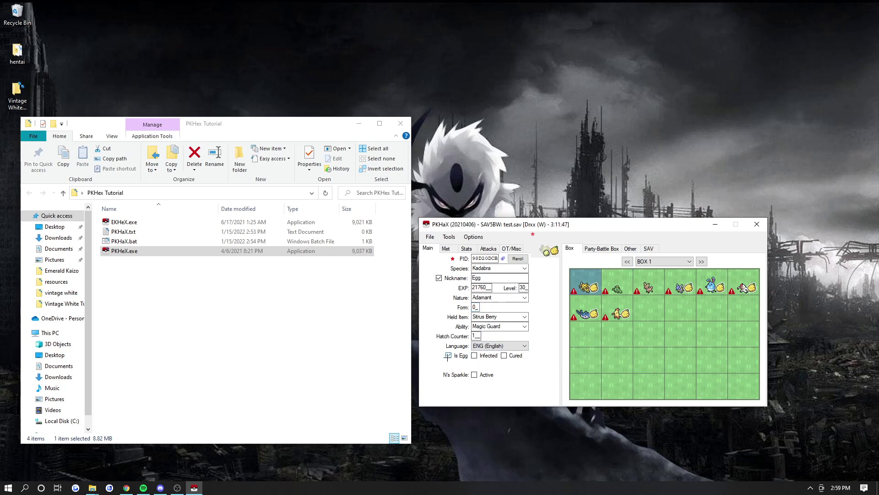
left_click(446, 248)
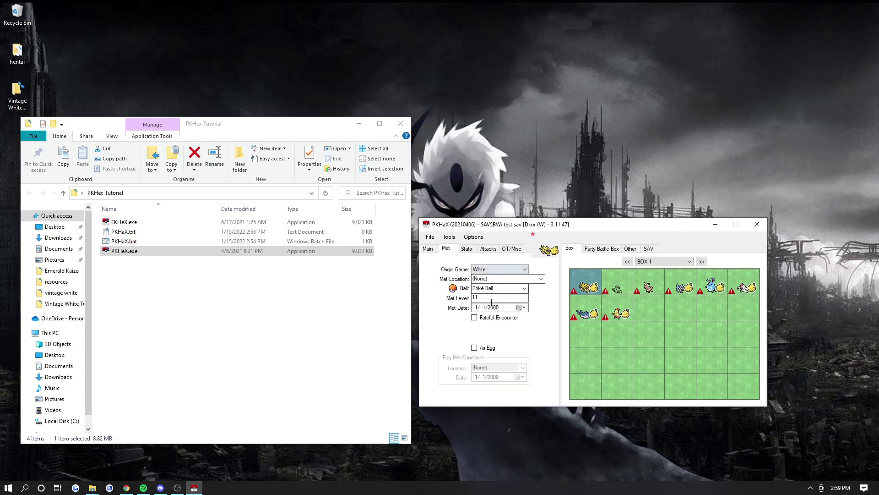
left_click(466, 249)
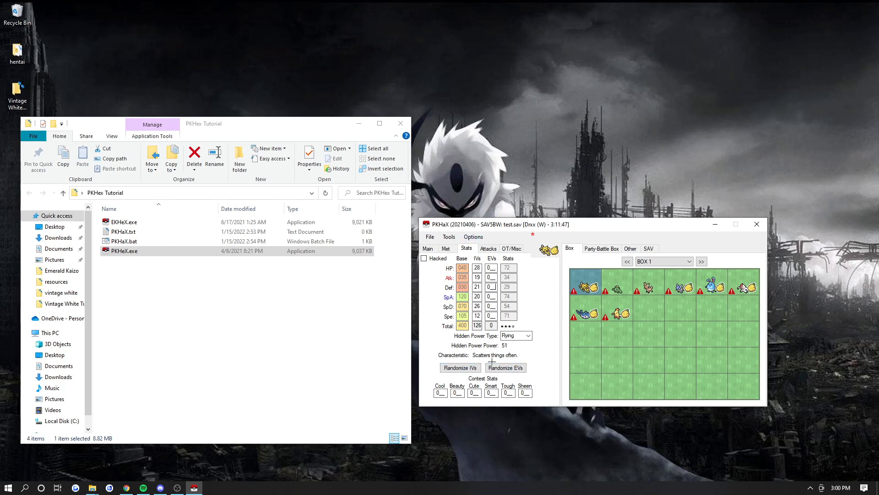
left_click(489, 248)
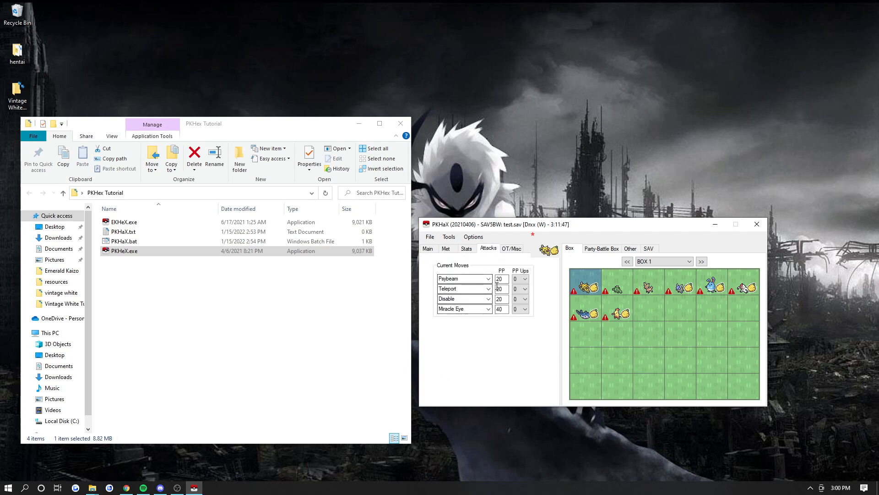
left_click(511, 248)
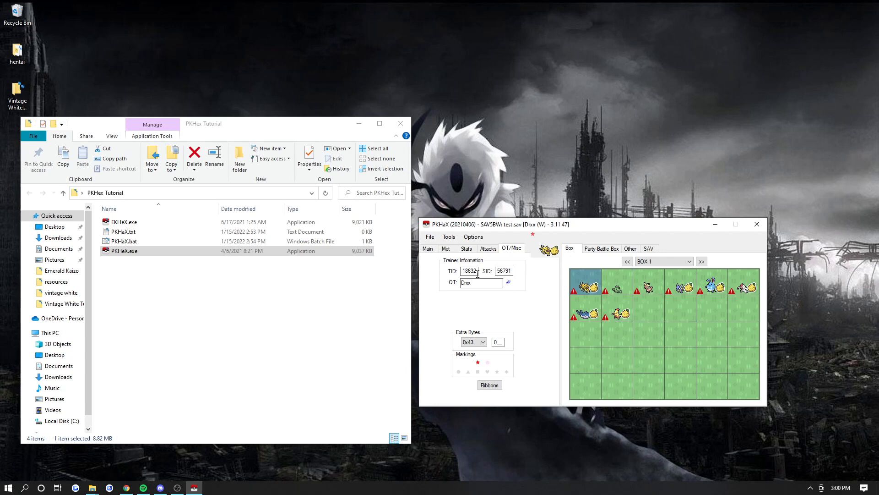
mouse_move(478, 283)
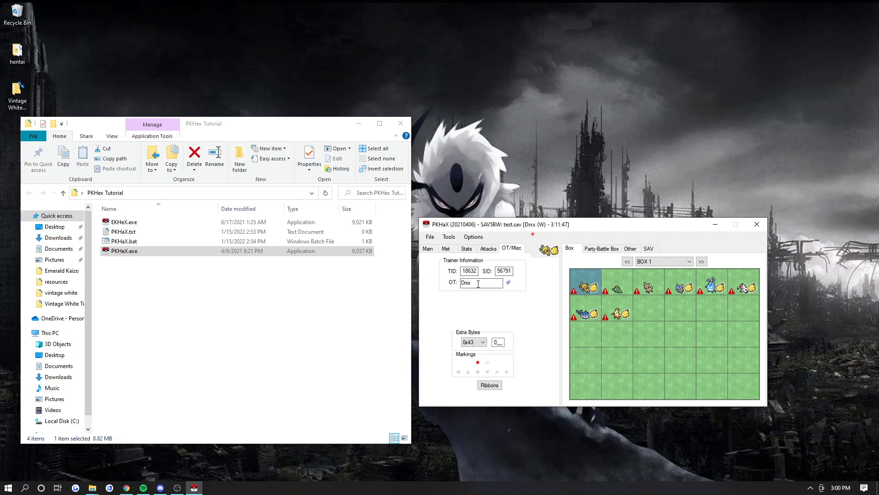
Step: Check the OT name and TID, then load Box 1's third-slot Pokémon into the editor
triple_click(469, 270)
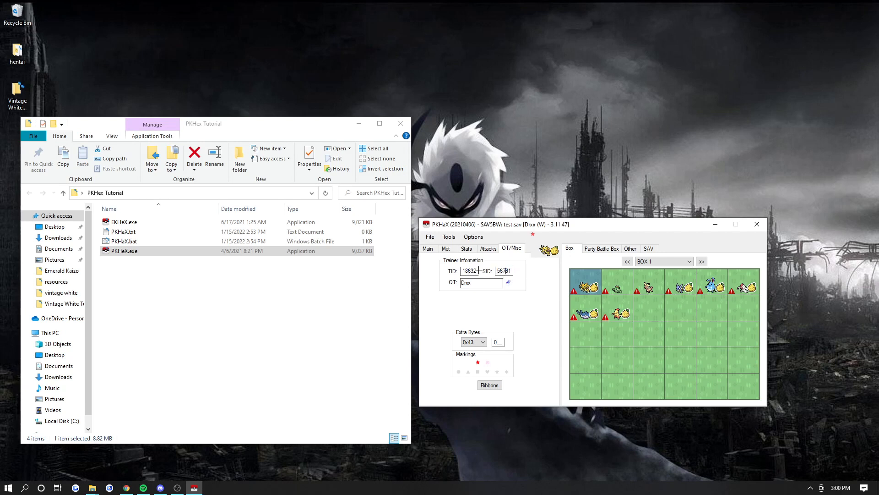
mouse_move(649, 319)
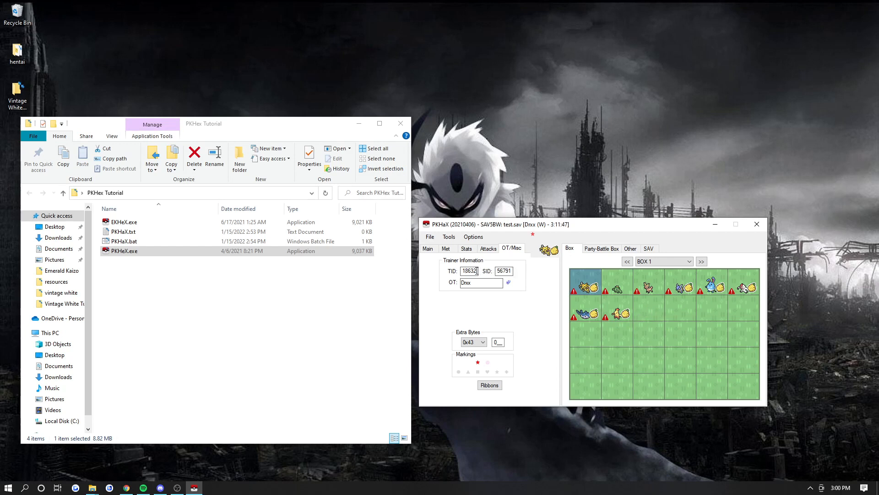
right_click(647, 287)
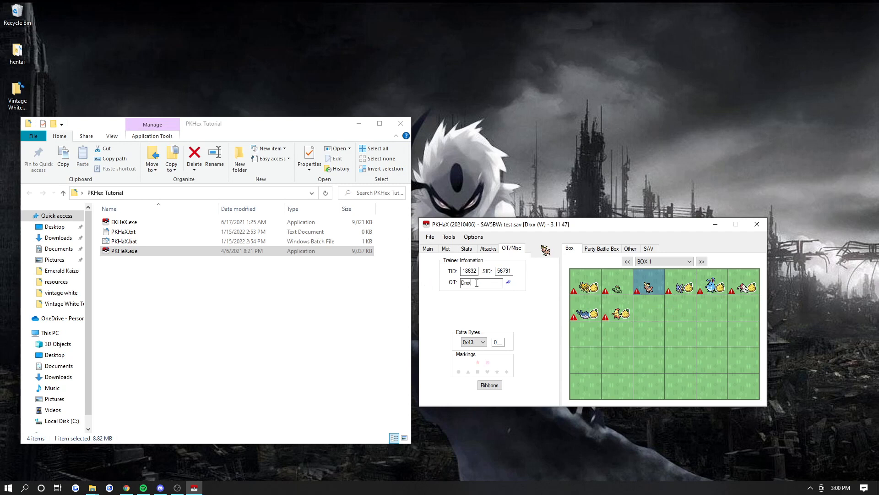
Step: Export Stantler's Showdown set to the clipboard and dismiss the confirmation
left_click(448, 236)
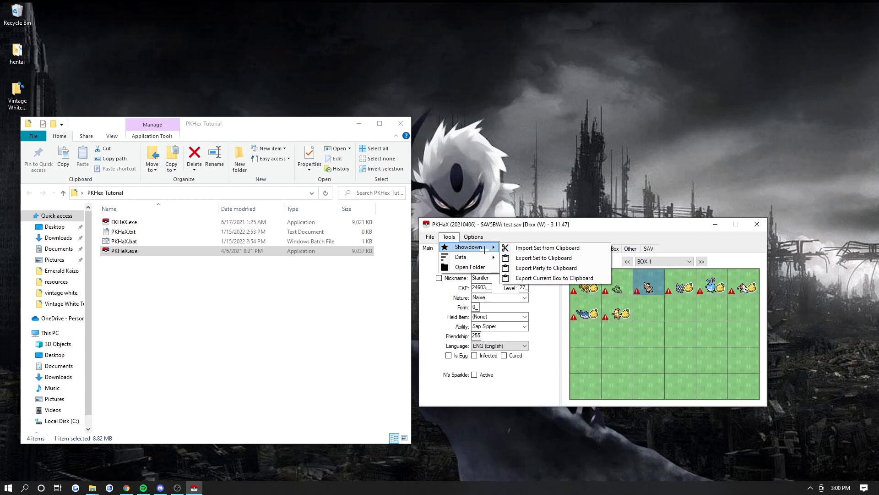
mouse_move(542, 267)
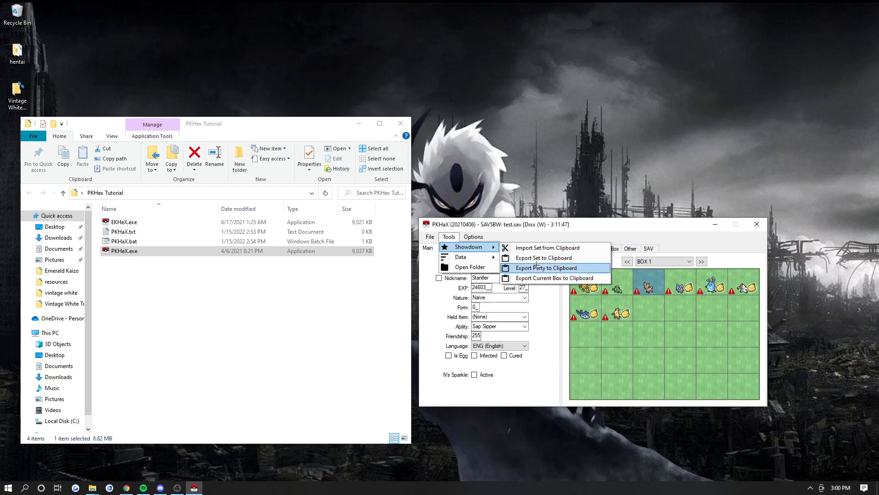
mouse_move(547, 248)
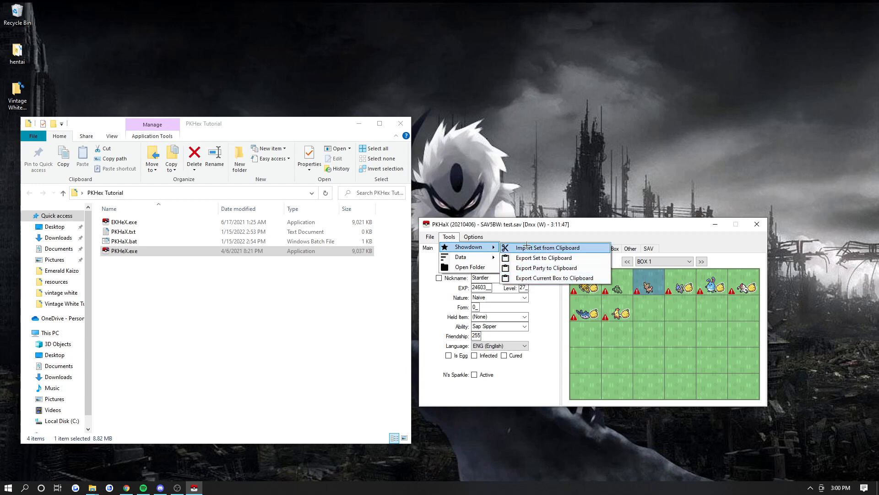
mouse_move(543, 258)
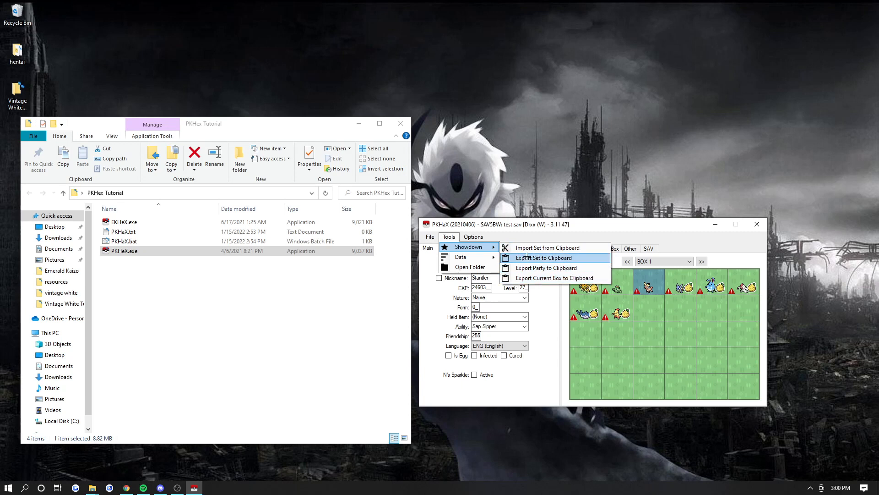
mouse_move(549, 247)
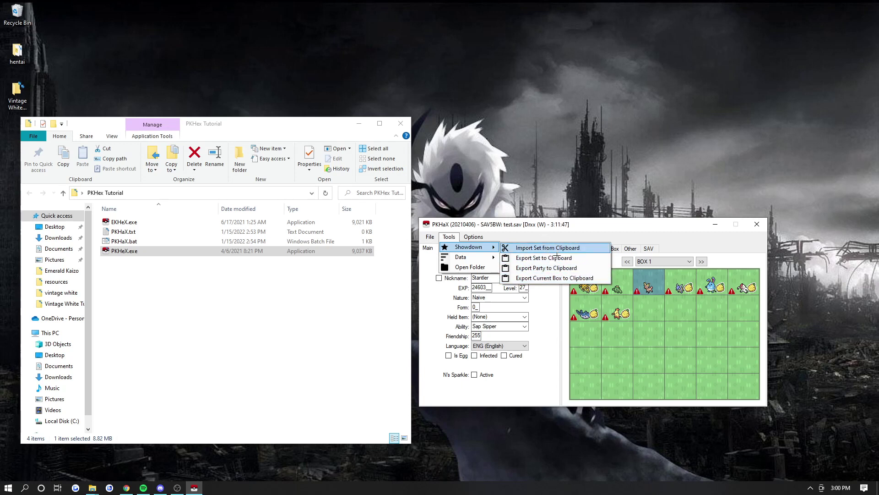
mouse_move(543, 258)
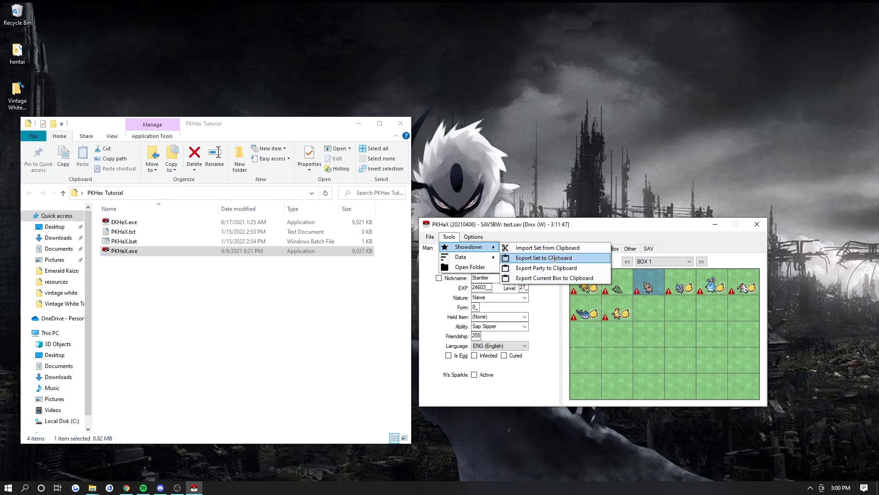
left_click(543, 257)
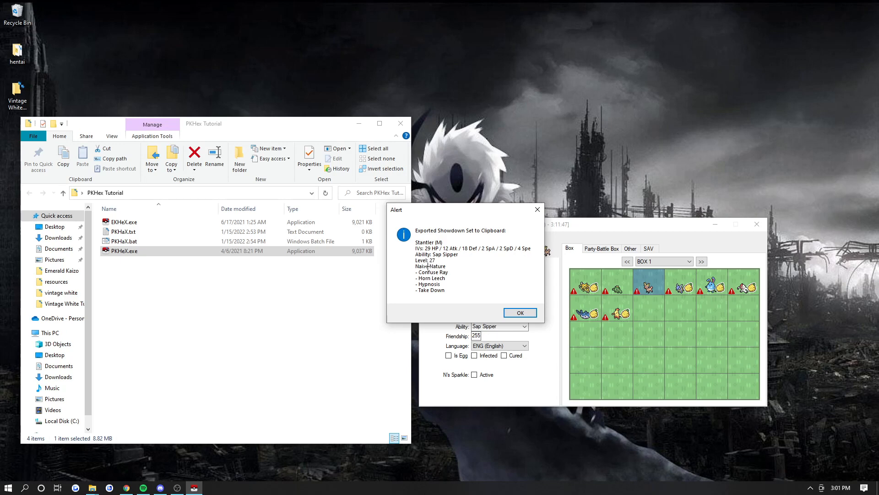
mouse_move(520, 313)
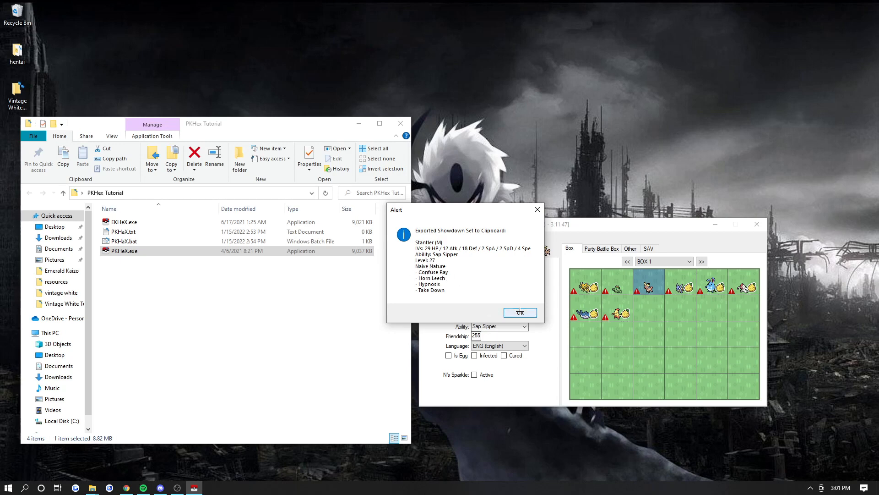
left_click(520, 313)
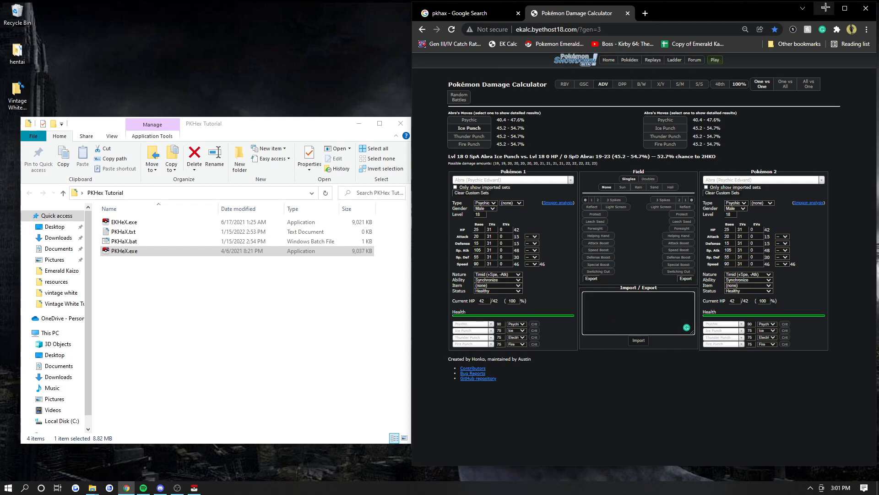
Step: Review the program Settings and close the window
left_click(455, 238)
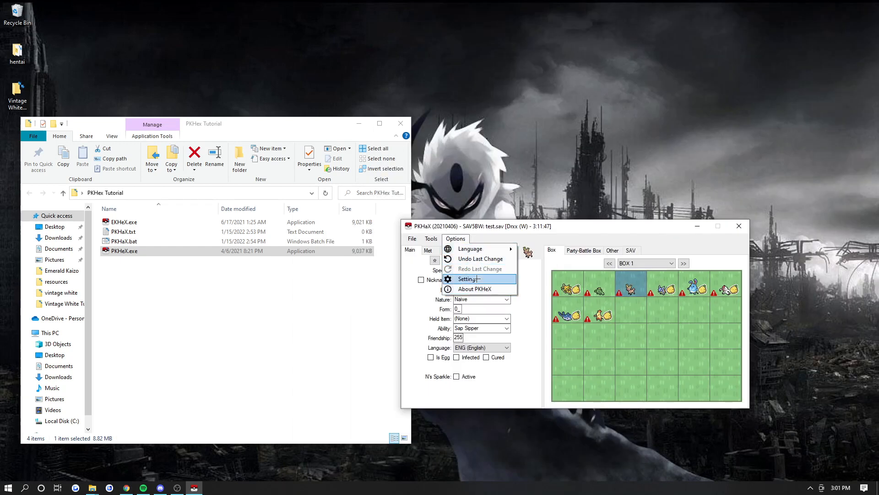
left_click(467, 279)
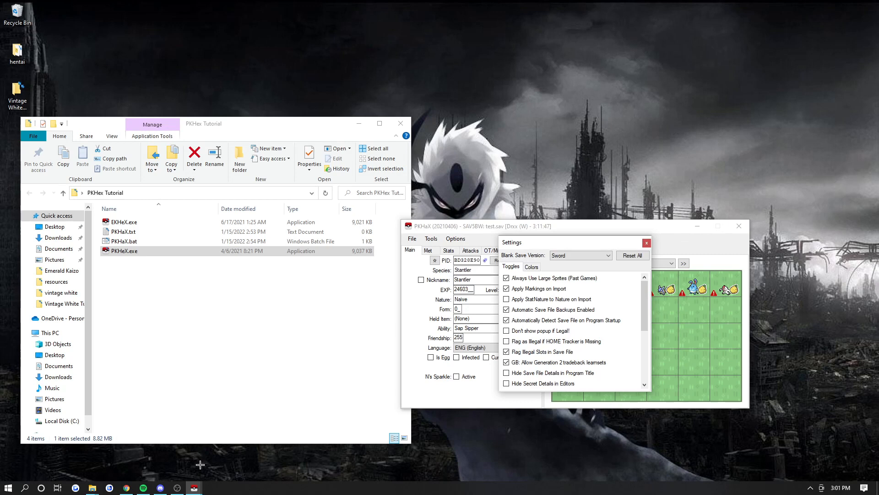
mouse_move(551, 284)
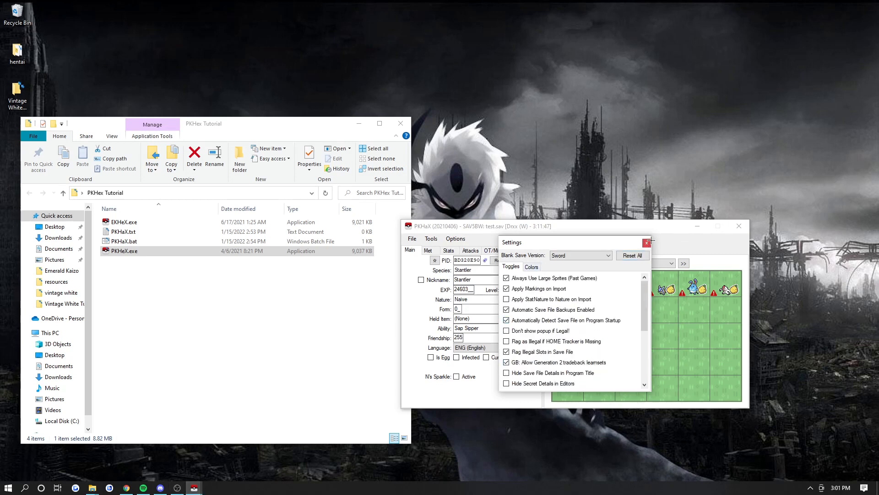
left_click(647, 242)
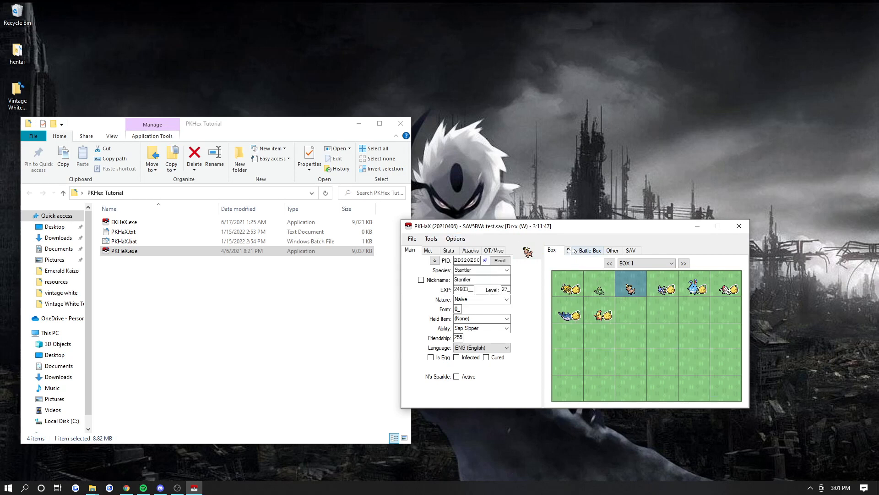
Step: Look over the one-Pokémon party, then the empty Daycare and Battle Box
left_click(583, 250)
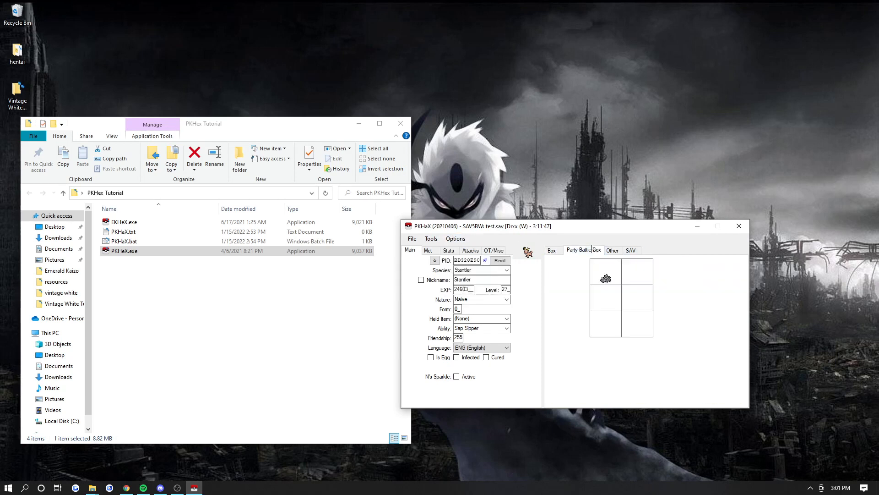
left_click(612, 250)
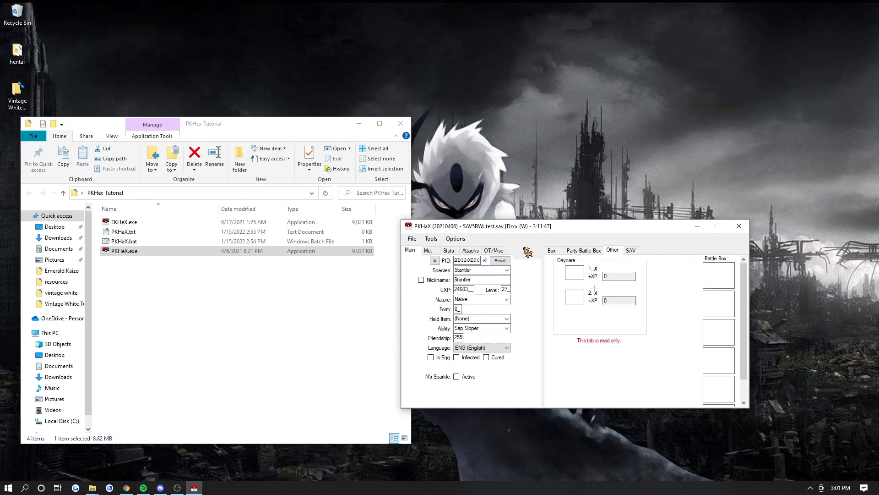
mouse_move(685, 316)
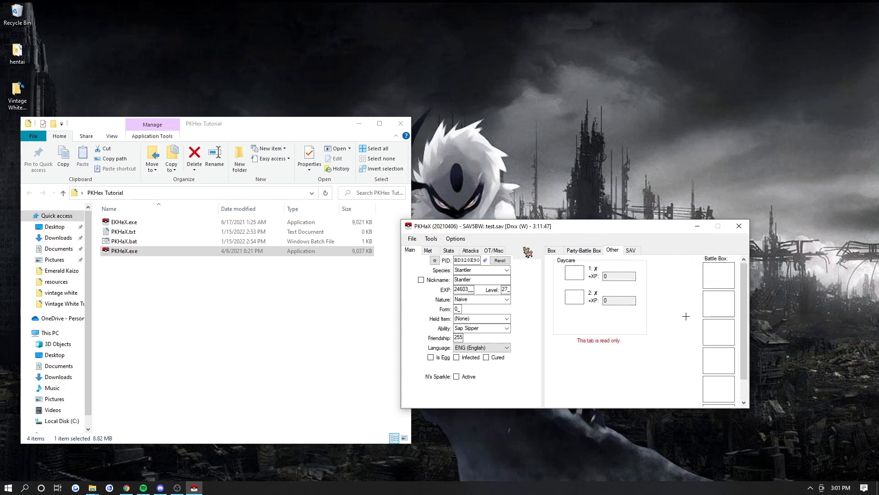
left_click(630, 249)
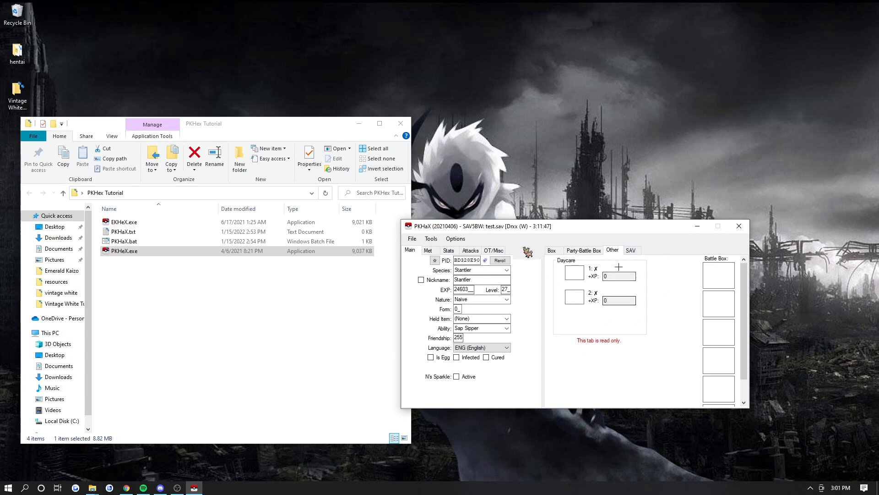
Step: Browse Box 1's wallpapers in Box Layout, then bring up the Event Flag Editor
left_click(631, 249)
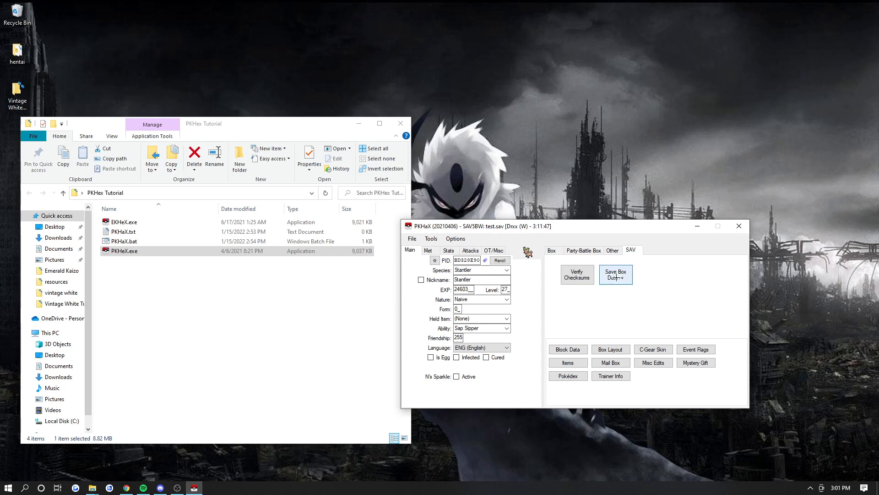
mouse_move(576, 274)
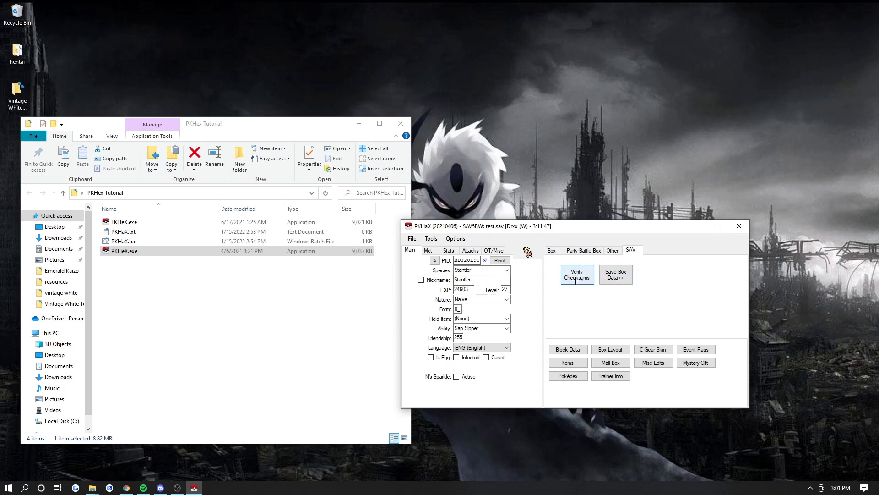
mouse_move(568, 349)
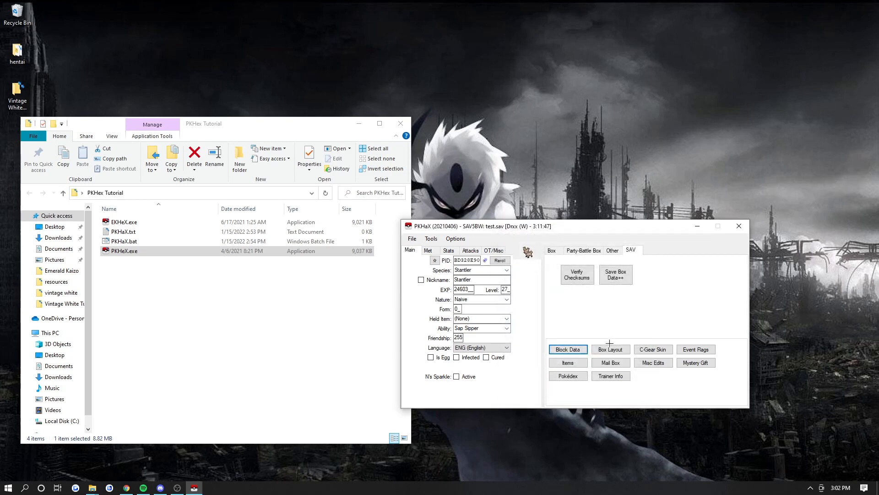
left_click(610, 349)
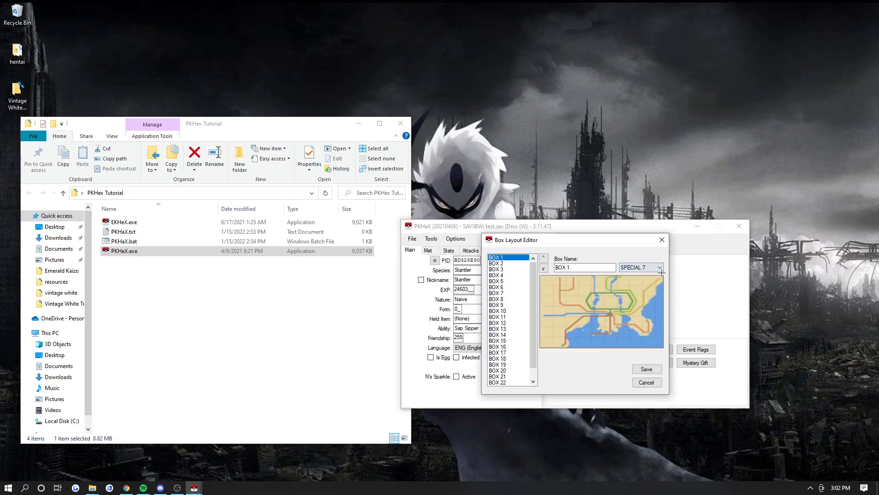
left_click(659, 266)
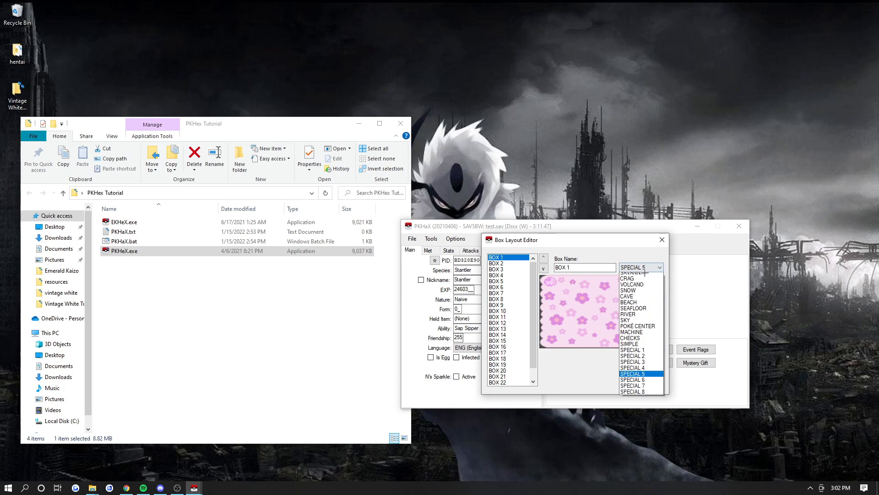
left_click(695, 349)
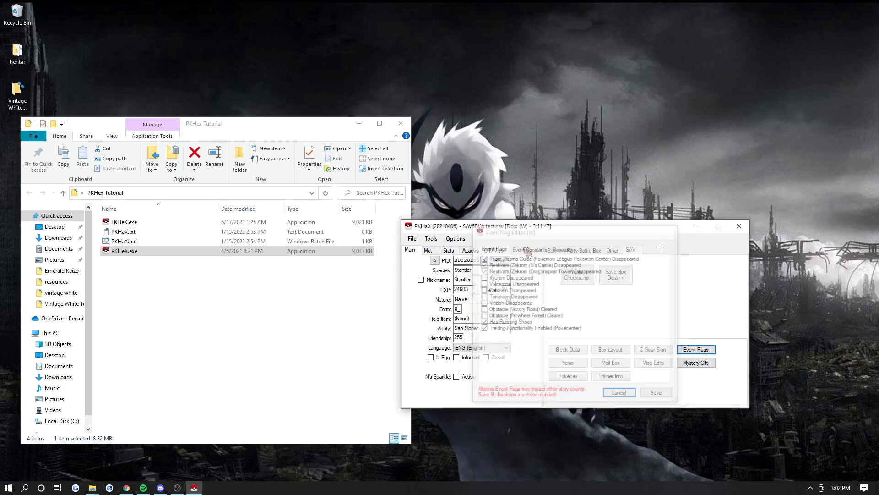
Step: Open the inventory editor and flip through the Medicine and Berries pockets
left_click(567, 349)
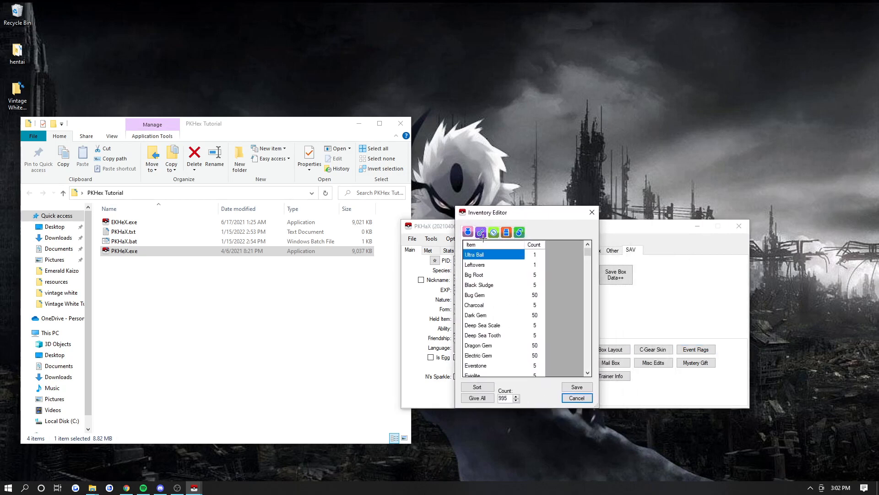
left_click(493, 232)
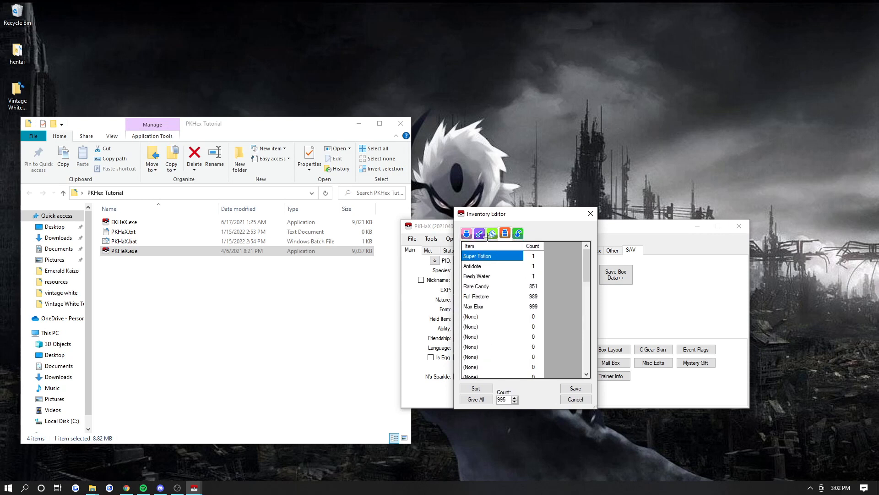
left_click(517, 233)
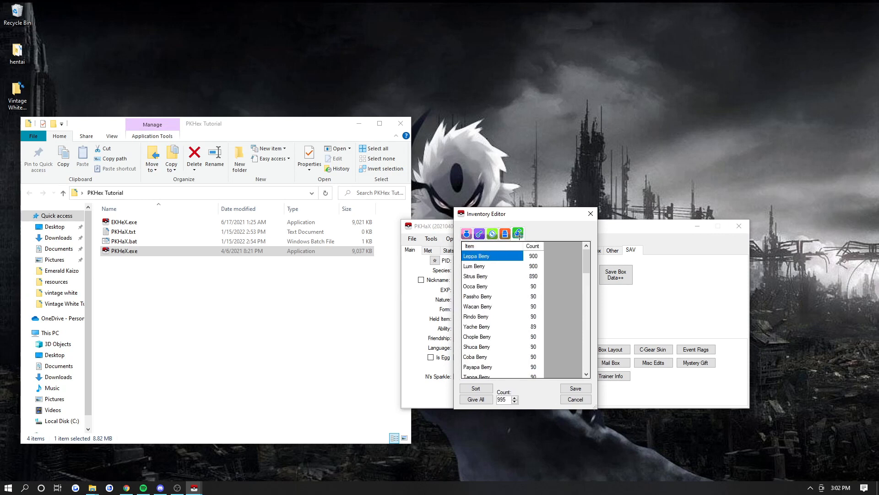
left_click(518, 232)
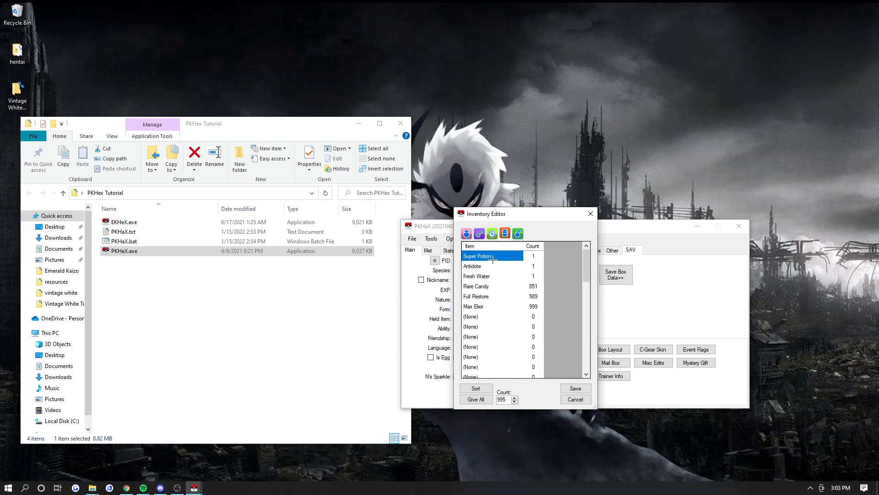
mouse_move(476, 317)
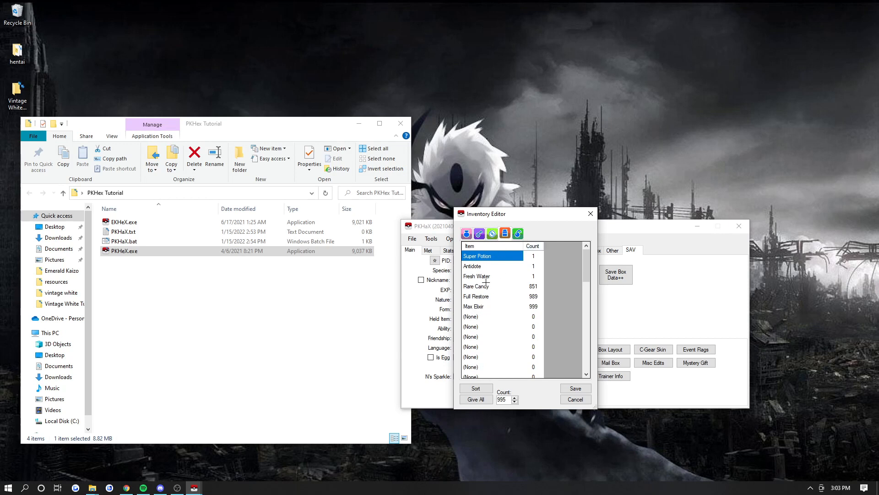
mouse_move(470, 316)
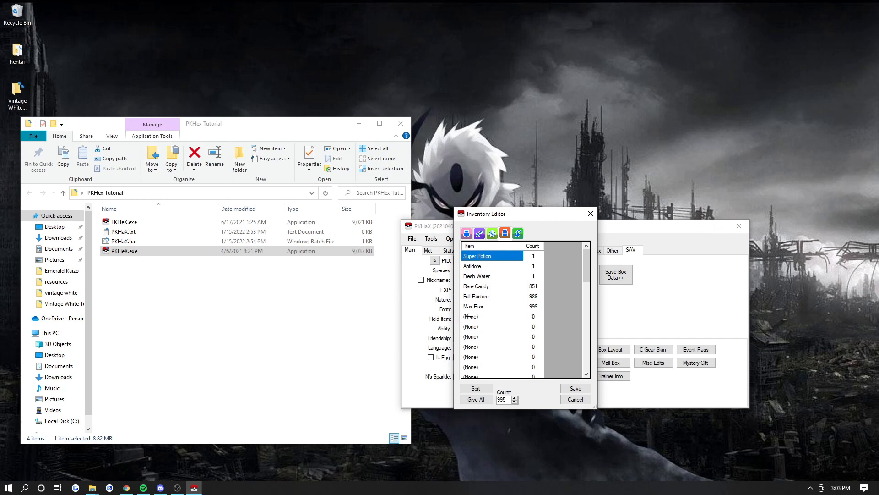
mouse_move(479, 318)
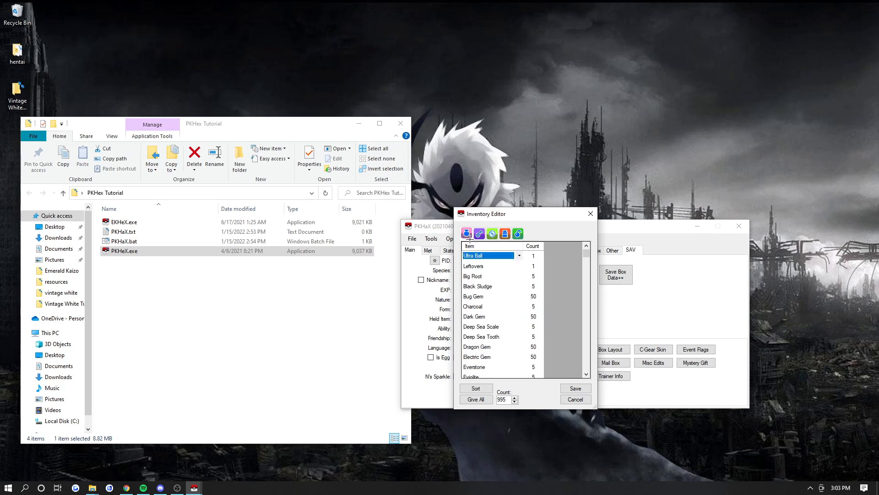
Step: Scroll the Medicine pocket and select an empty slot
scroll("down", 3)
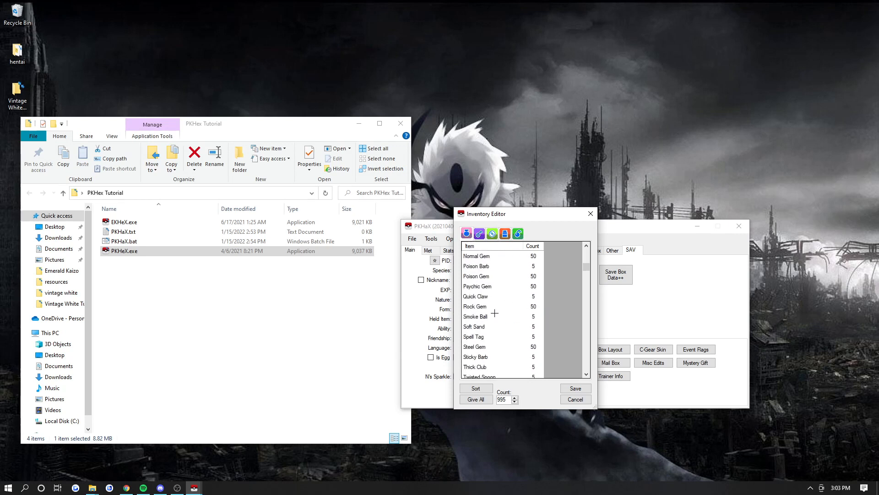
scroll("down", 3)
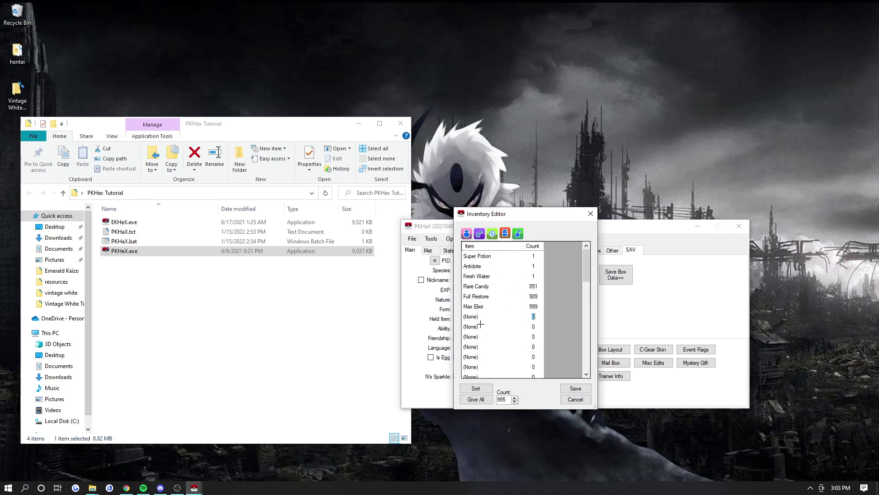
left_click(491, 316)
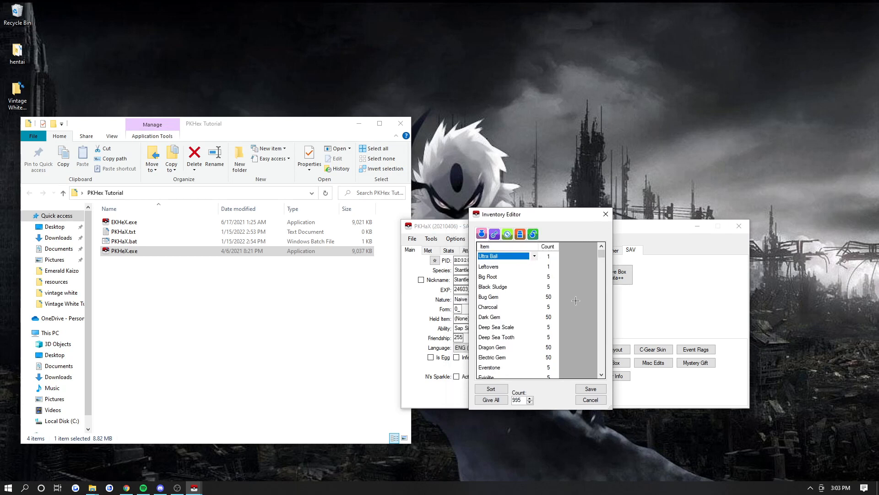
mouse_move(497, 223)
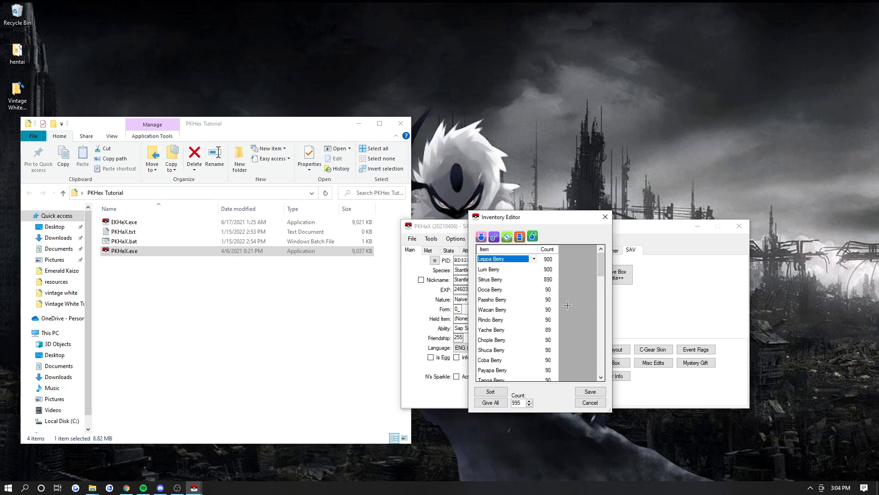
scroll("down", 3)
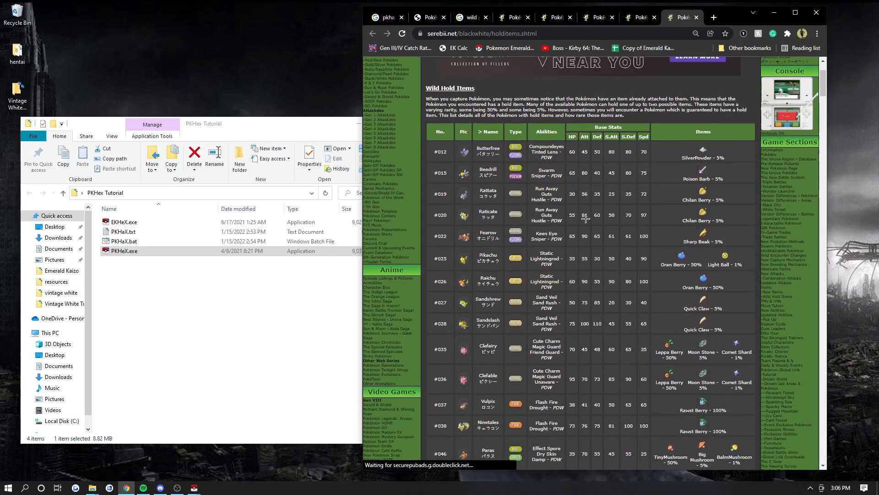
mouse_move(703, 242)
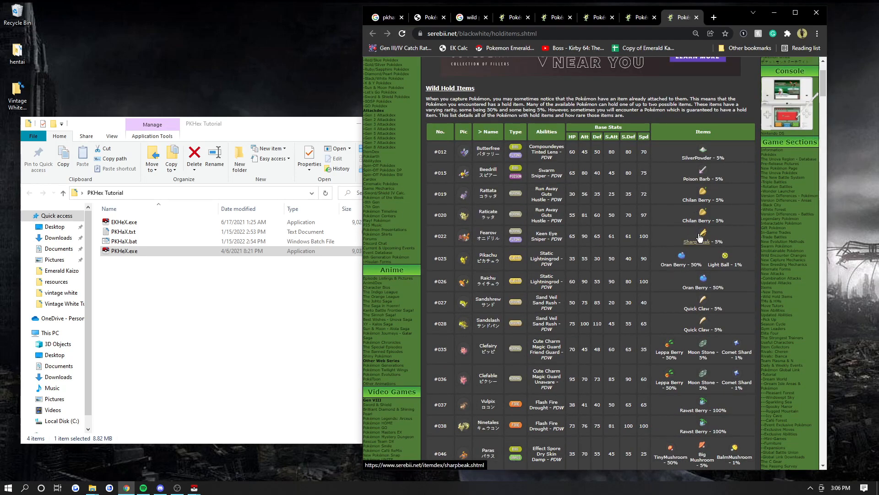
mouse_move(592, 251)
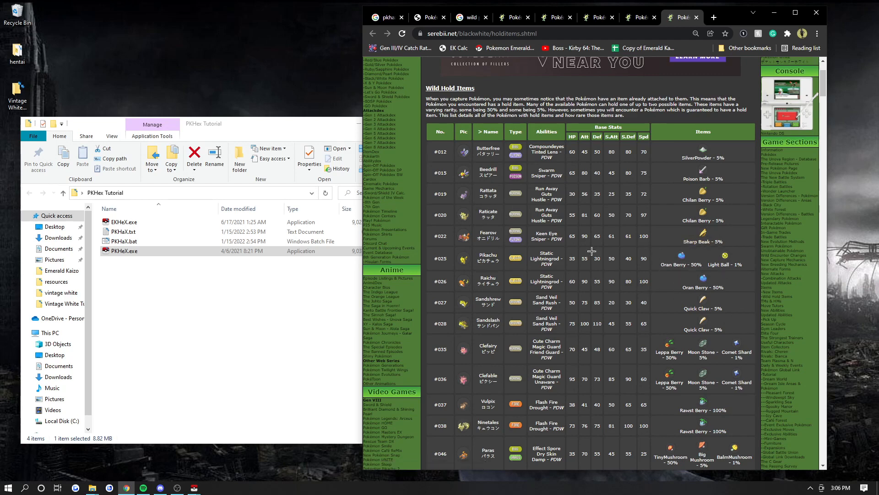
mouse_move(514, 304)
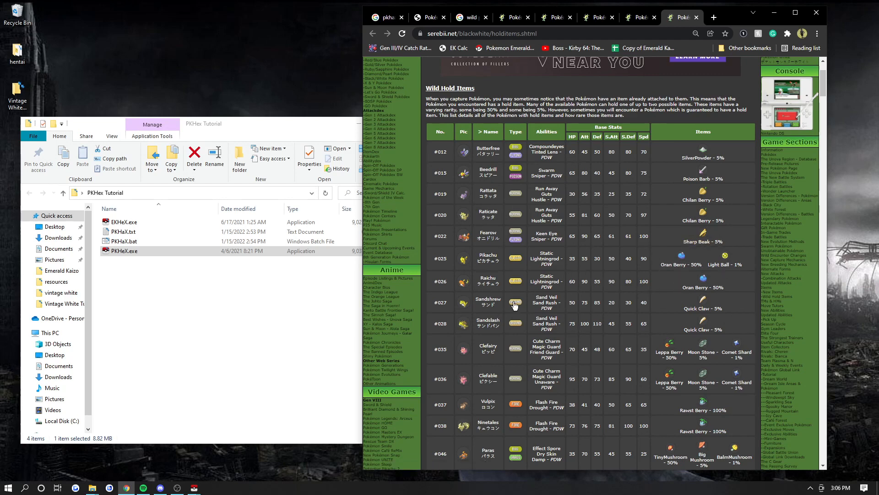
scroll("down", 3)
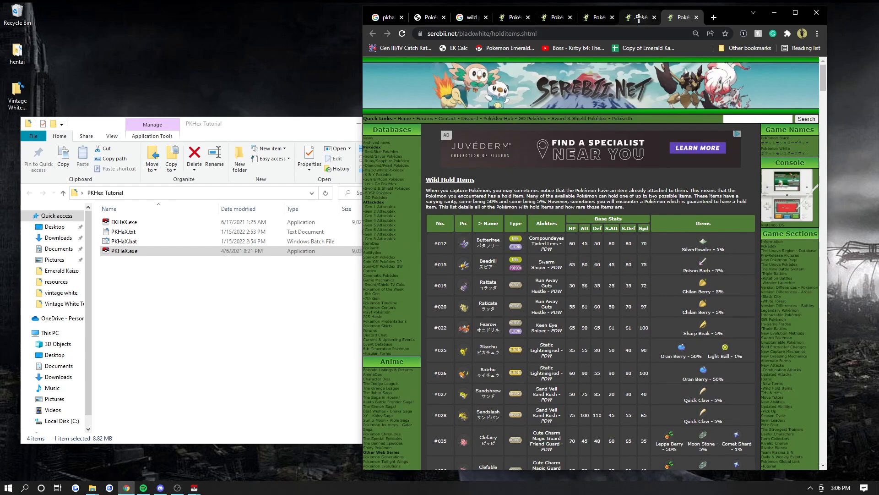
left_click(594, 17)
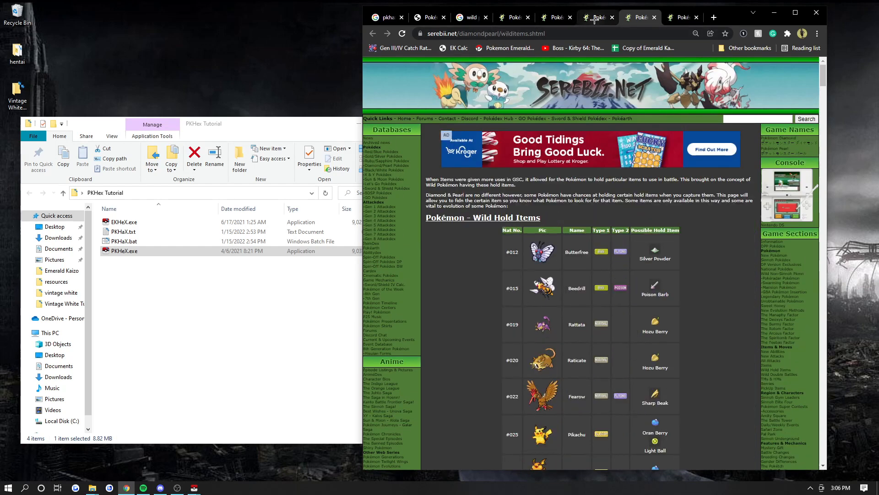
left_click(595, 17)
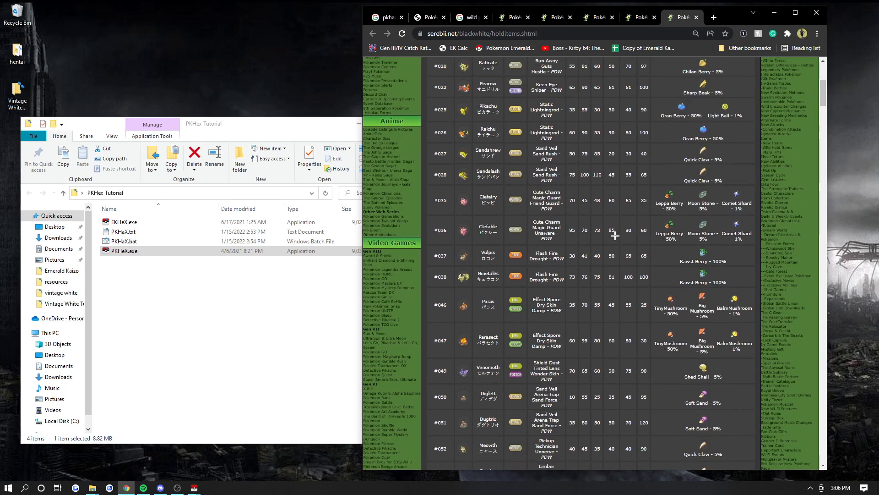
scroll("up", 3)
type("chila")
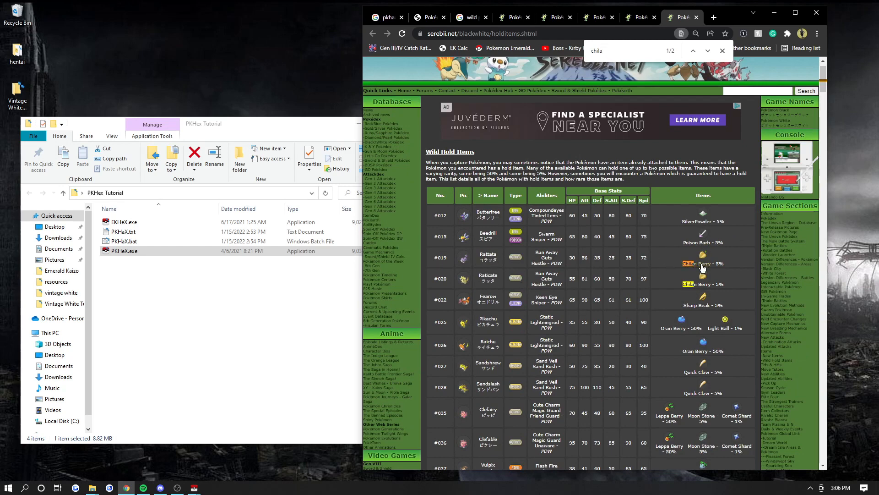
mouse_move(699, 269)
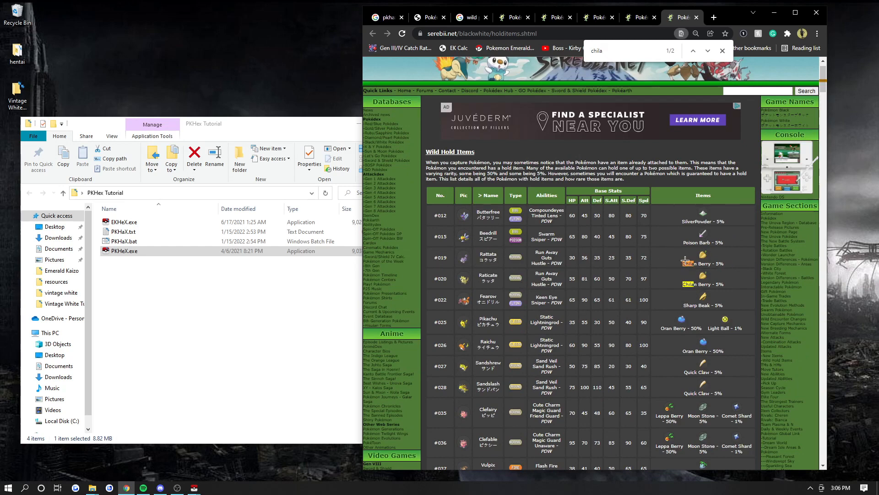
left_click(721, 52)
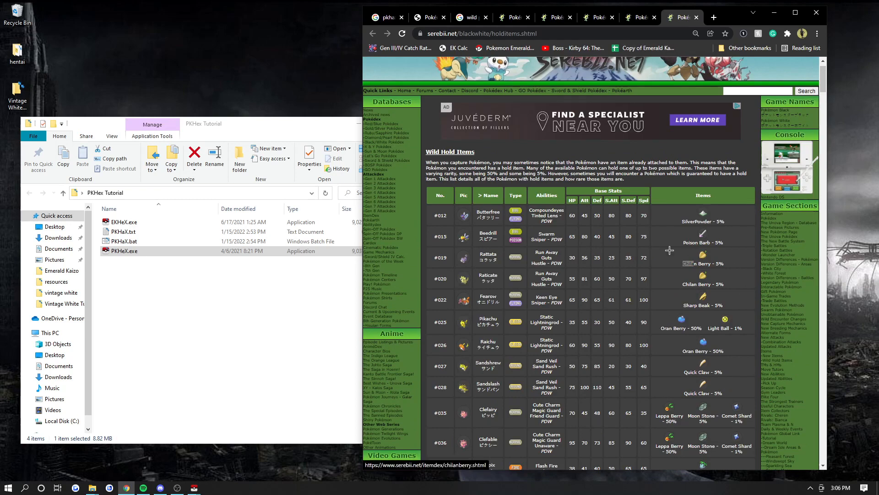
scroll("down", 3)
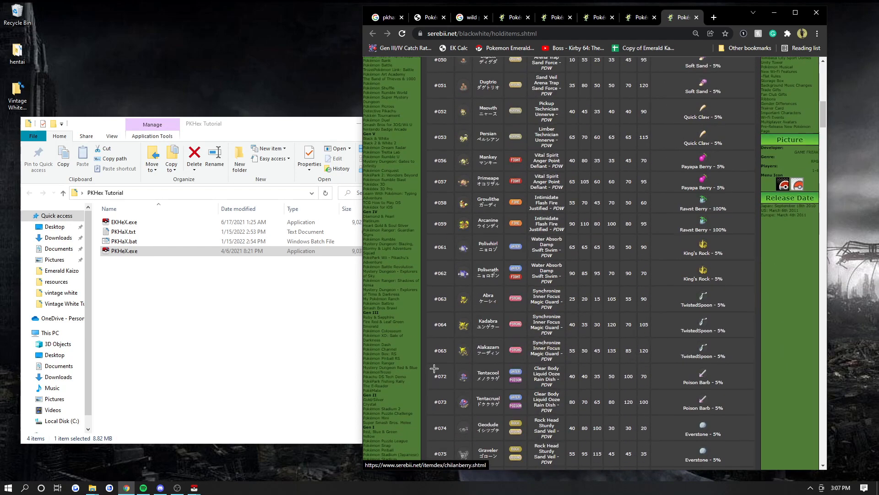
scroll("up", 3)
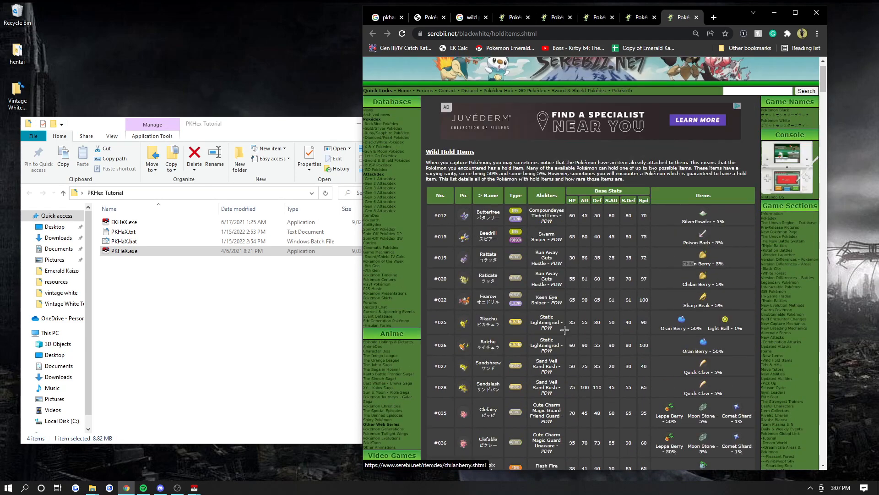
mouse_move(650, 259)
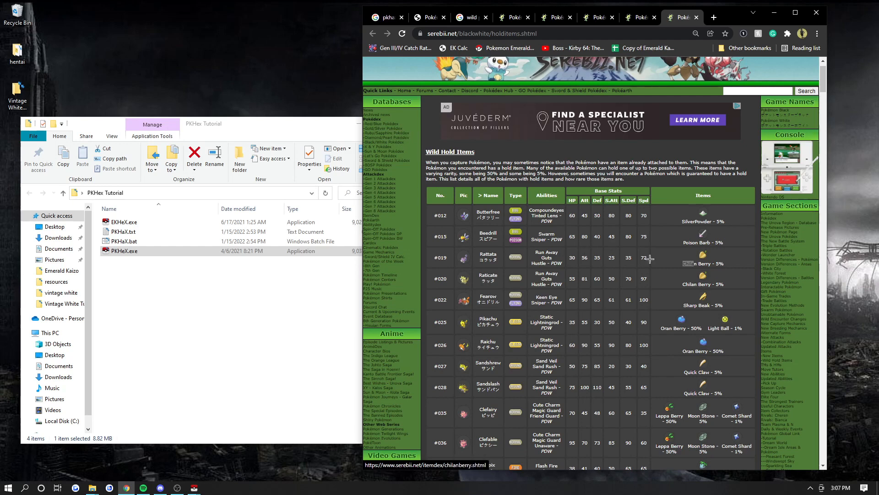
mouse_move(431, 174)
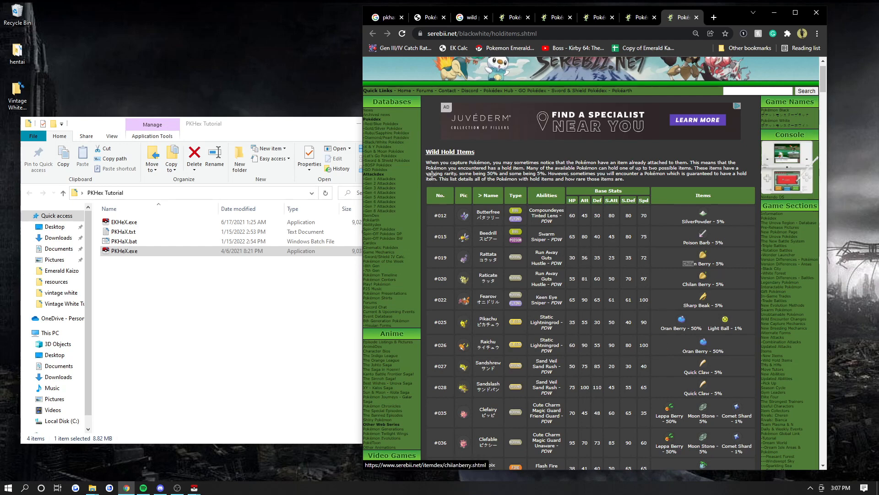
mouse_move(671, 284)
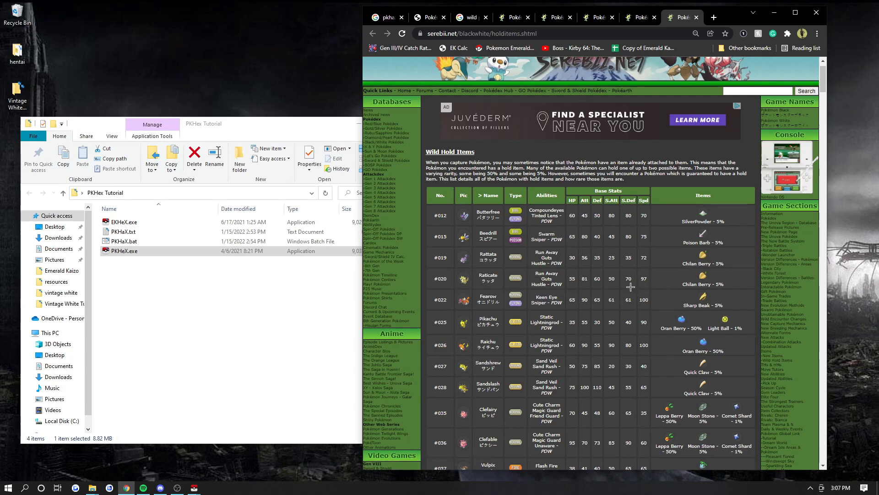
mouse_move(516, 279)
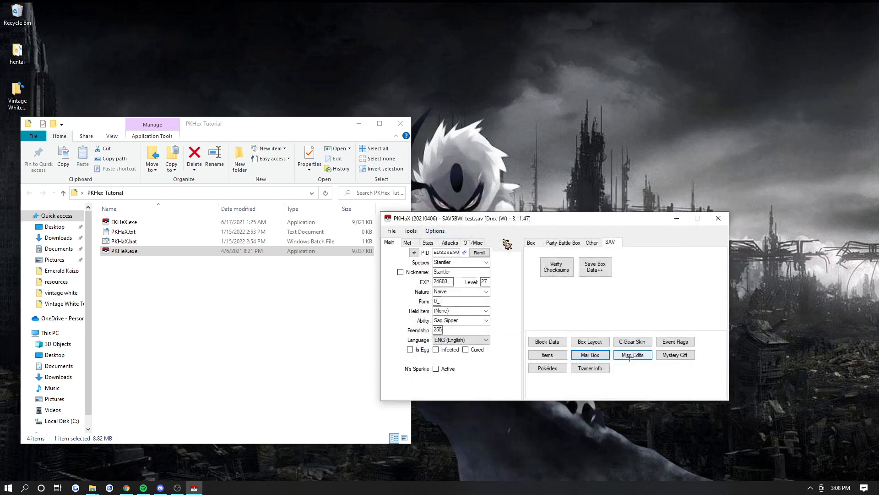
Step: Browse the Mystery Gift editor without changes, then look through the Pokédex species list
left_click(675, 355)
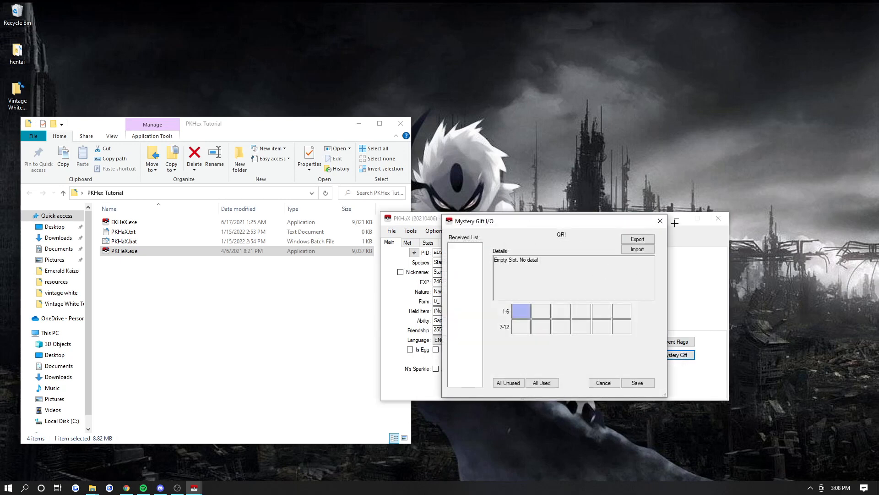
left_click(604, 383)
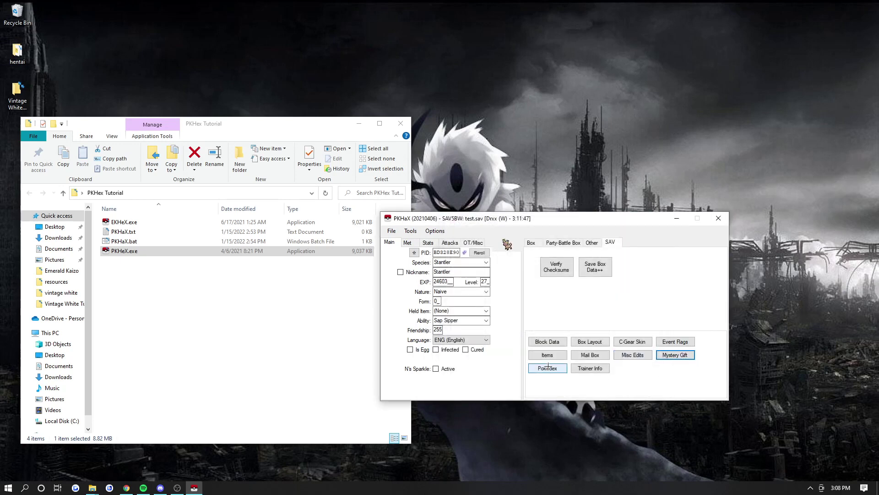
left_click(548, 369)
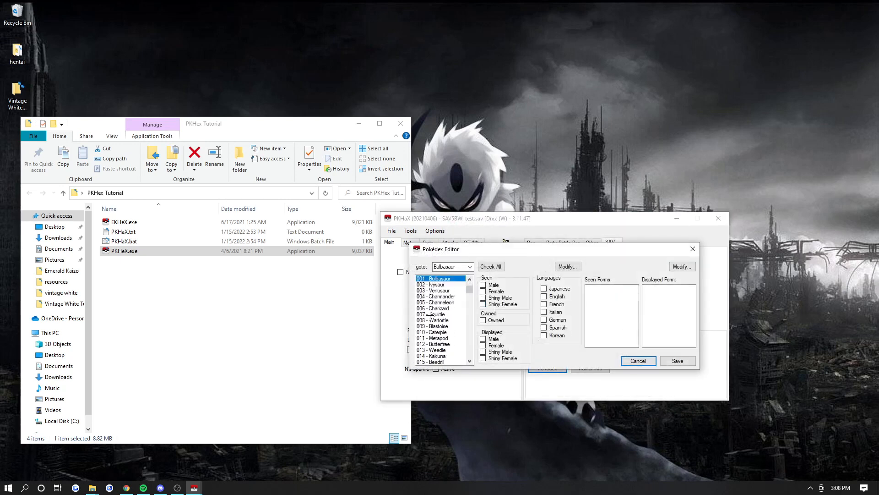
scroll("down", 3)
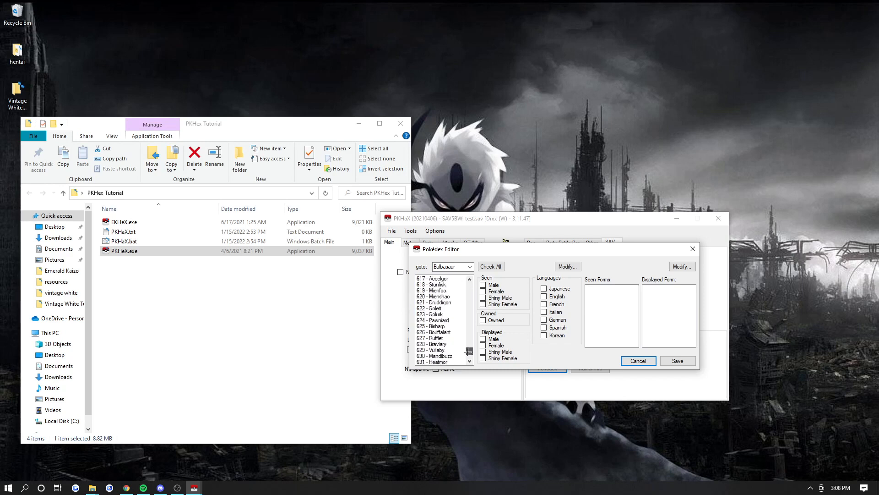
scroll("up", 3)
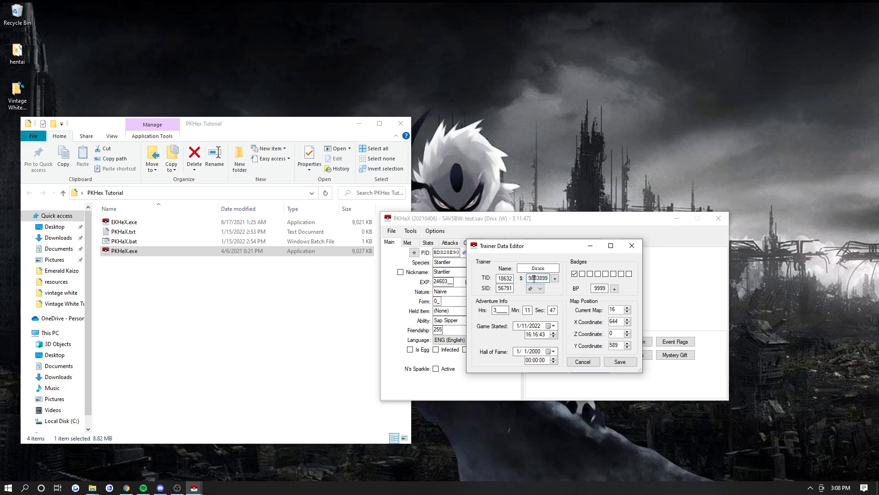
Step: Edit the trainer's money amount, then return to the Box 1 view of the save
triple_click(538, 278)
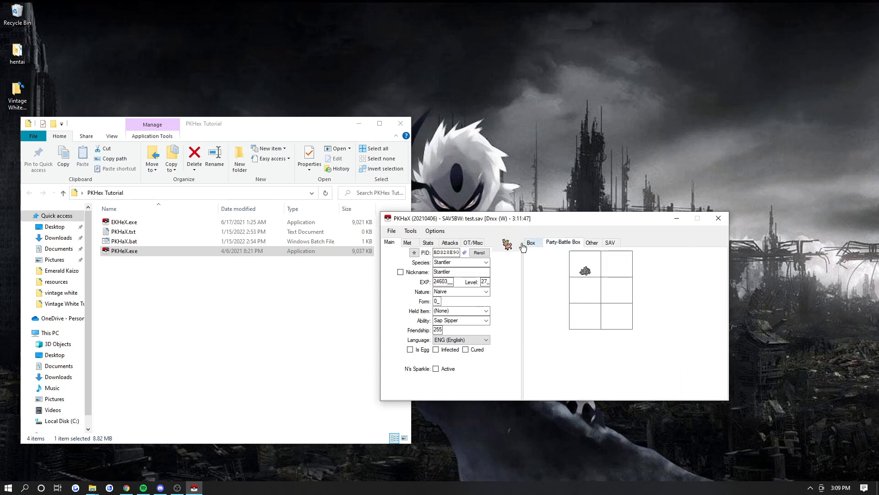
left_click(609, 241)
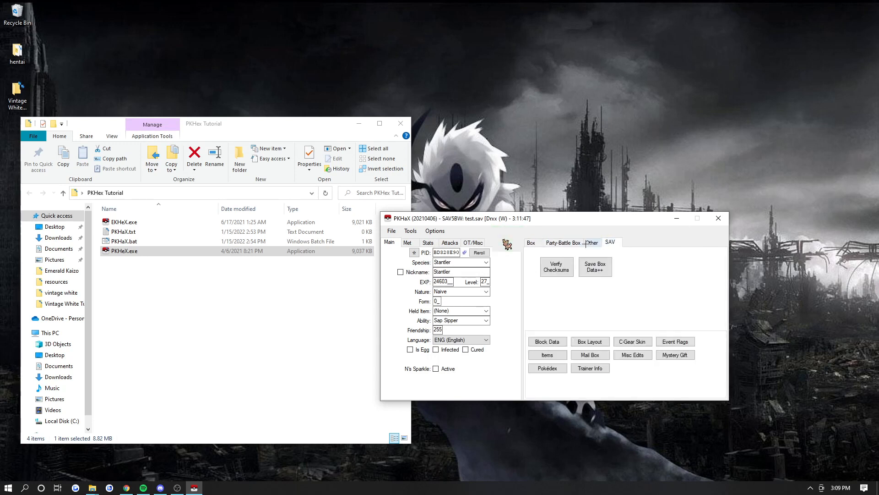
left_click(530, 242)
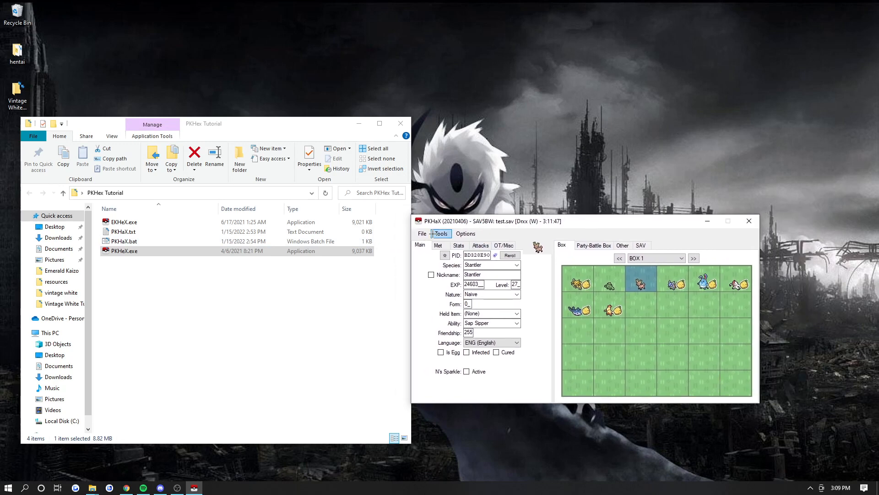
Step: Export the main save as SAV5BW type, replacing the existing test.sav
left_click(422, 234)
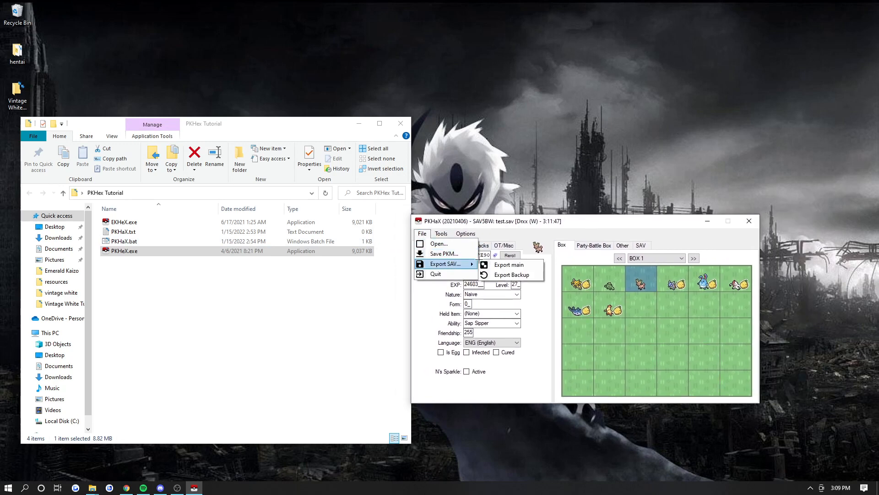
left_click(508, 264)
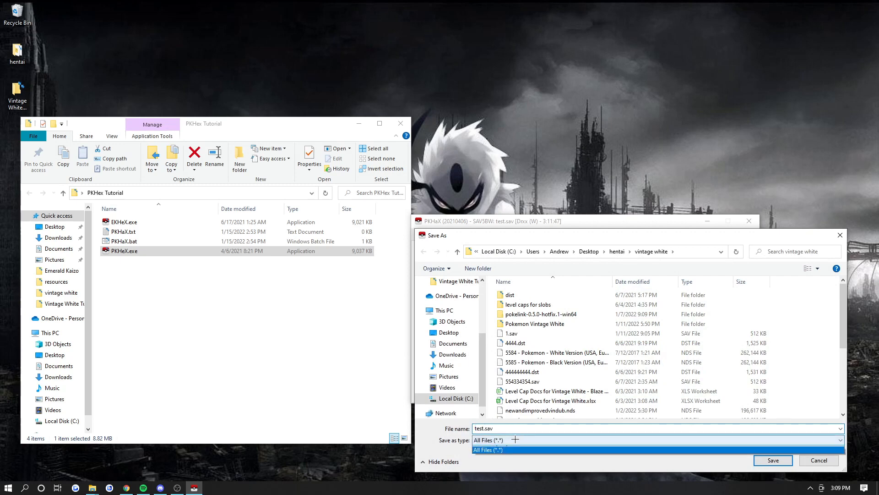
left_click(486, 448)
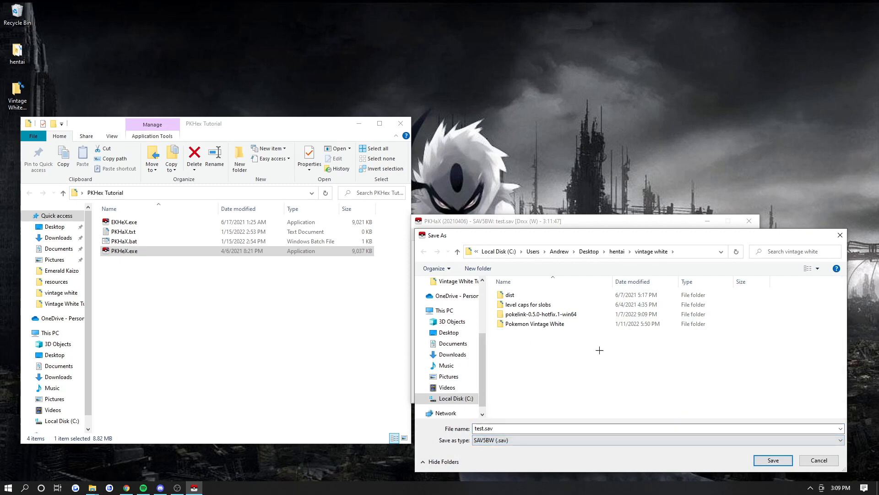
left_click(774, 460)
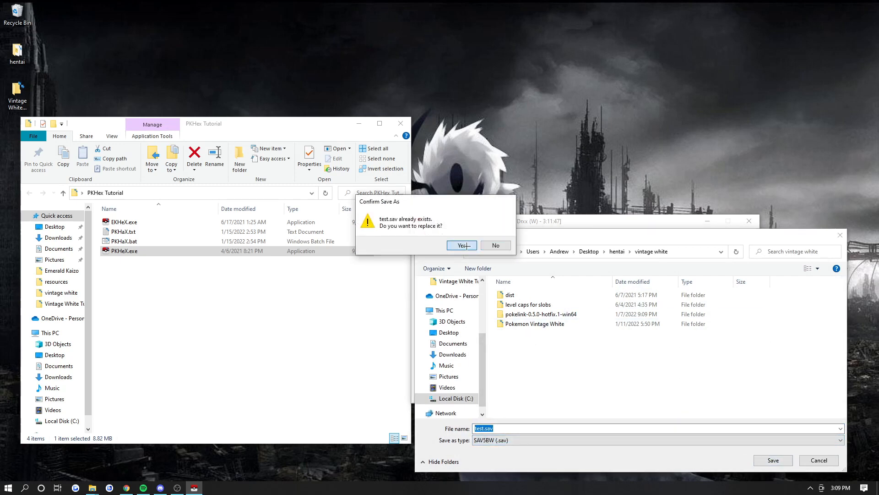
left_click(460, 246)
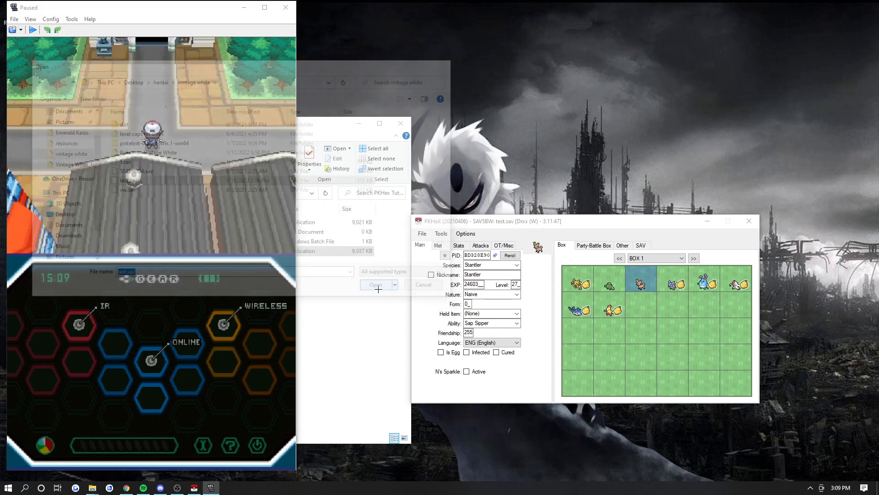
Step: Import test.sav as backup memory, accepting the default save size
left_click(375, 285)
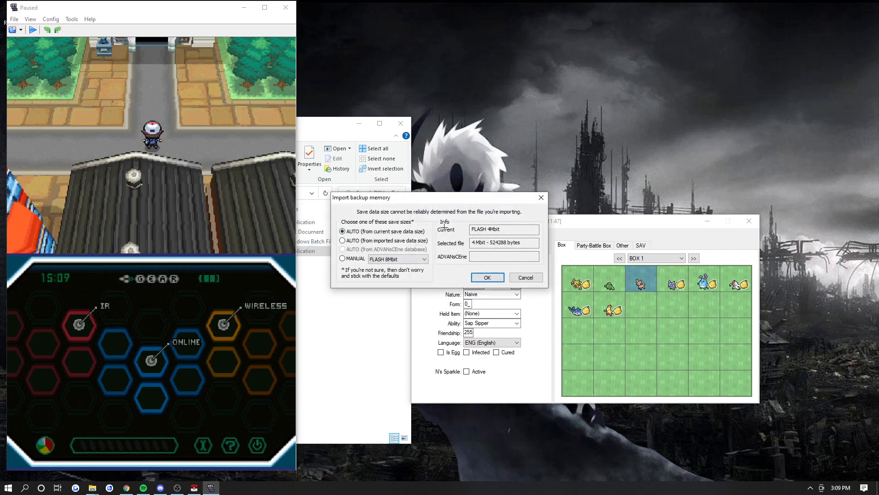
left_click(487, 276)
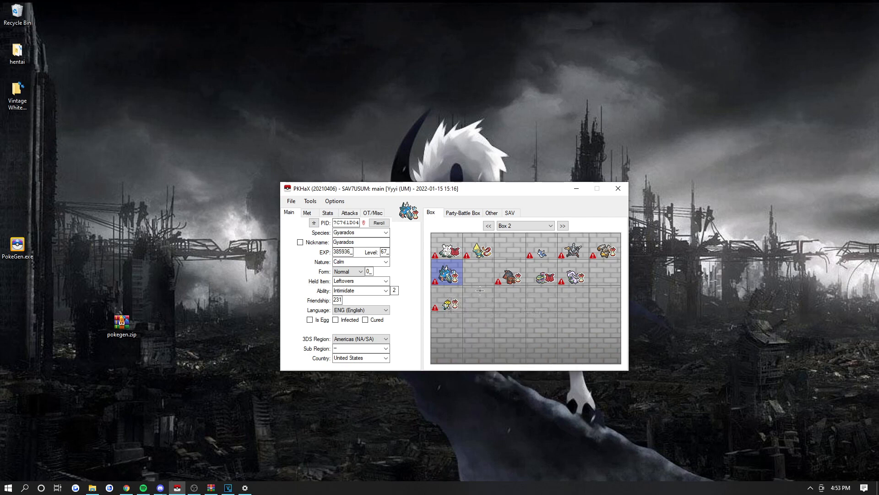
mouse_move(478, 322)
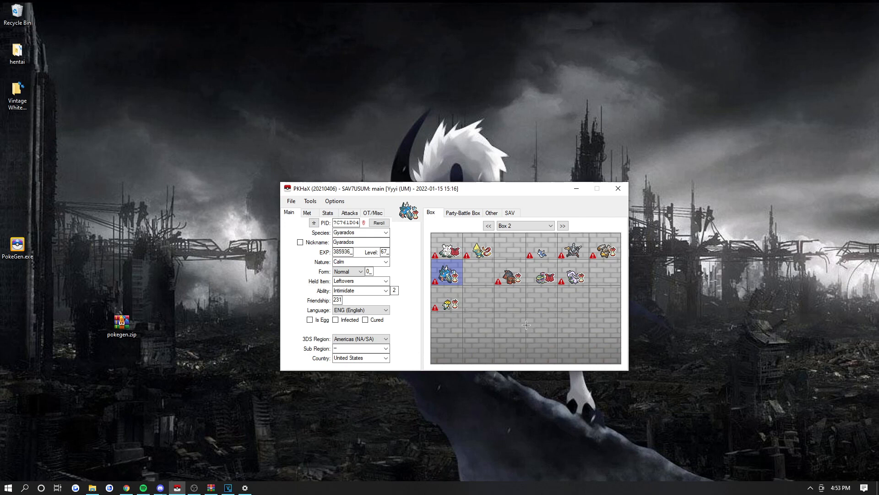
mouse_move(540, 344)
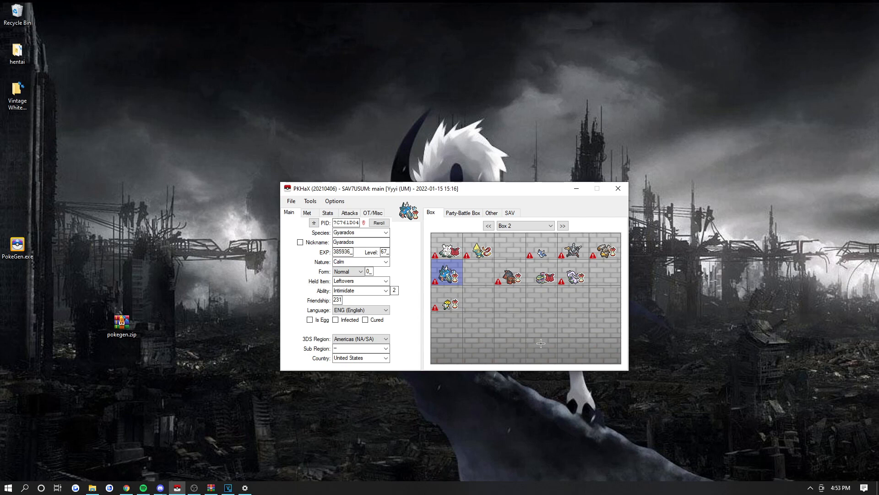
mouse_move(559, 345)
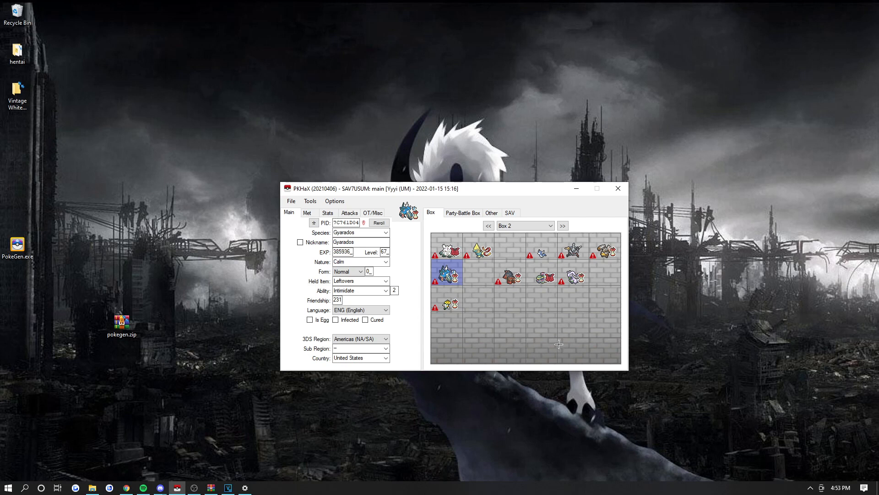
mouse_move(624, 370)
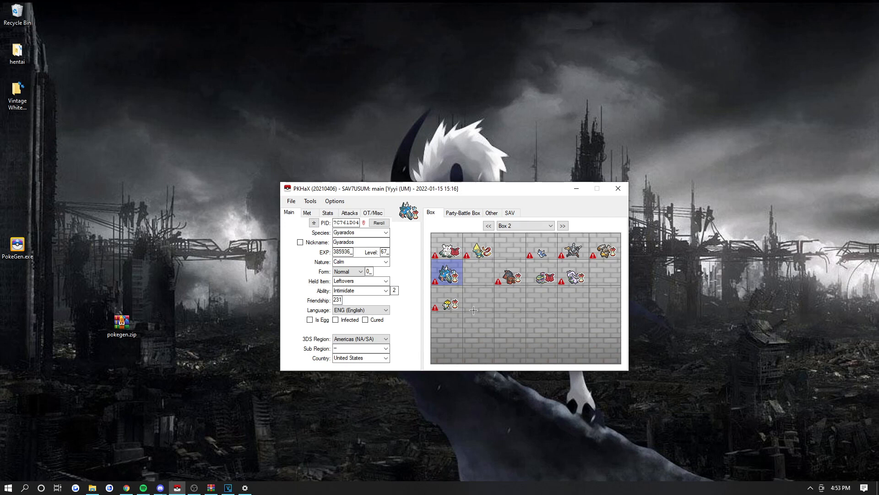
mouse_move(512, 318)
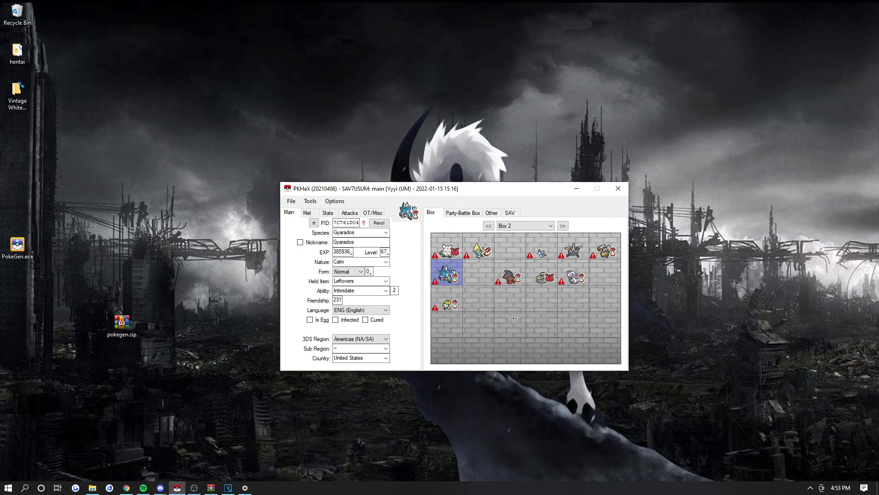
mouse_move(468, 299)
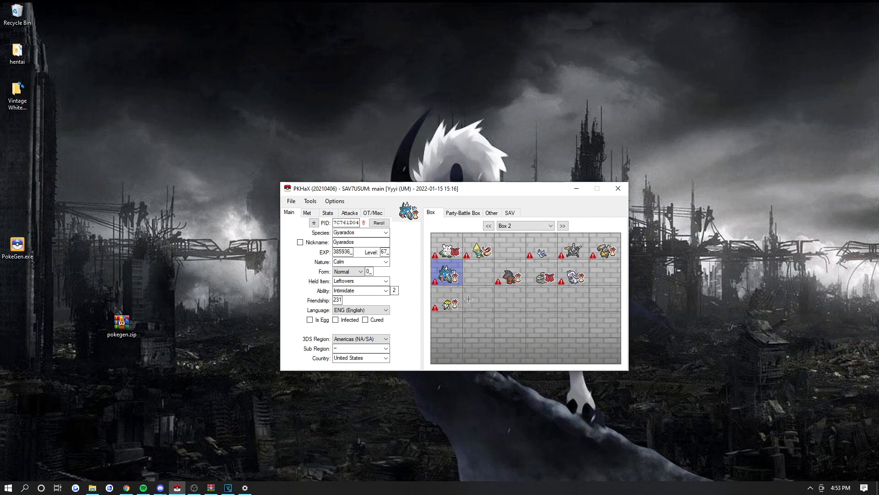
mouse_move(539, 320)
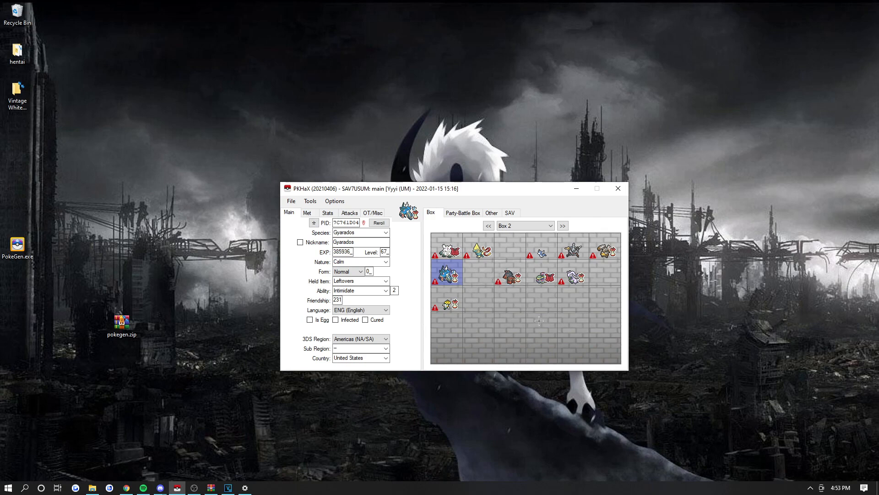